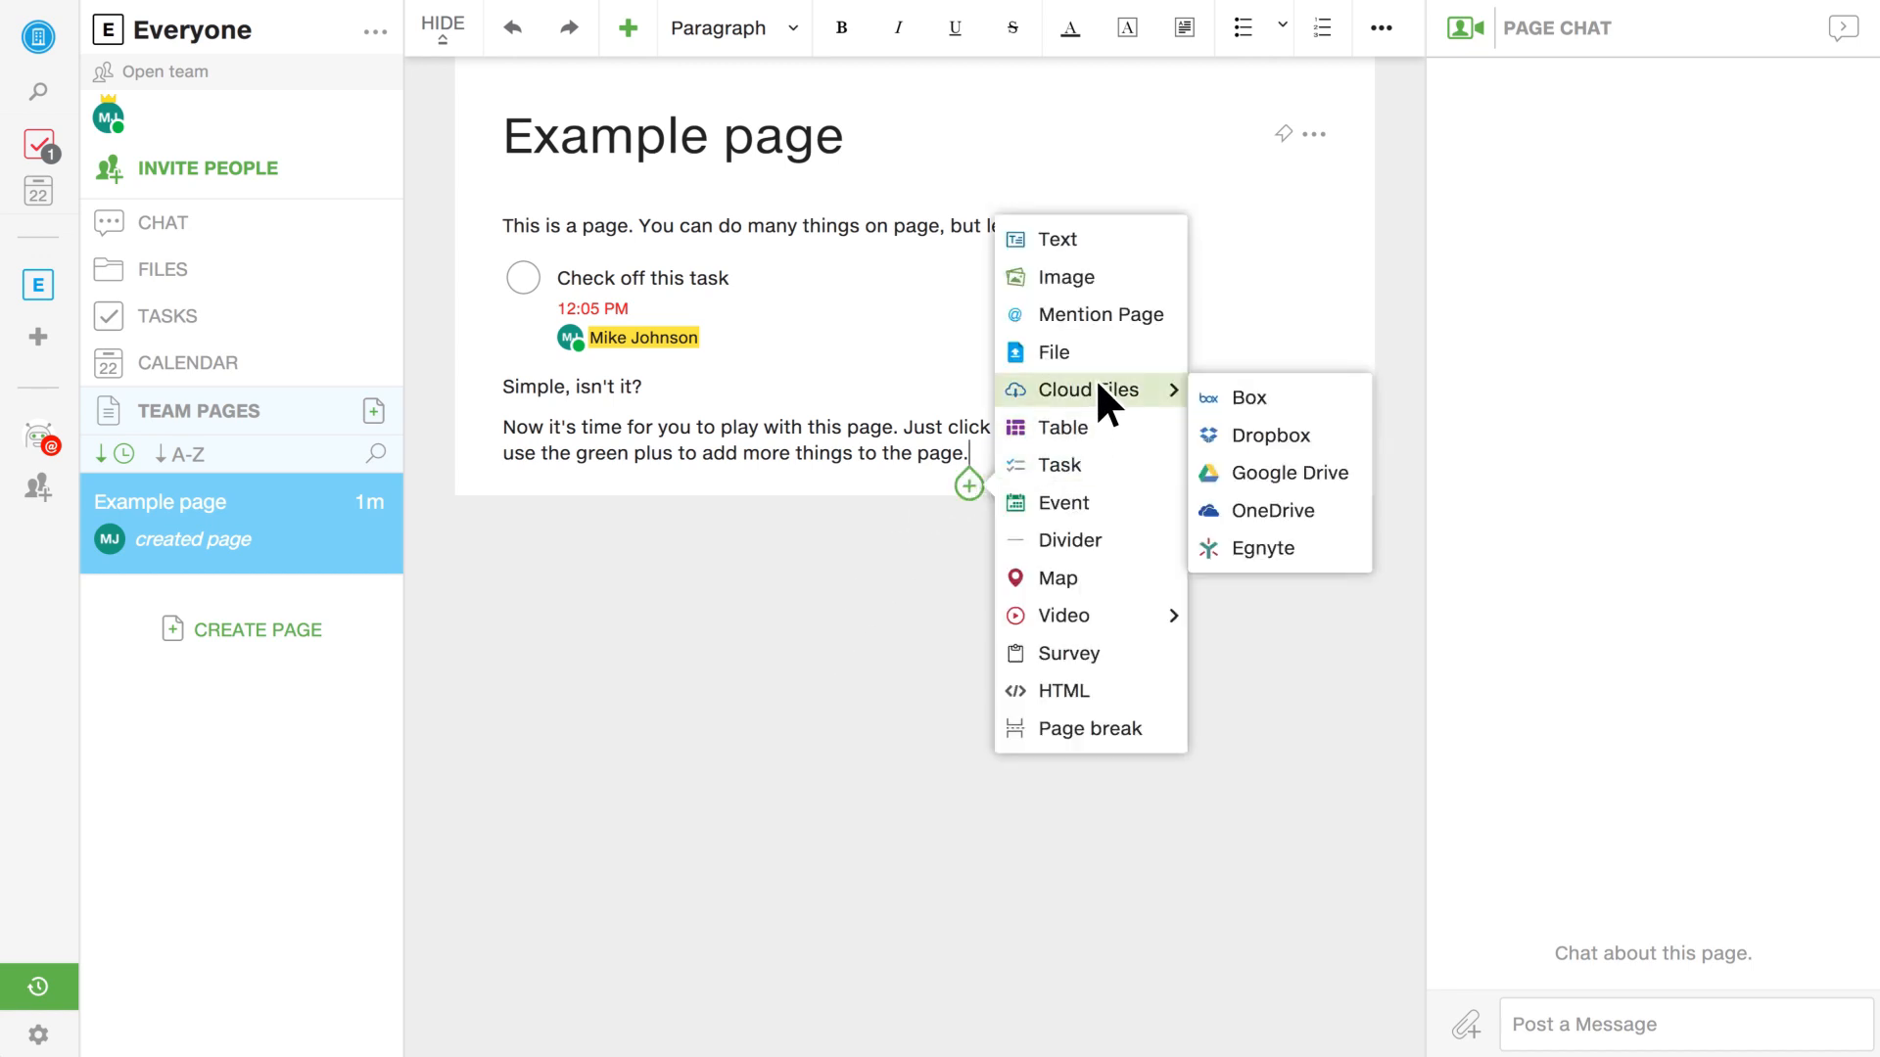
mouse_move(947, 288)
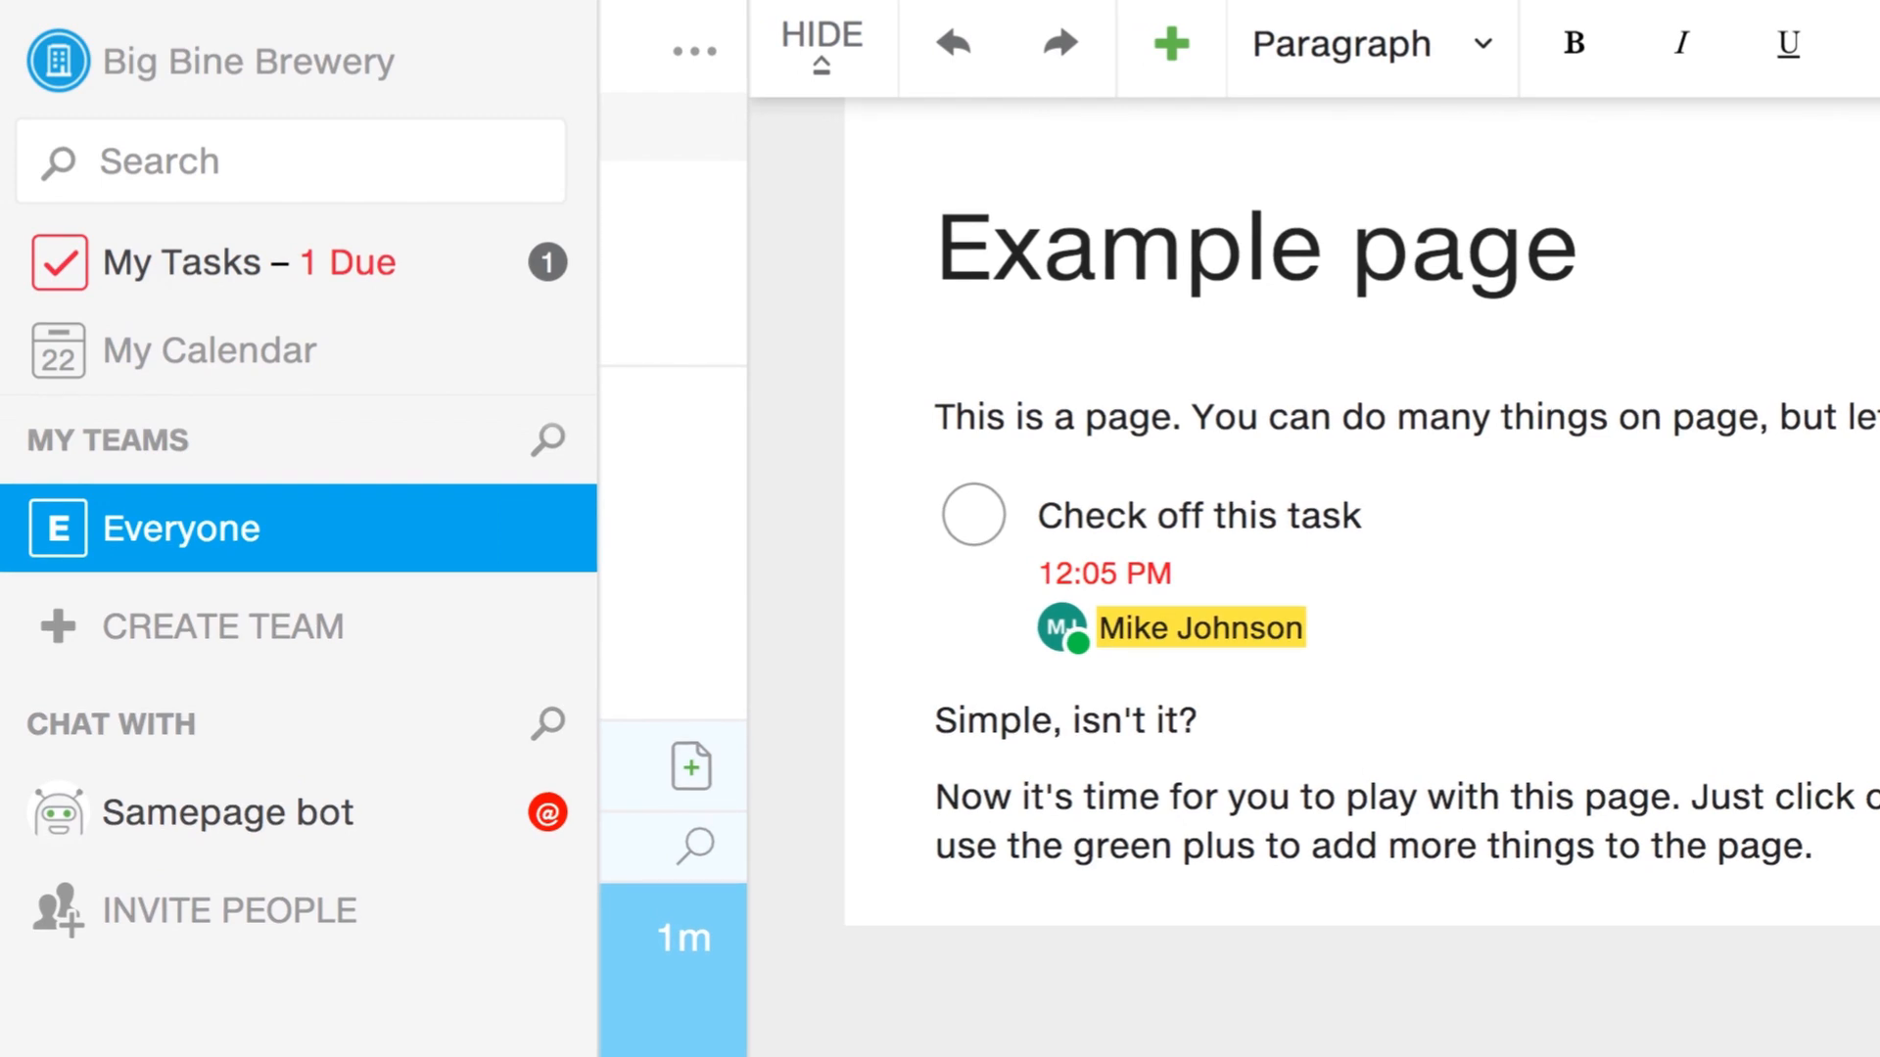
mouse_move(47, 303)
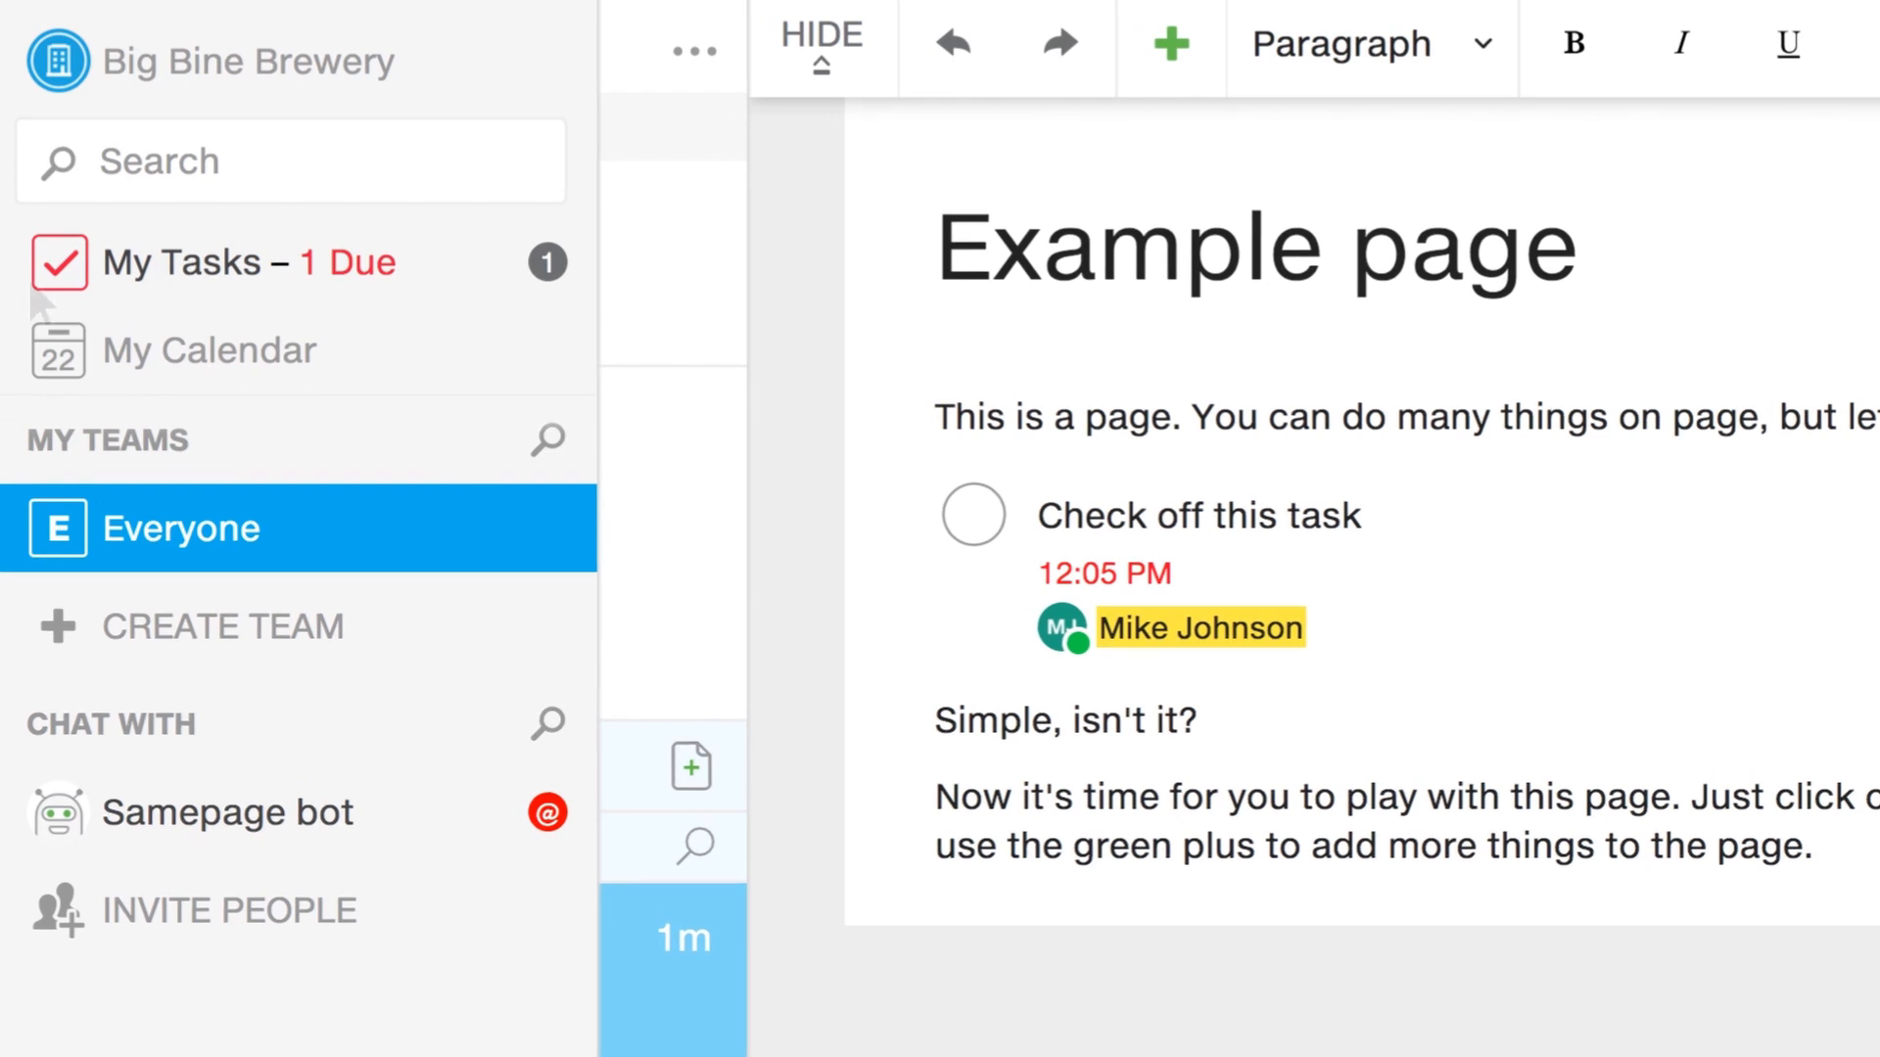
mouse_move(468, 548)
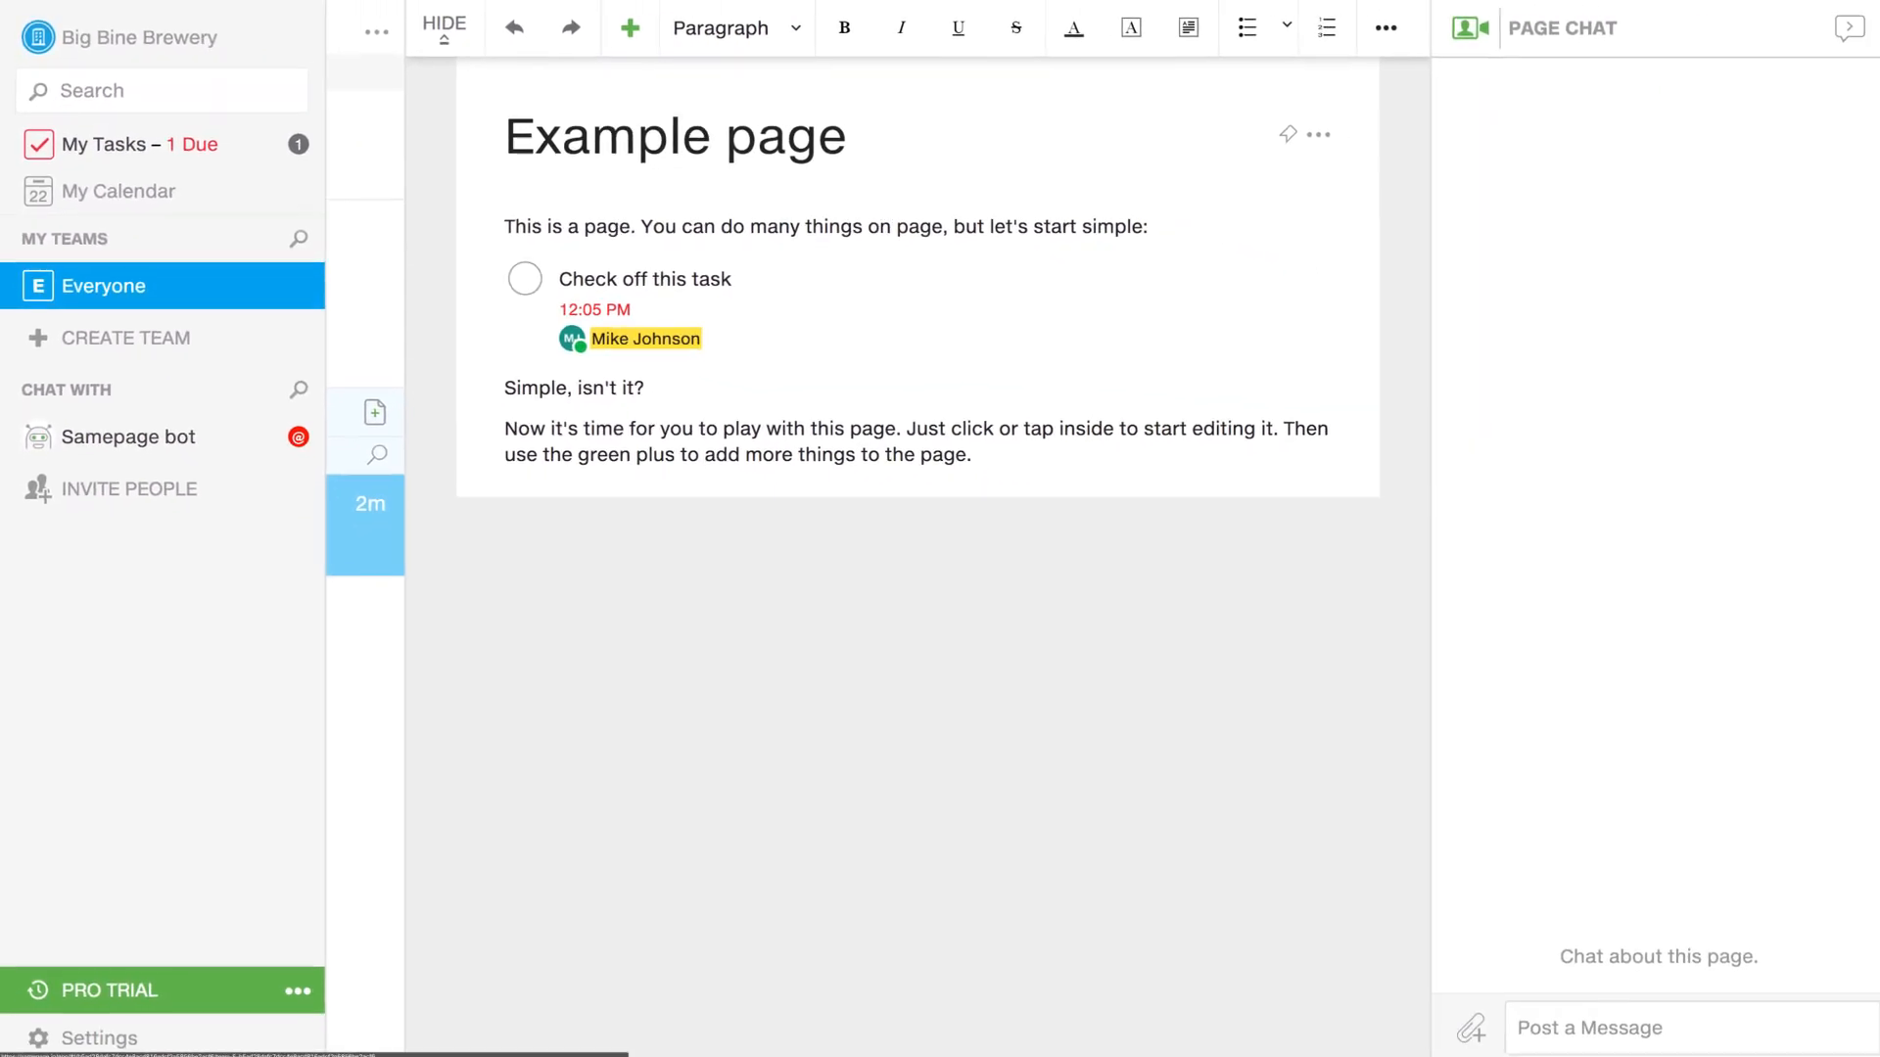
- Post 'Happy Friday everyone!' in the Everyone team's chat
left_click(103, 286)
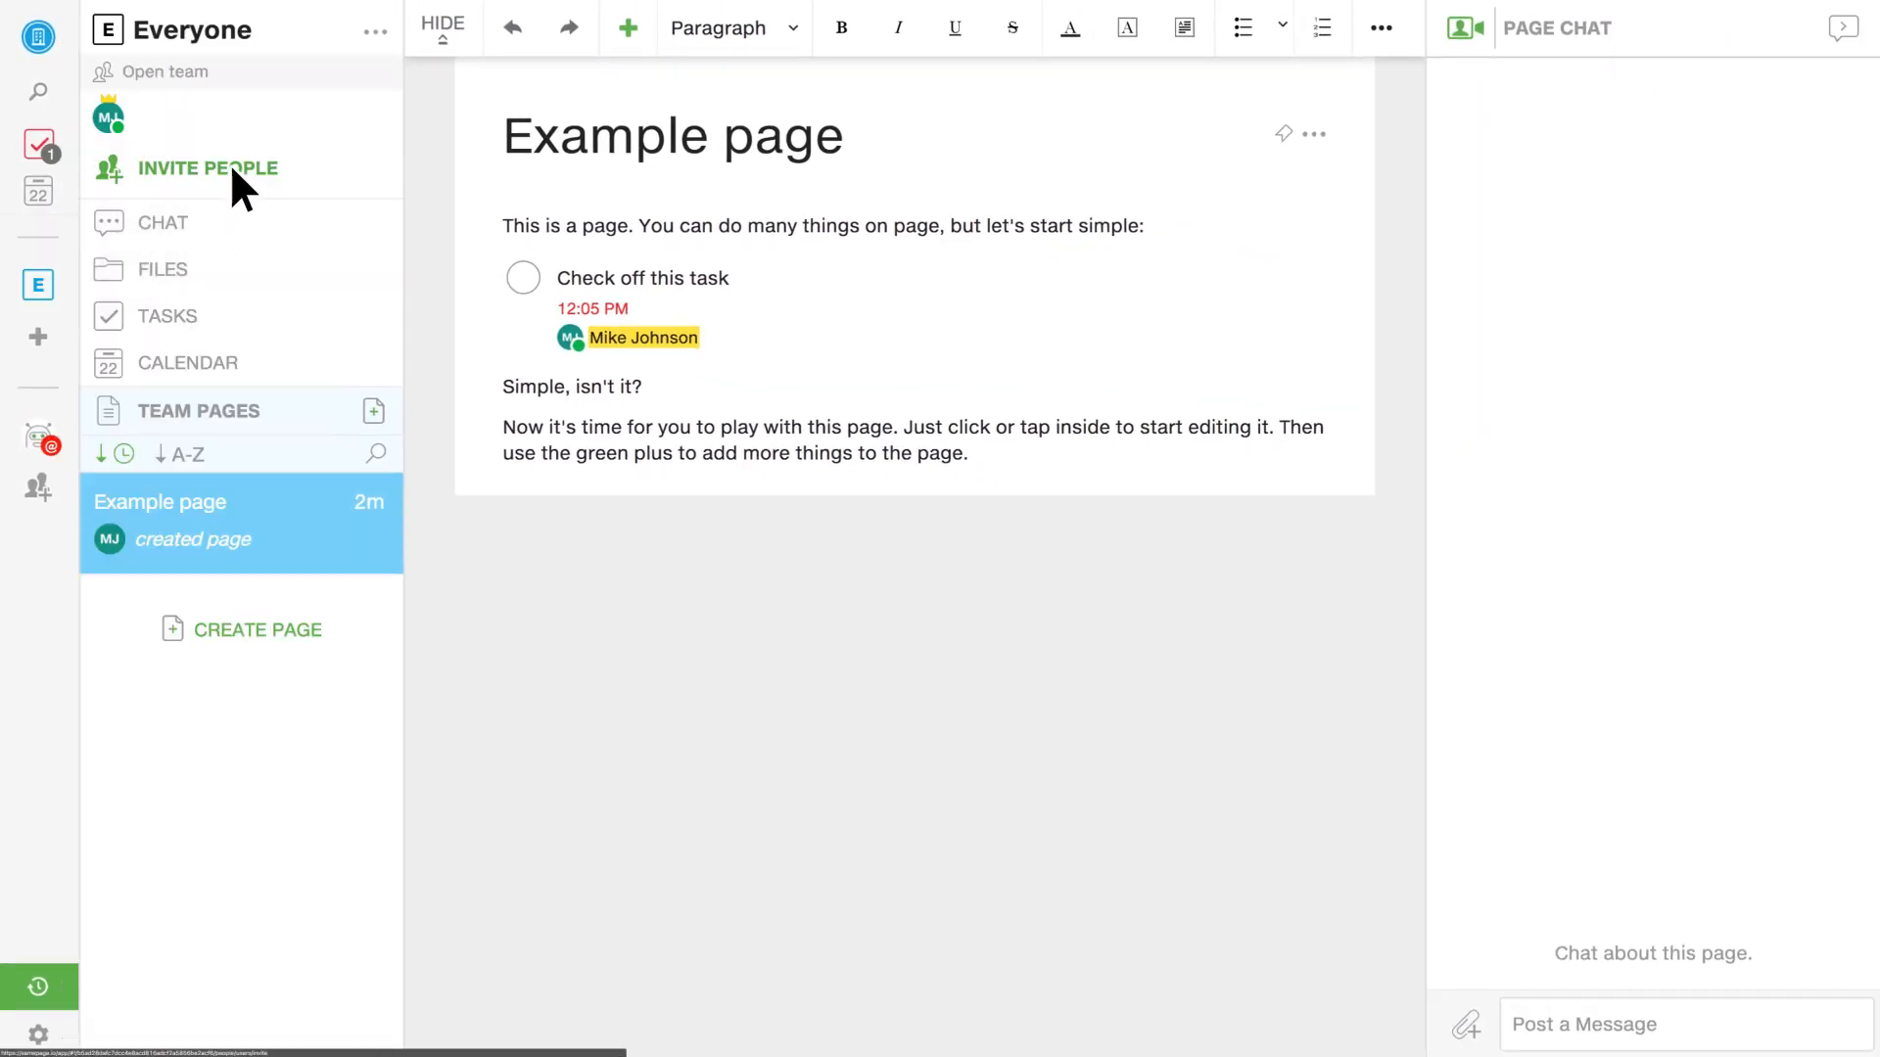
mouse_move(284, 62)
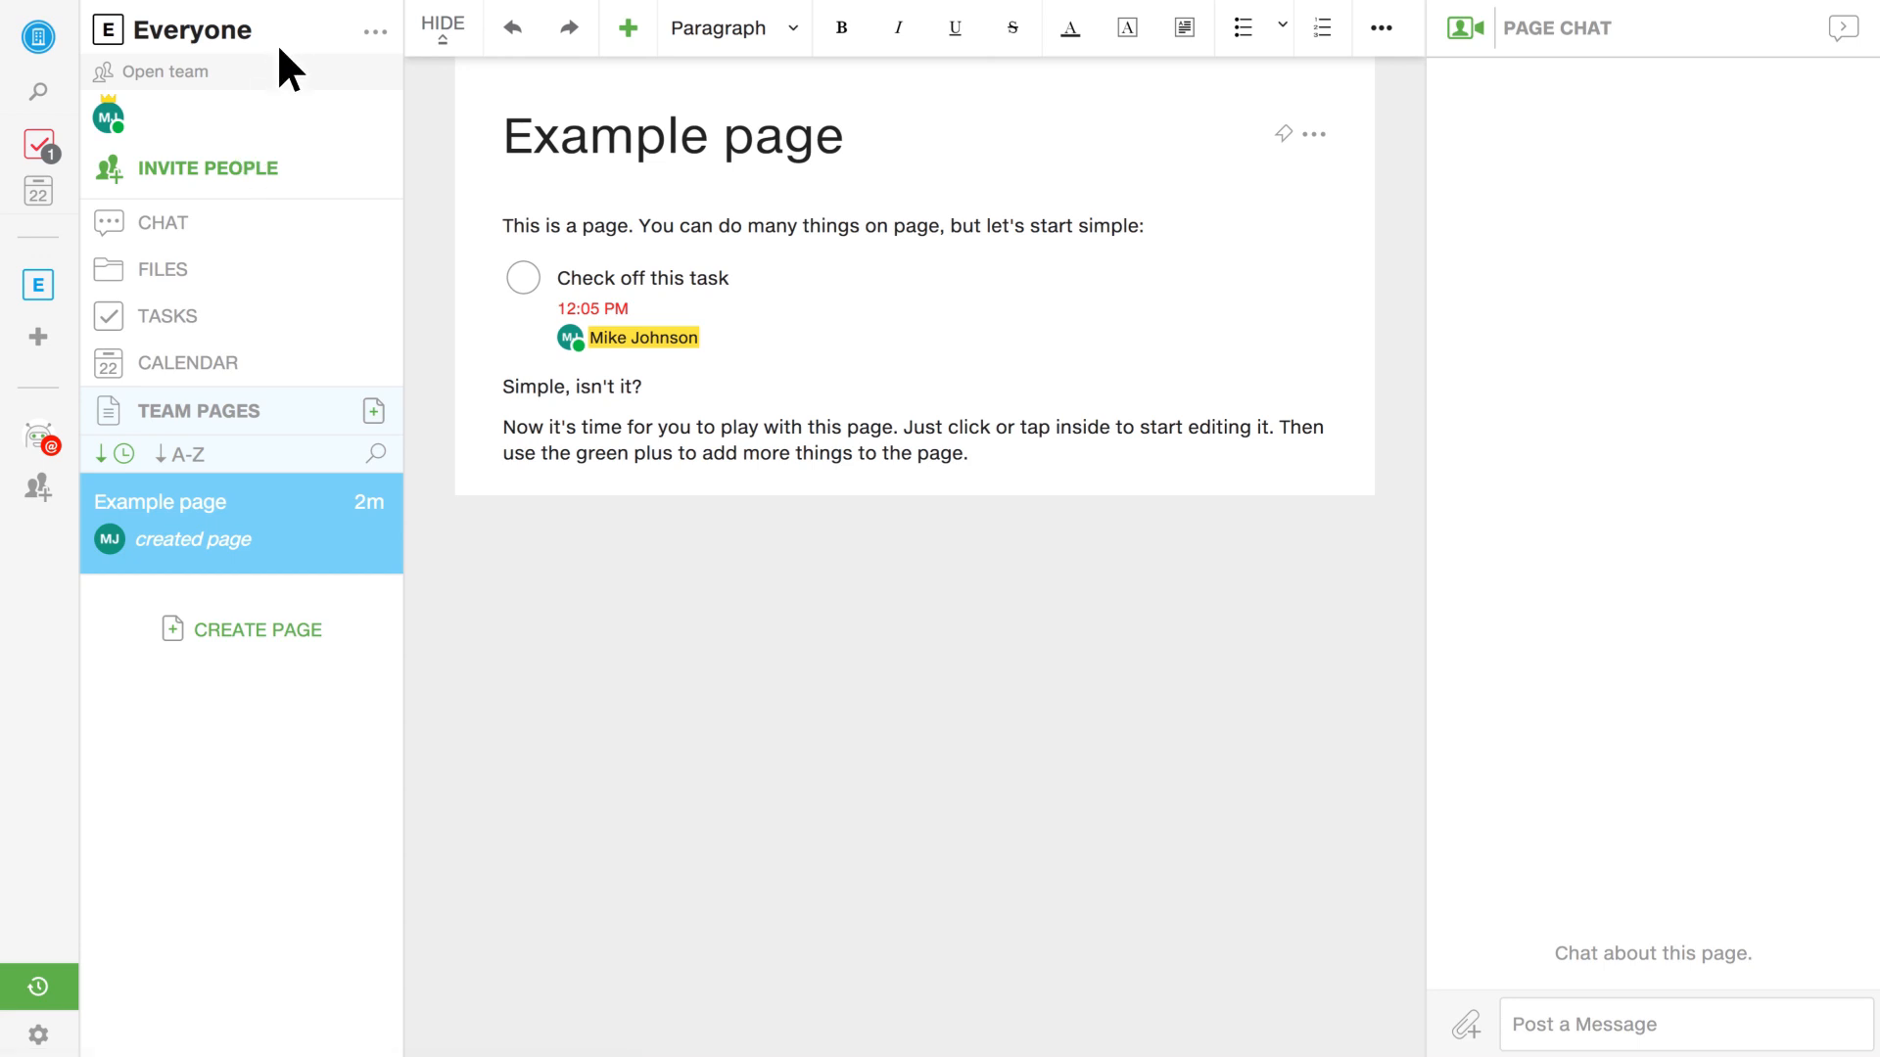
left_click(141, 221)
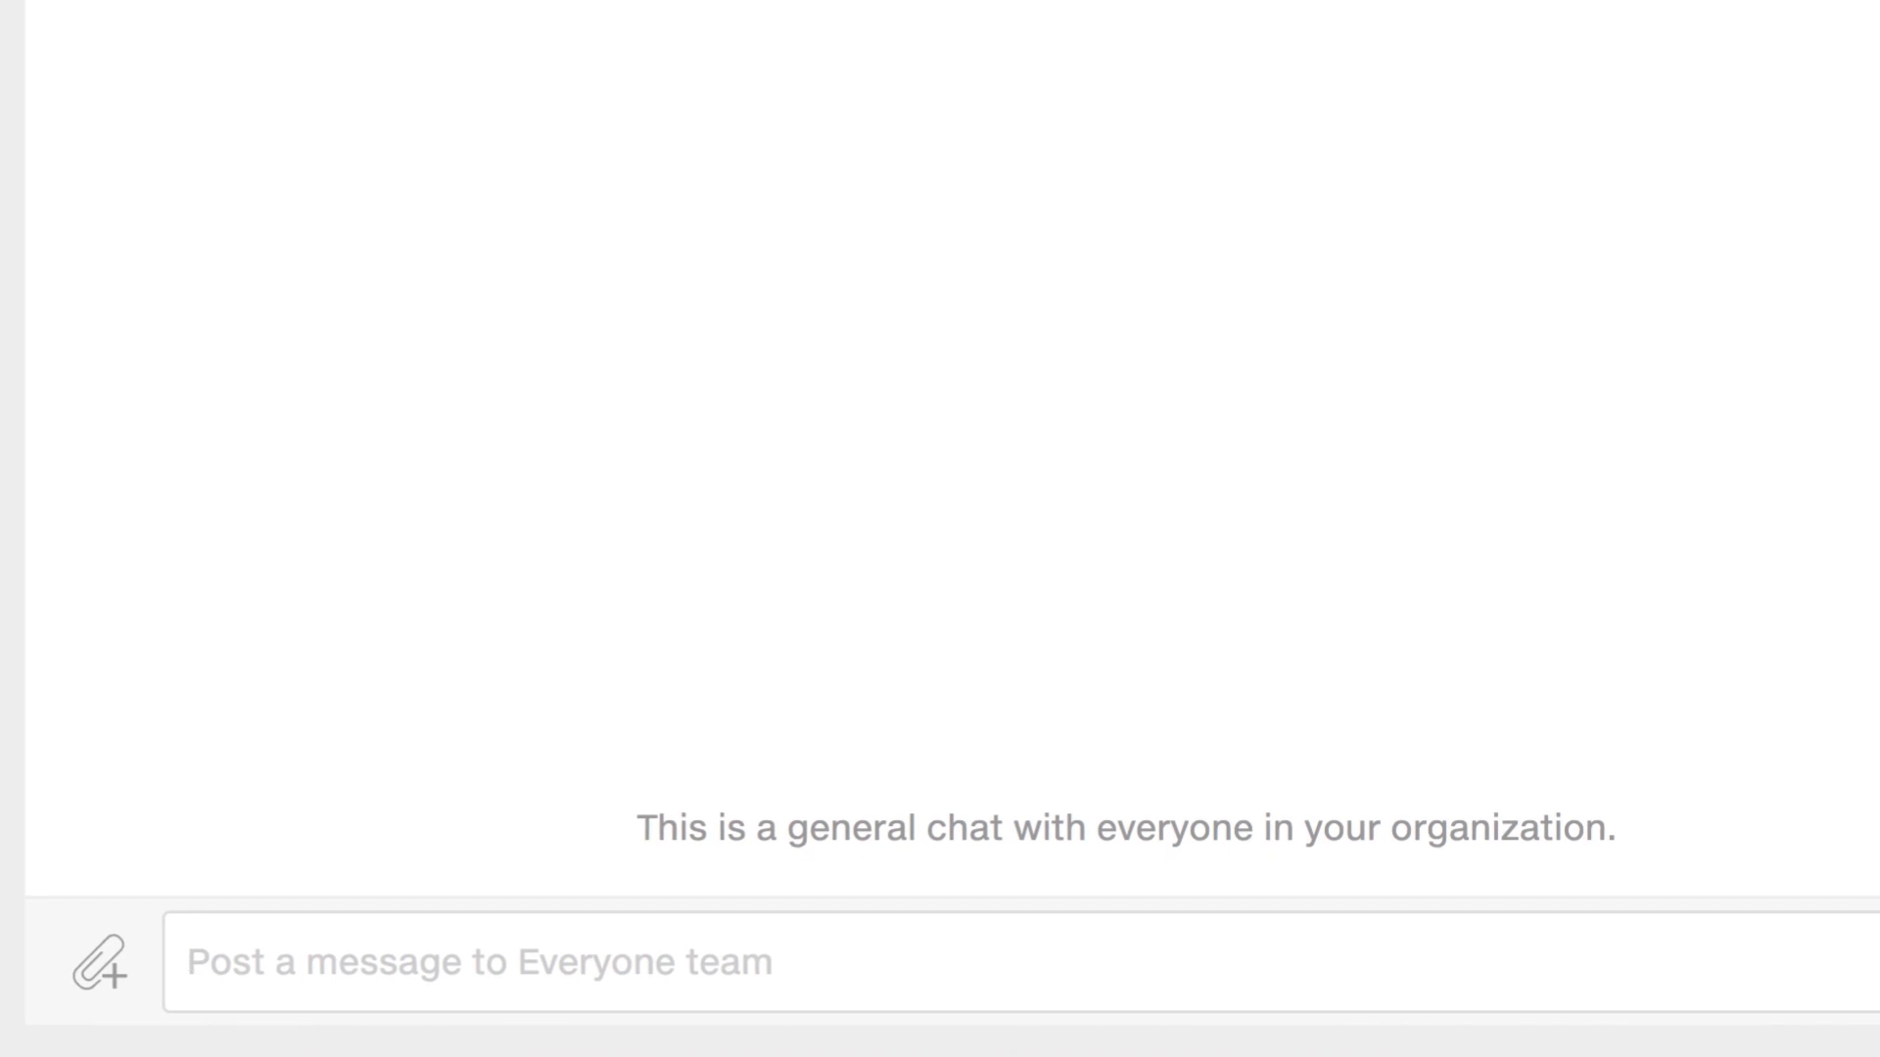
type("Happy Frid")
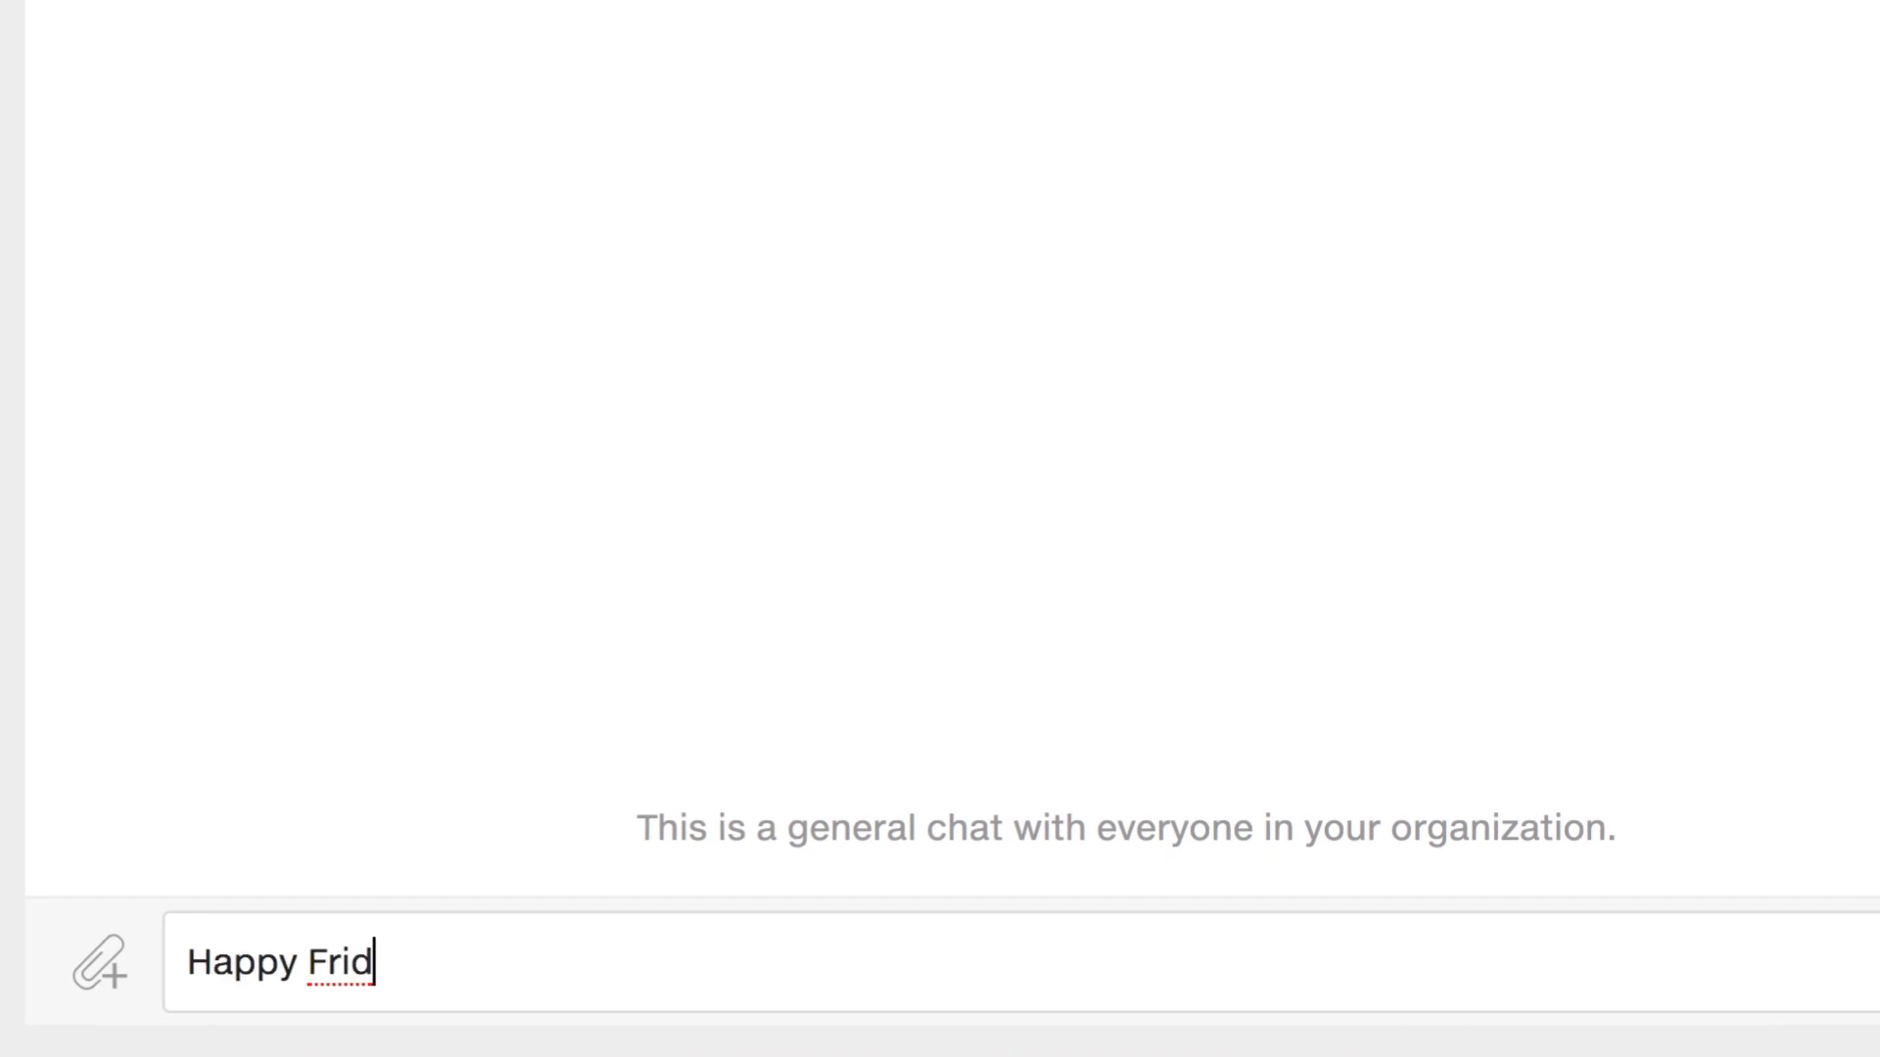
type("ay everyone!")
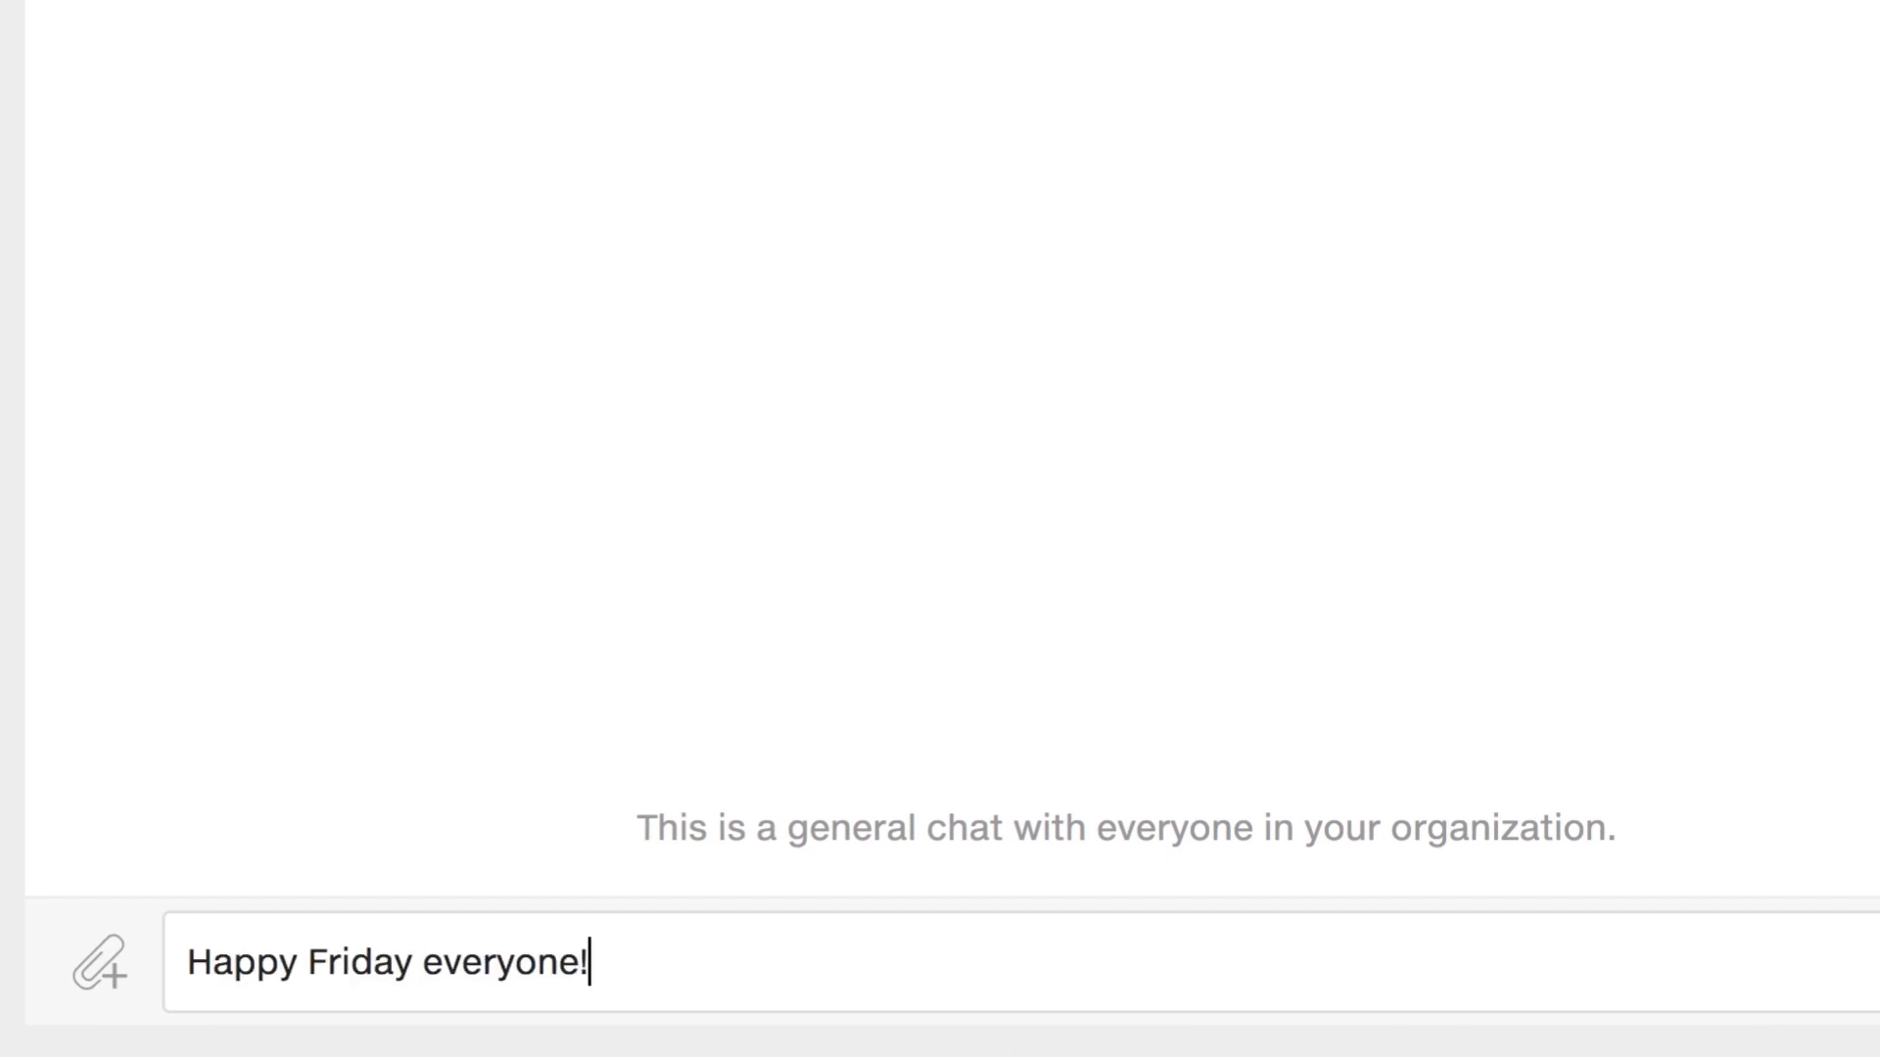
key("Return")
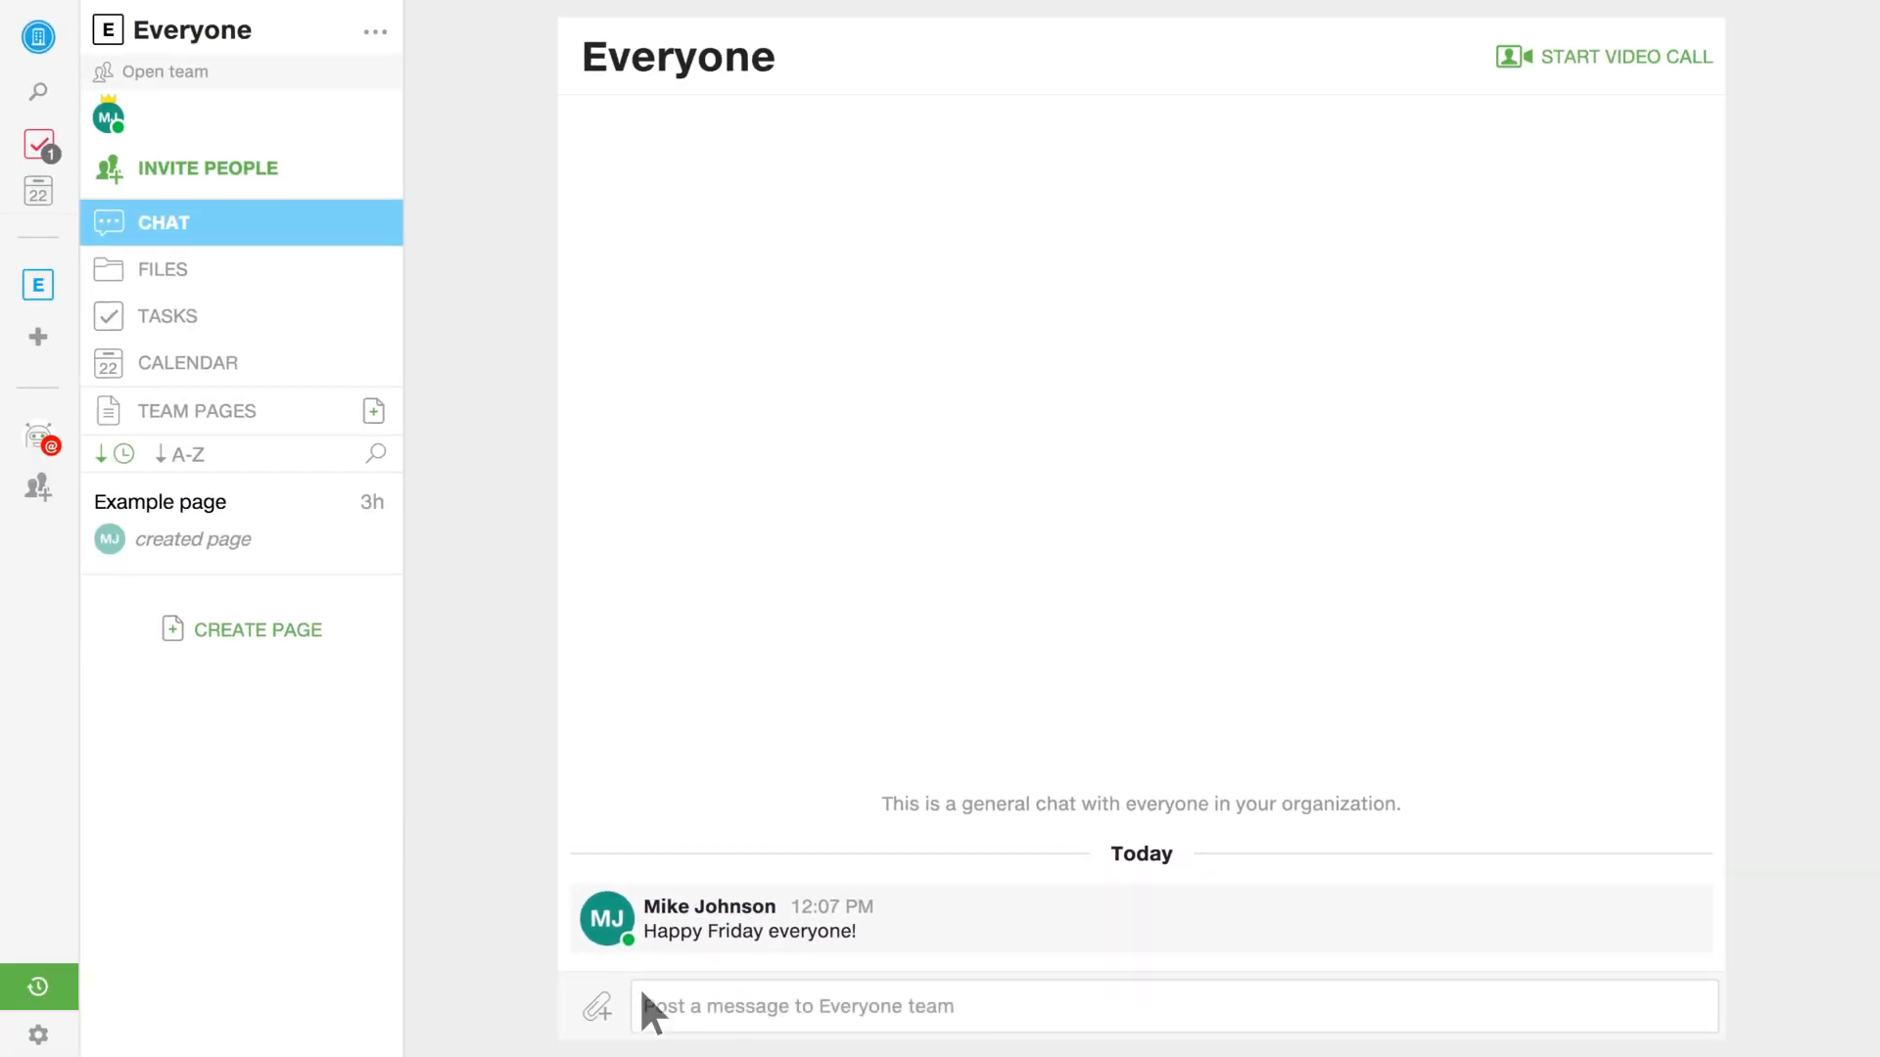
mouse_move(462, 570)
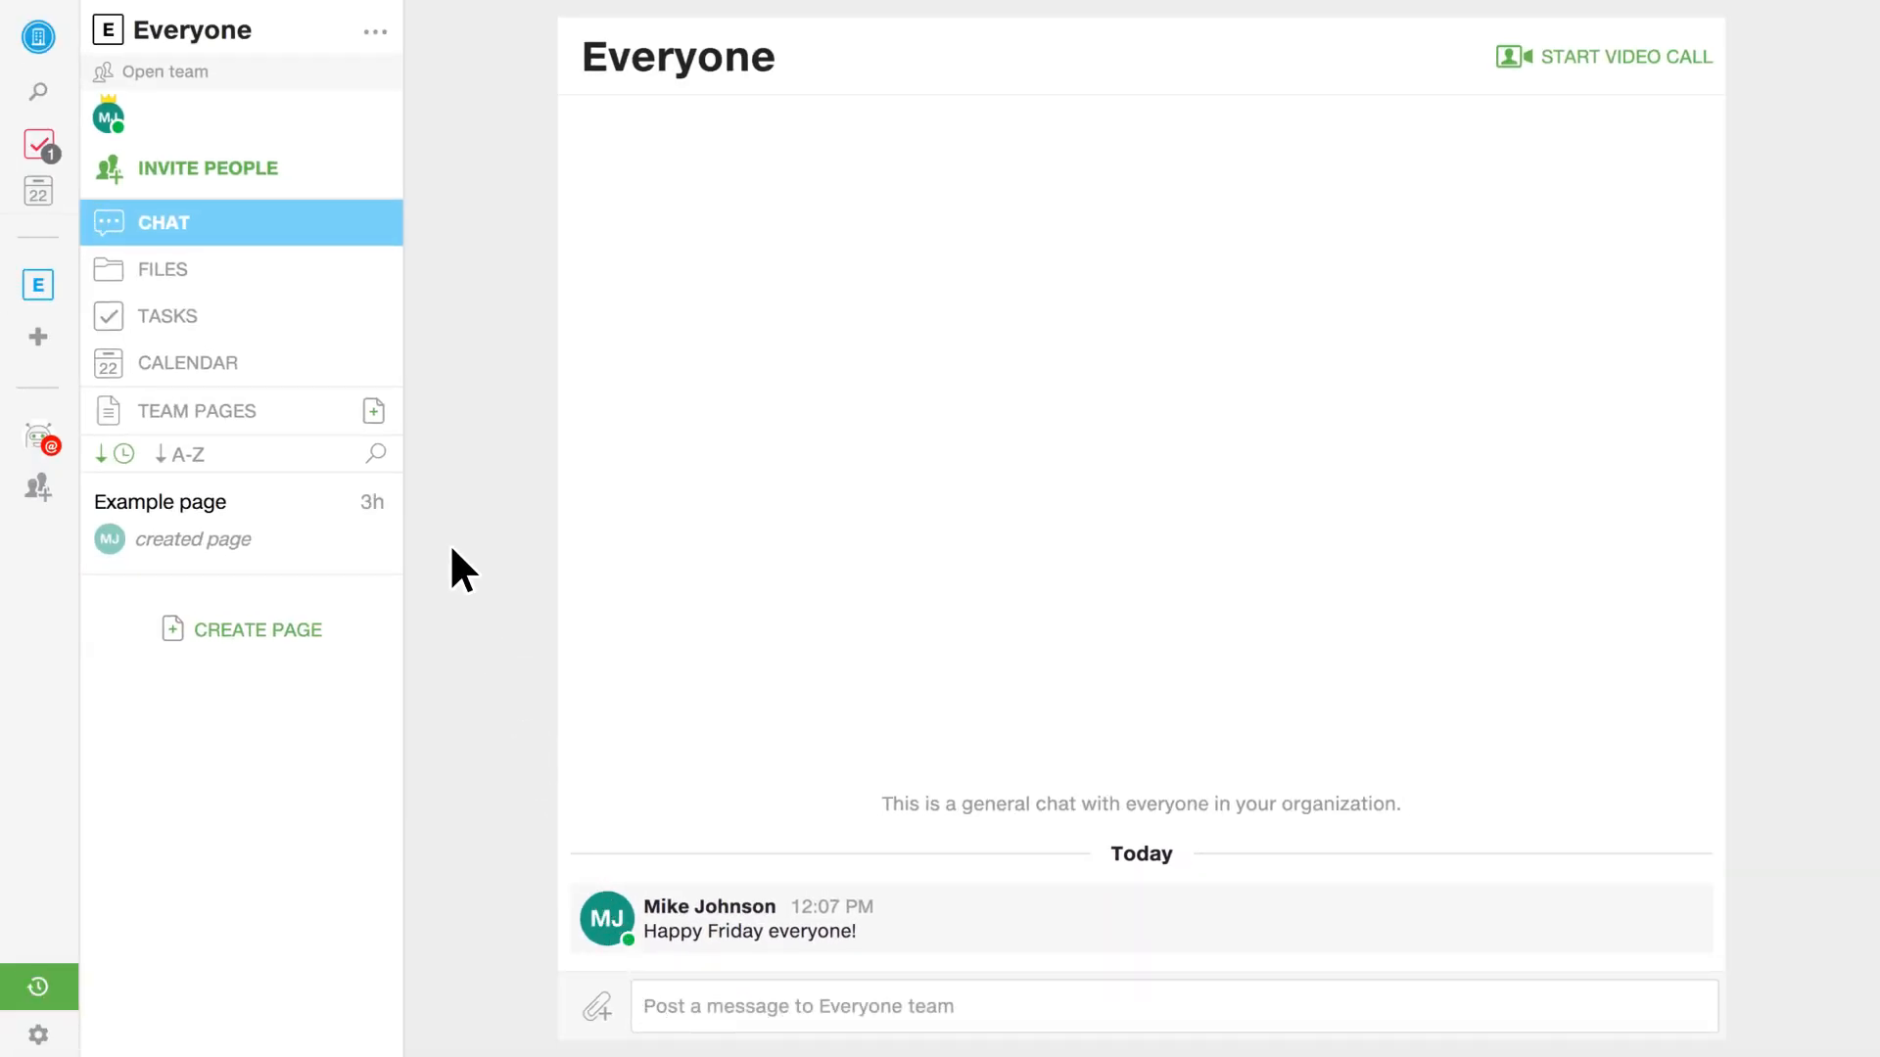
left_click(206, 169)
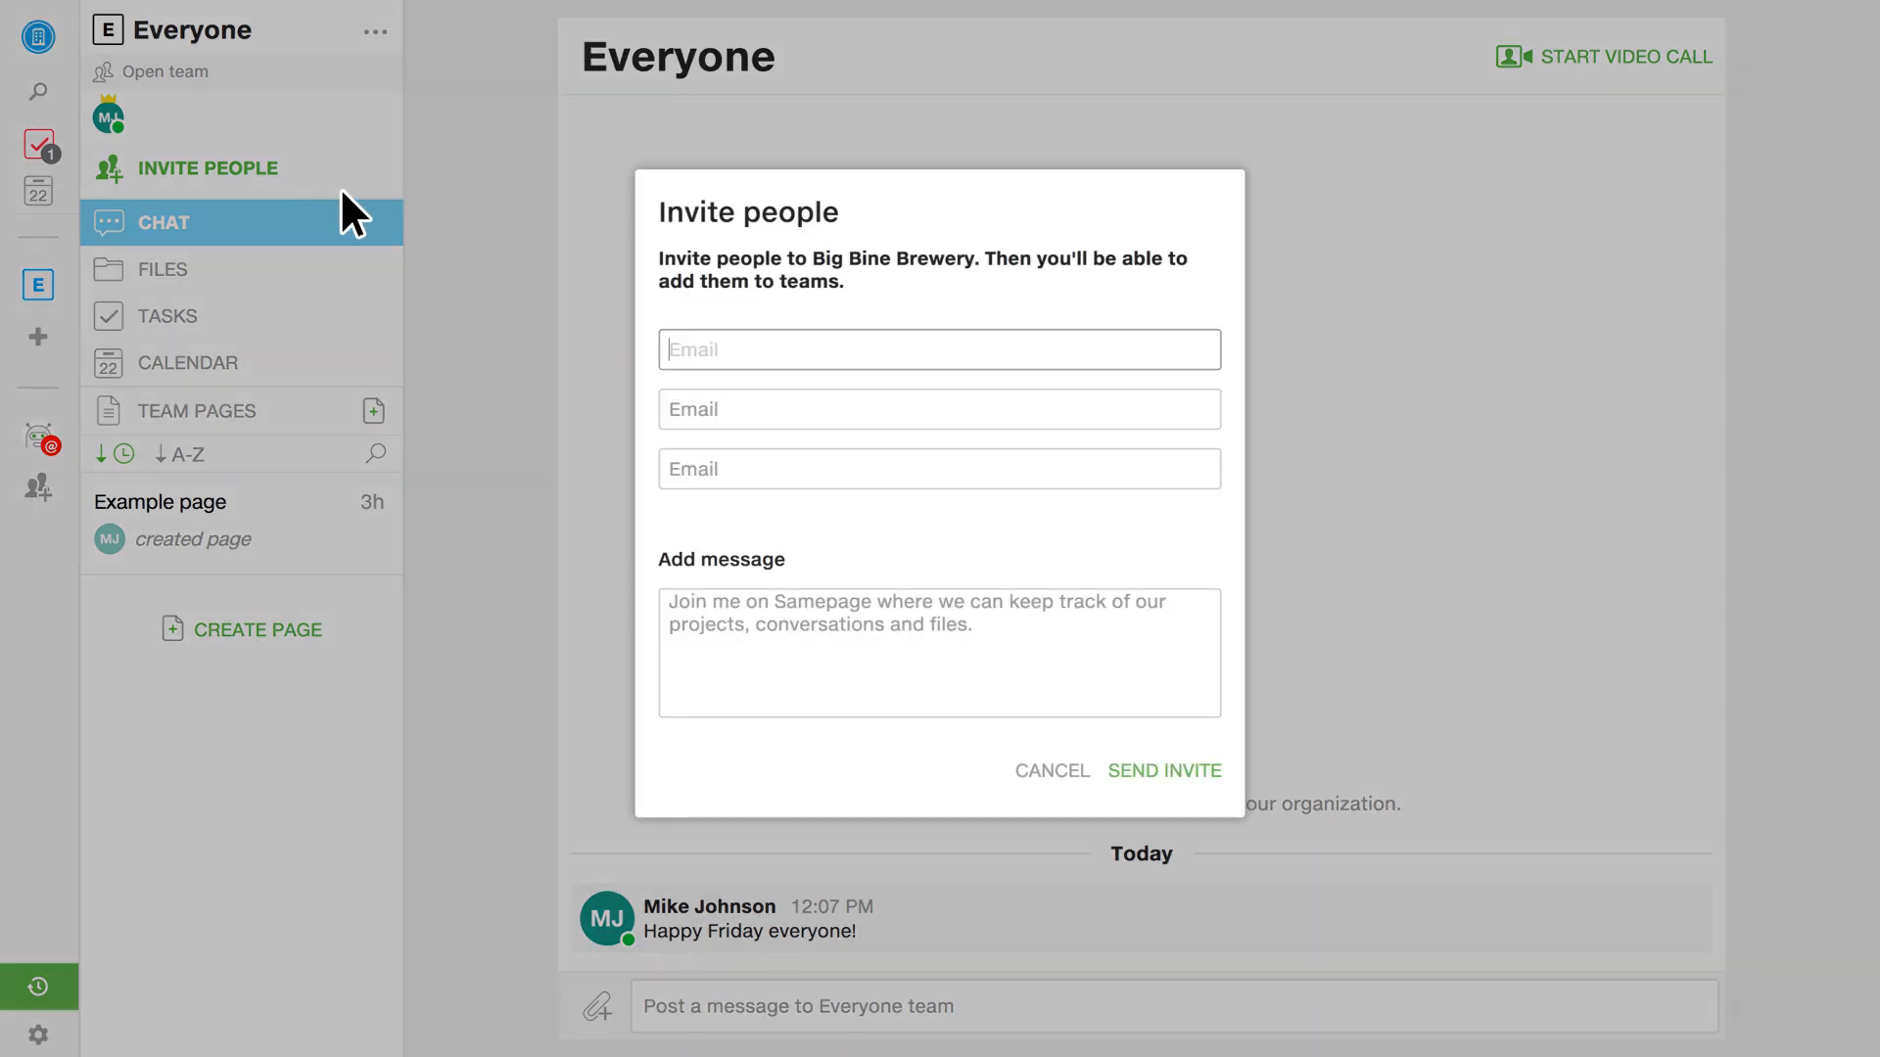
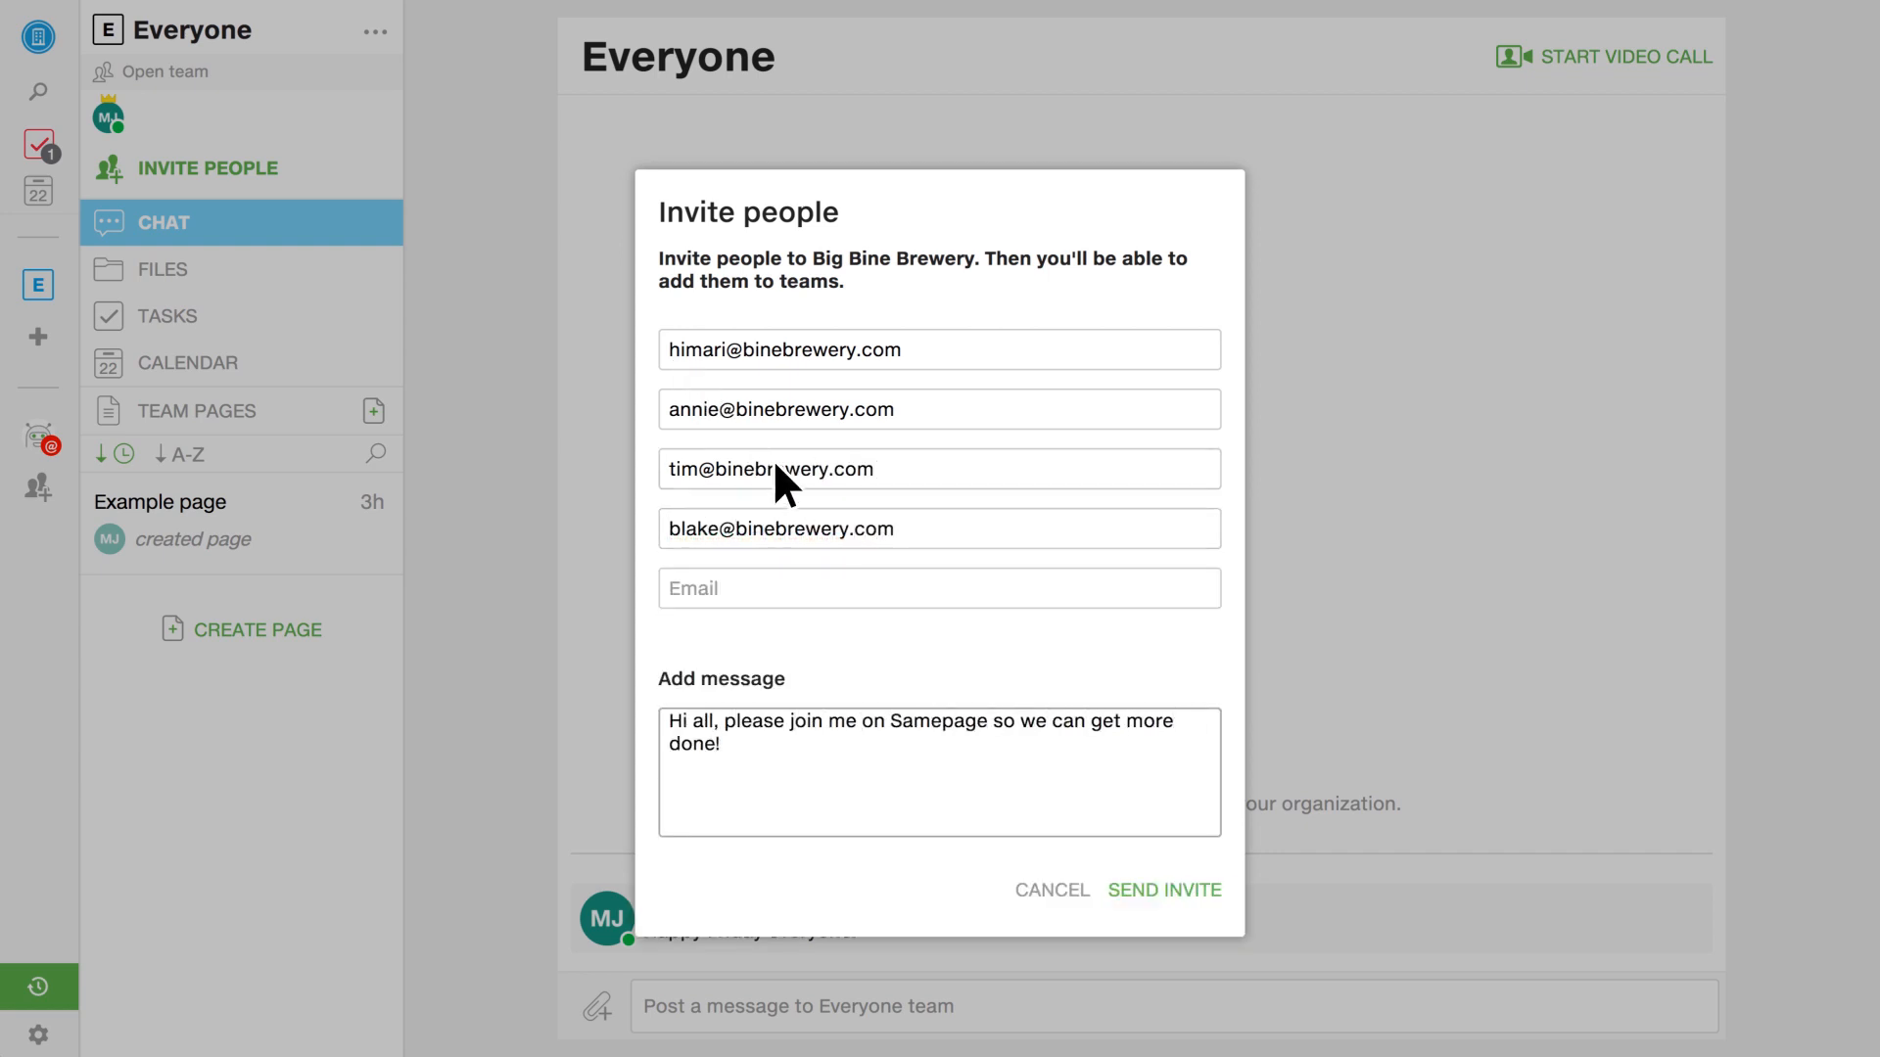
left_click(1161, 889)
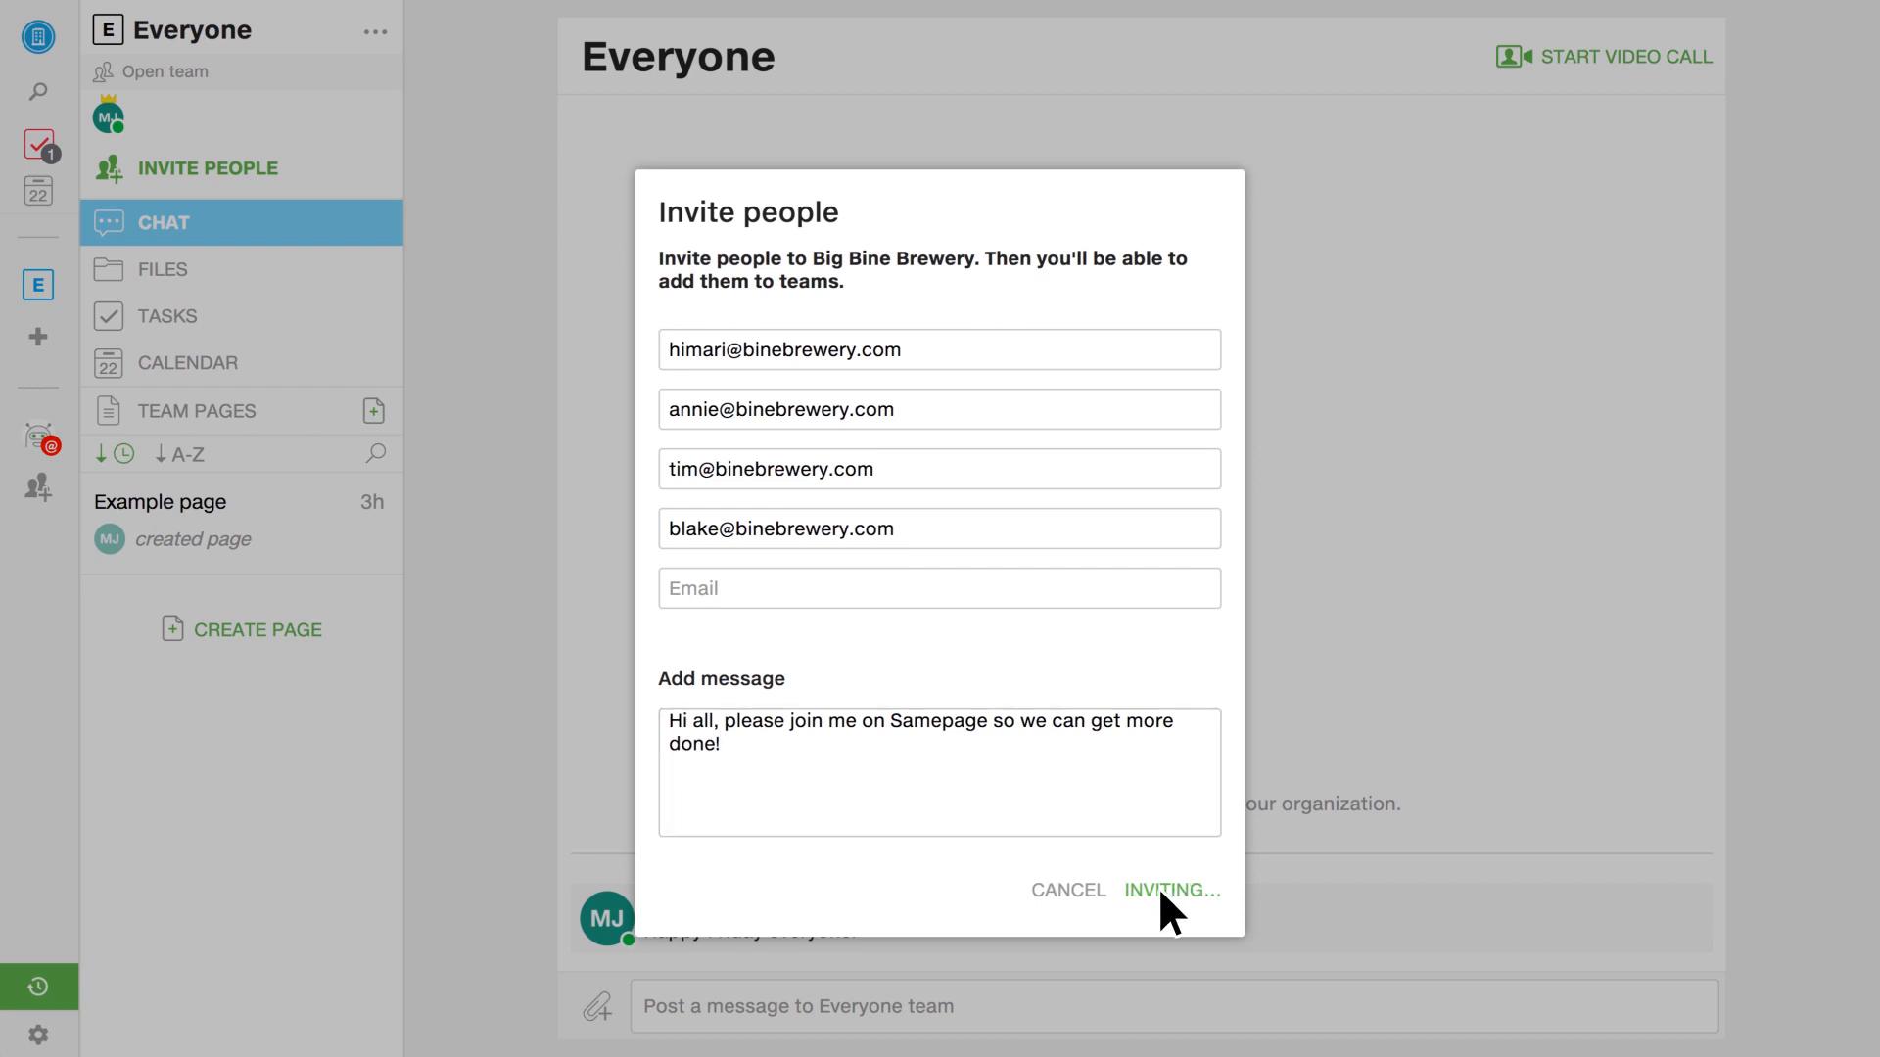
left_click(1171, 889)
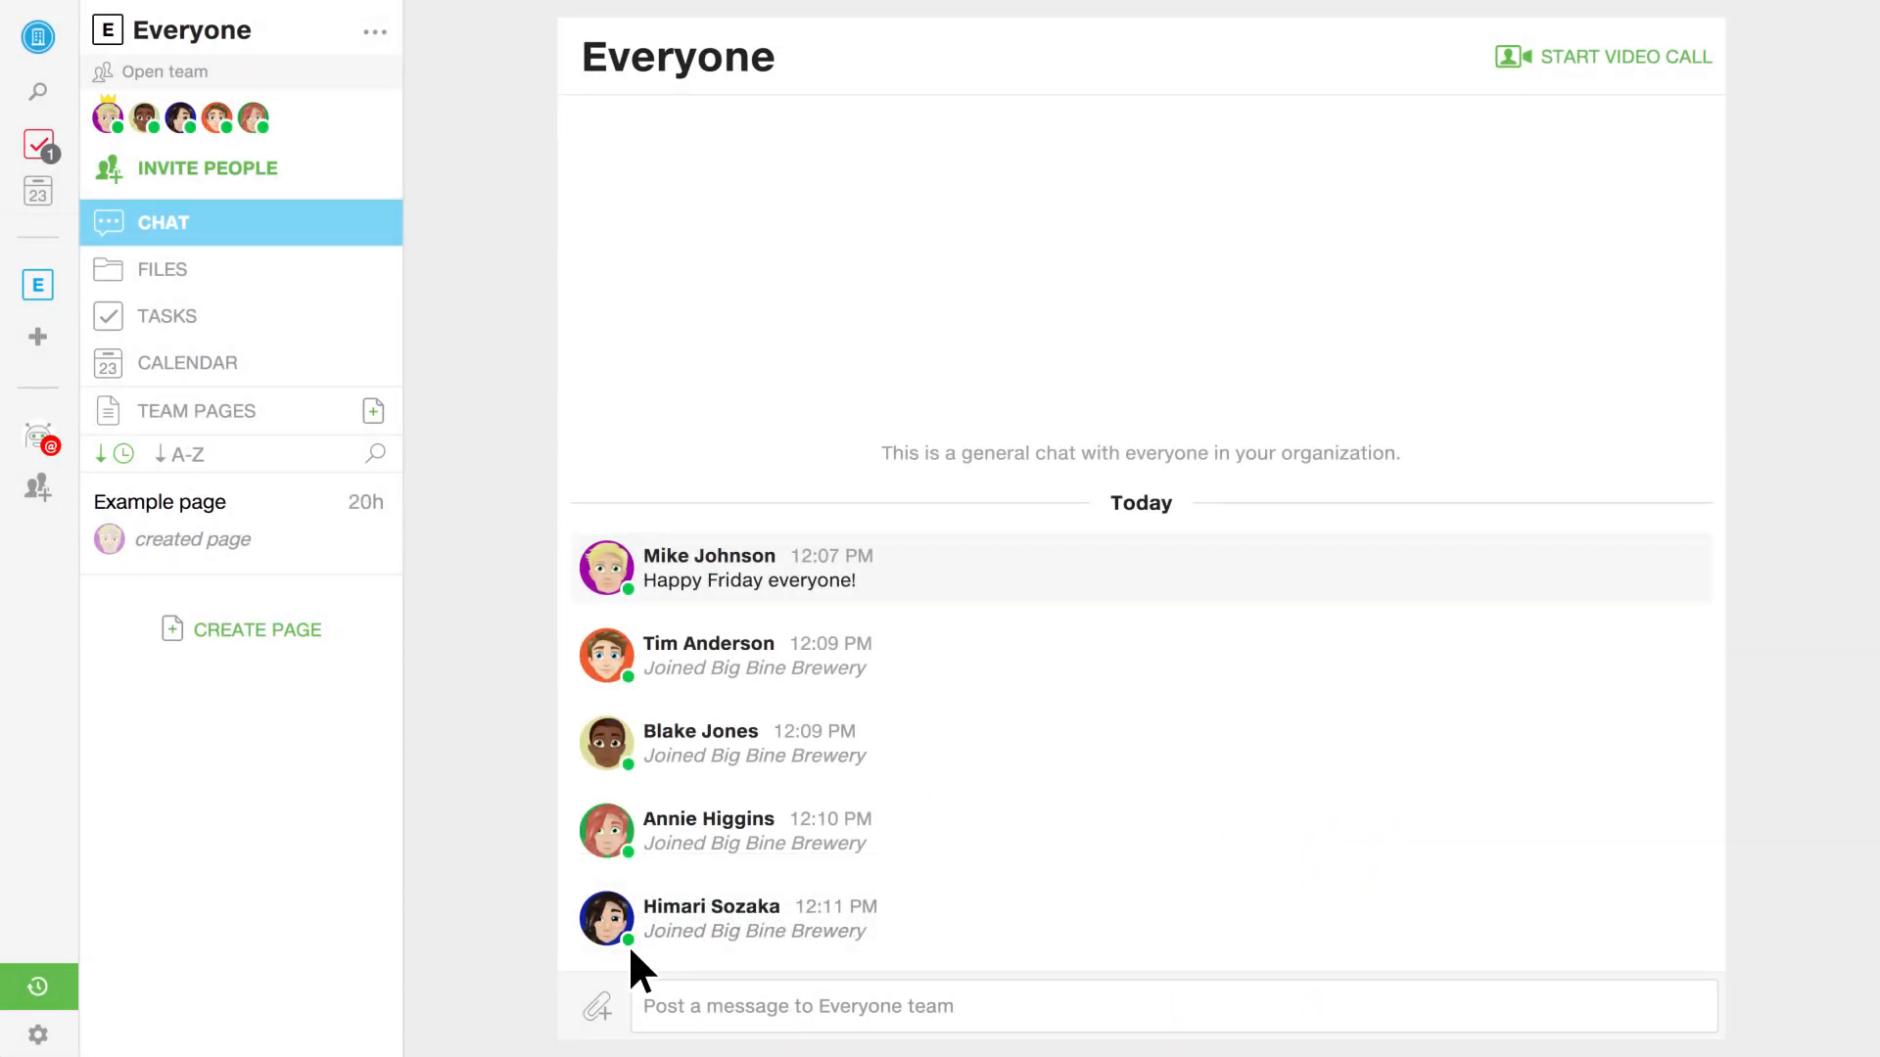
mouse_move(642, 803)
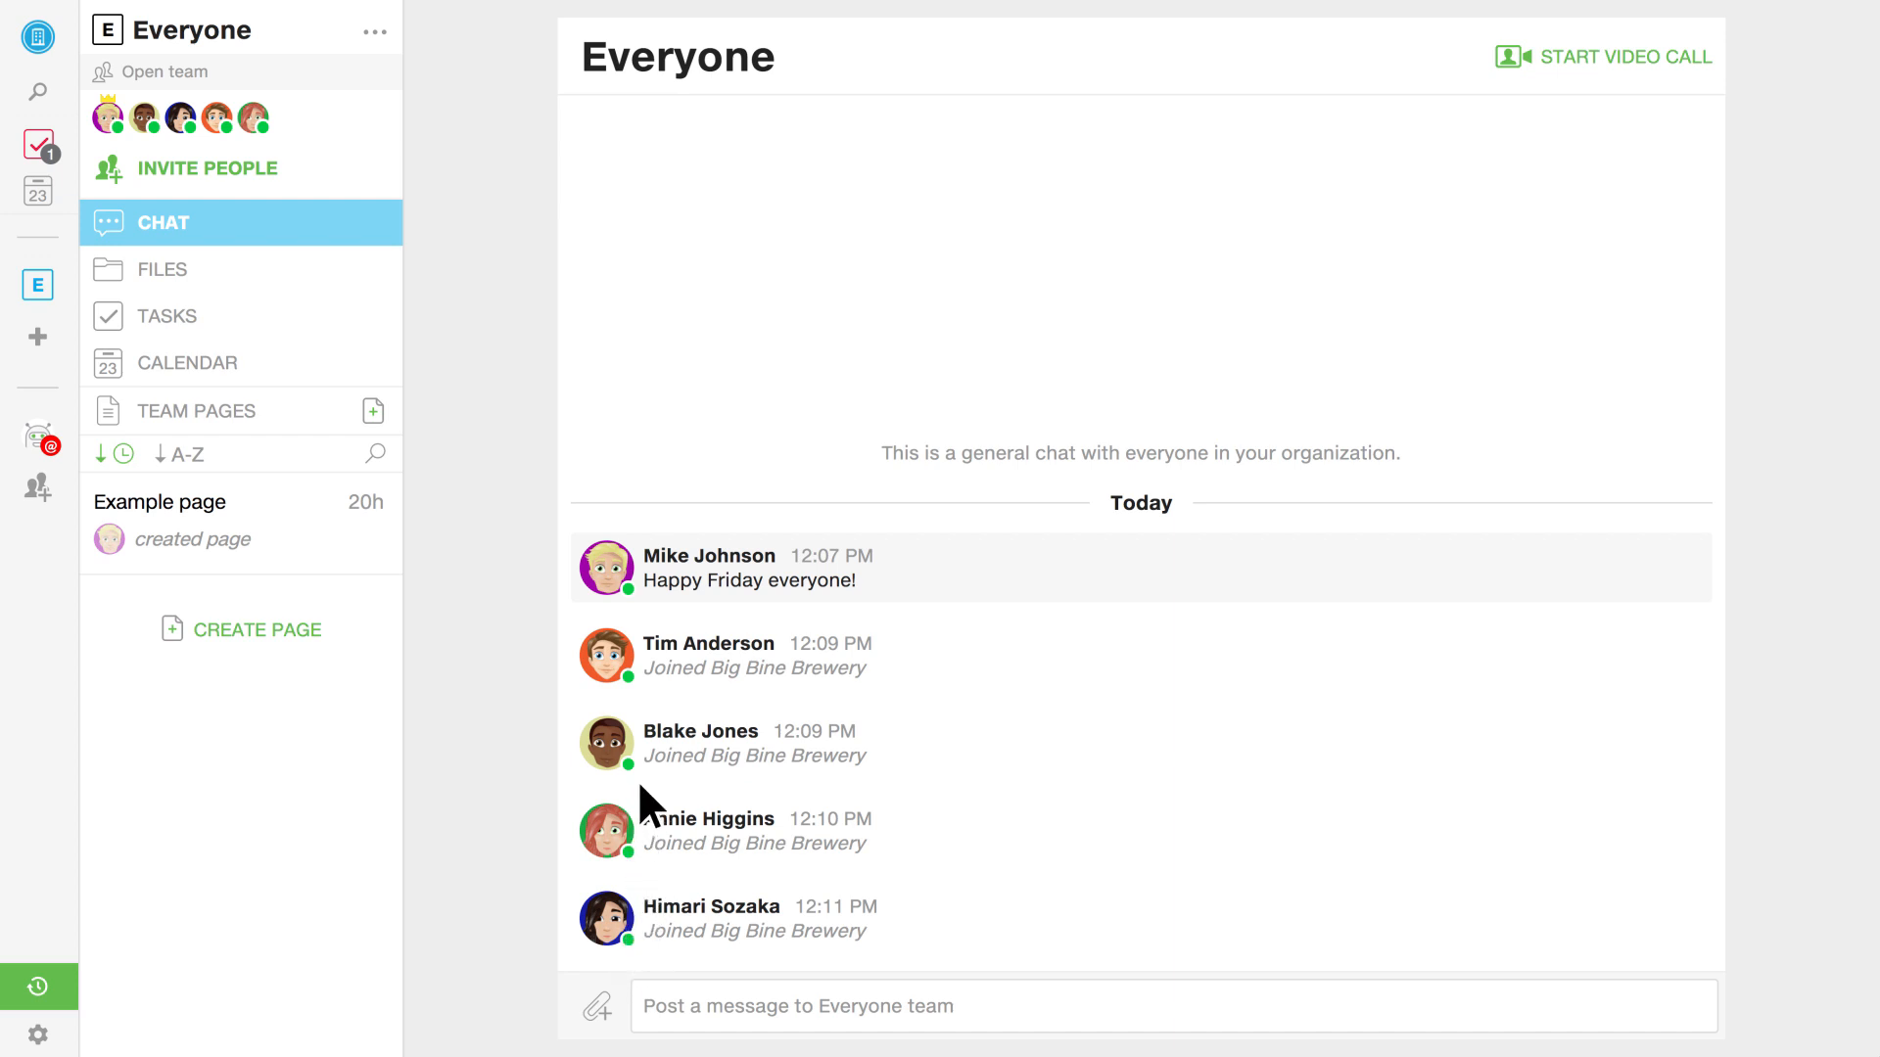
mouse_move(638, 705)
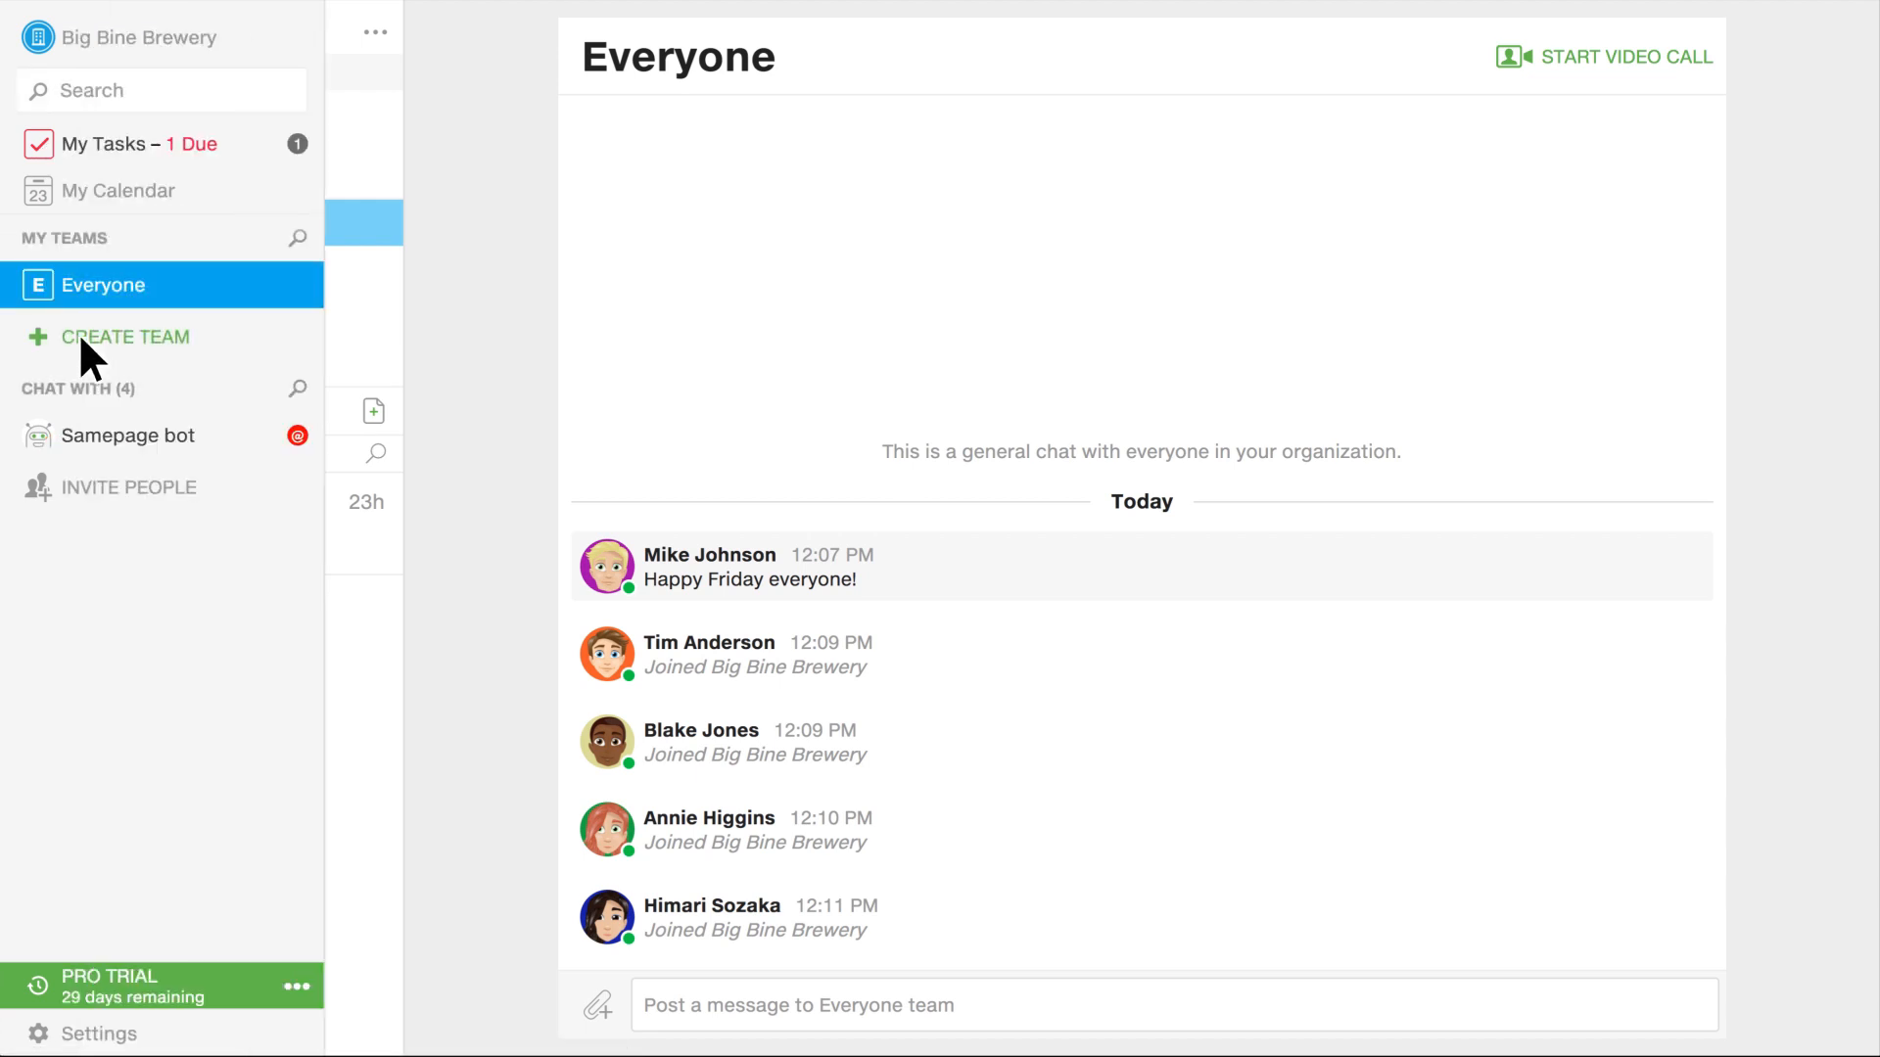
mouse_move(45, 367)
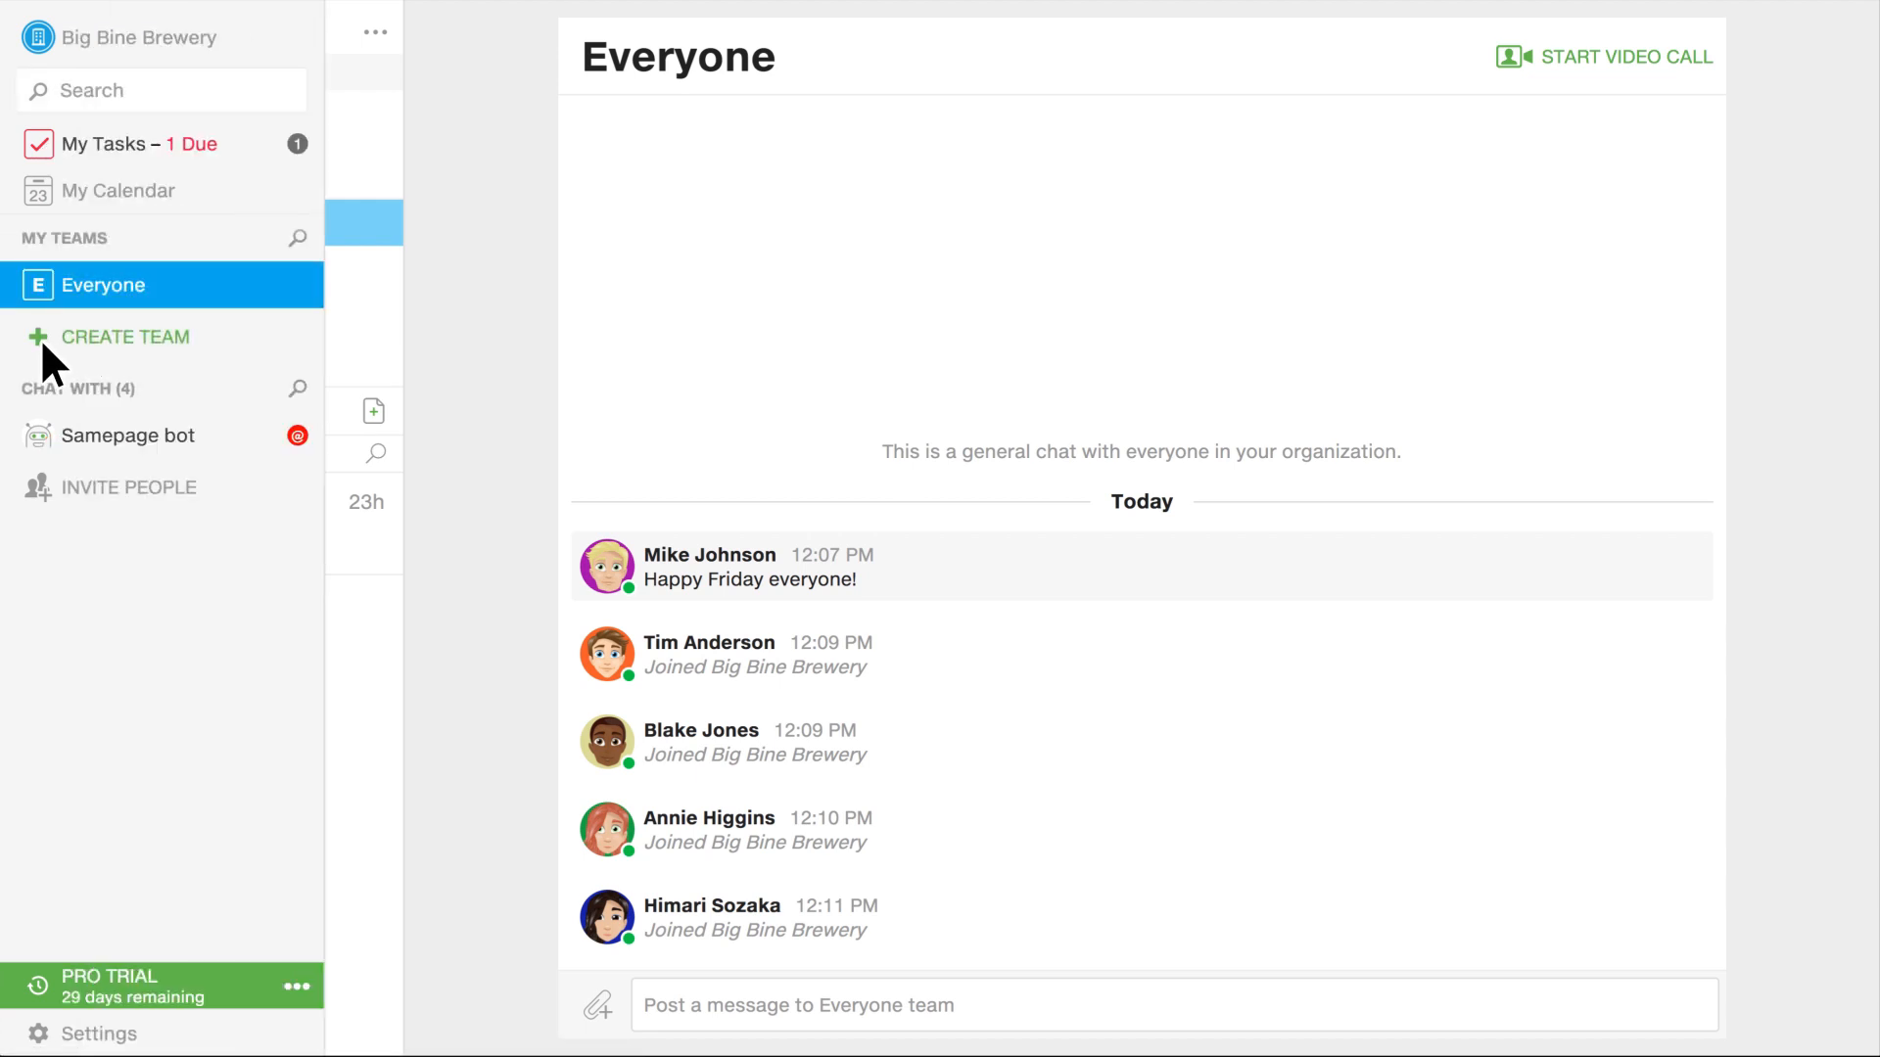
- Start a new open team named Marketing and add Annie, Blake, Himari and Tim as teammates
left_click(127, 337)
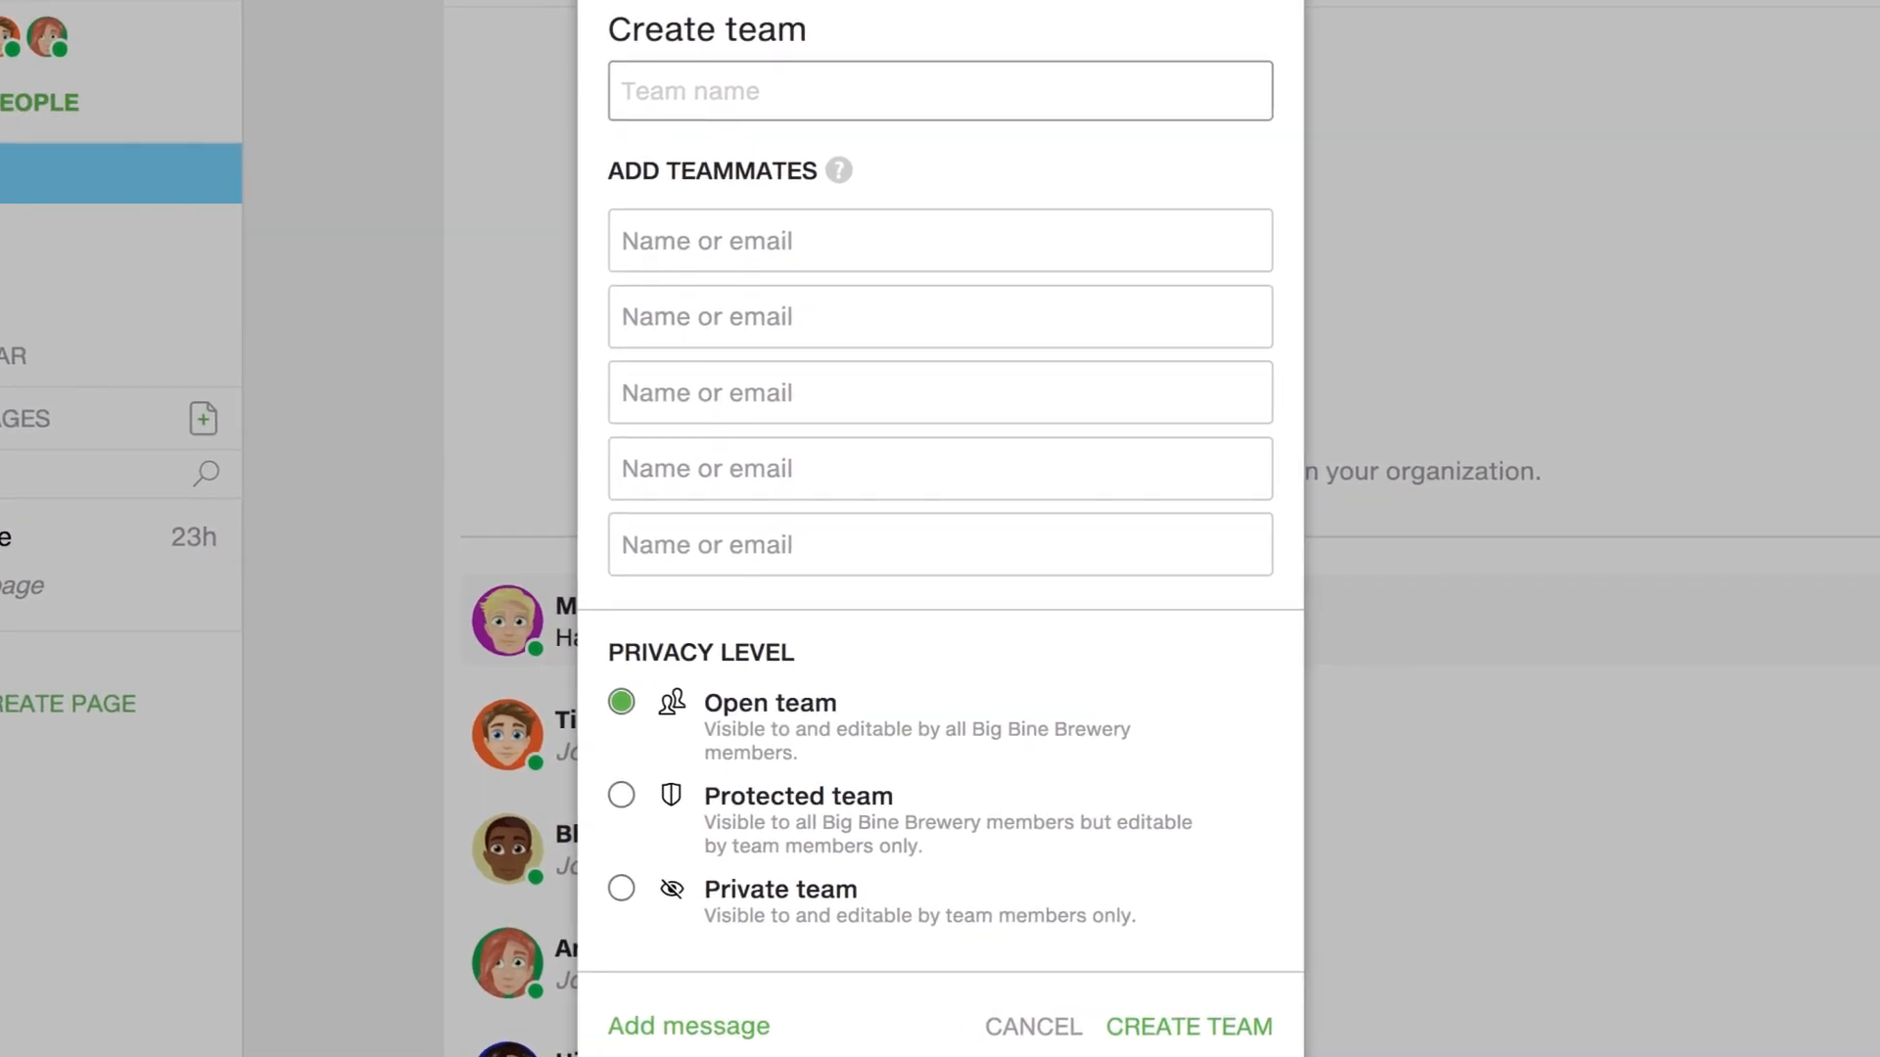
type("Marketing")
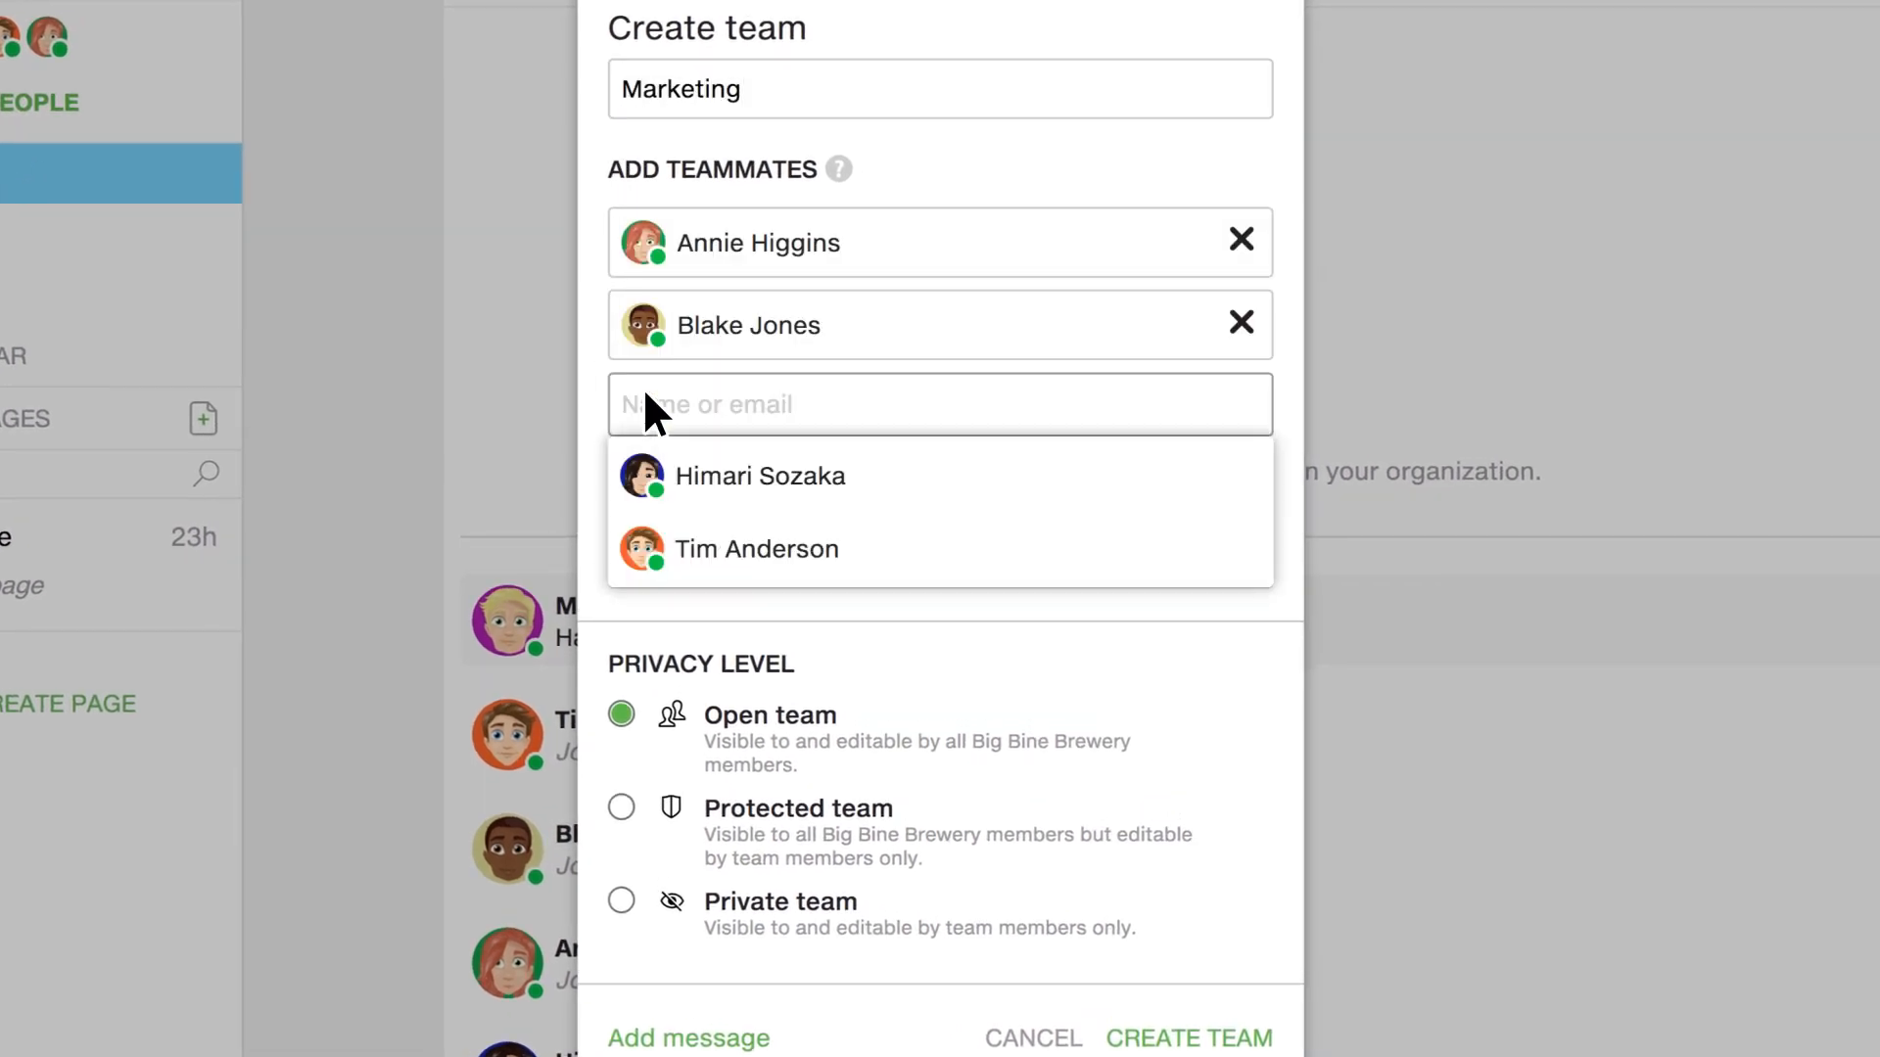
left_click(758, 474)
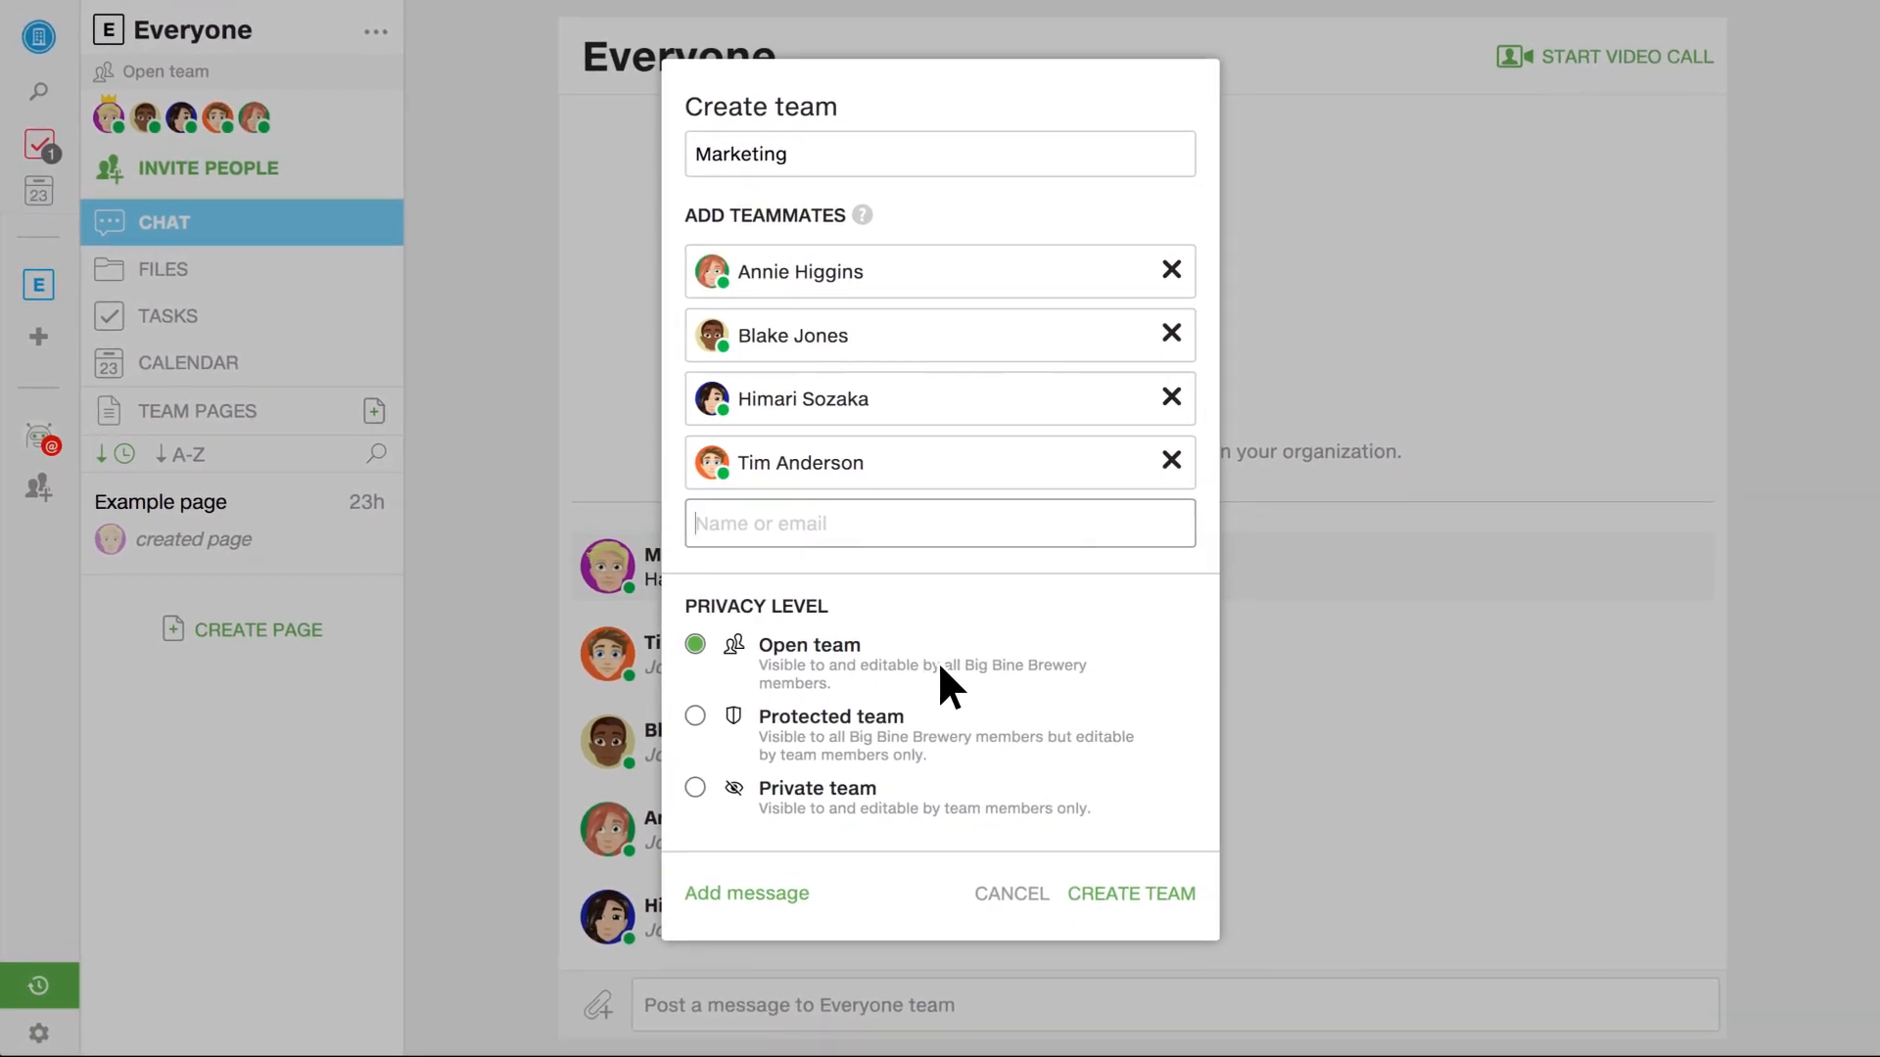
mouse_move(1116, 916)
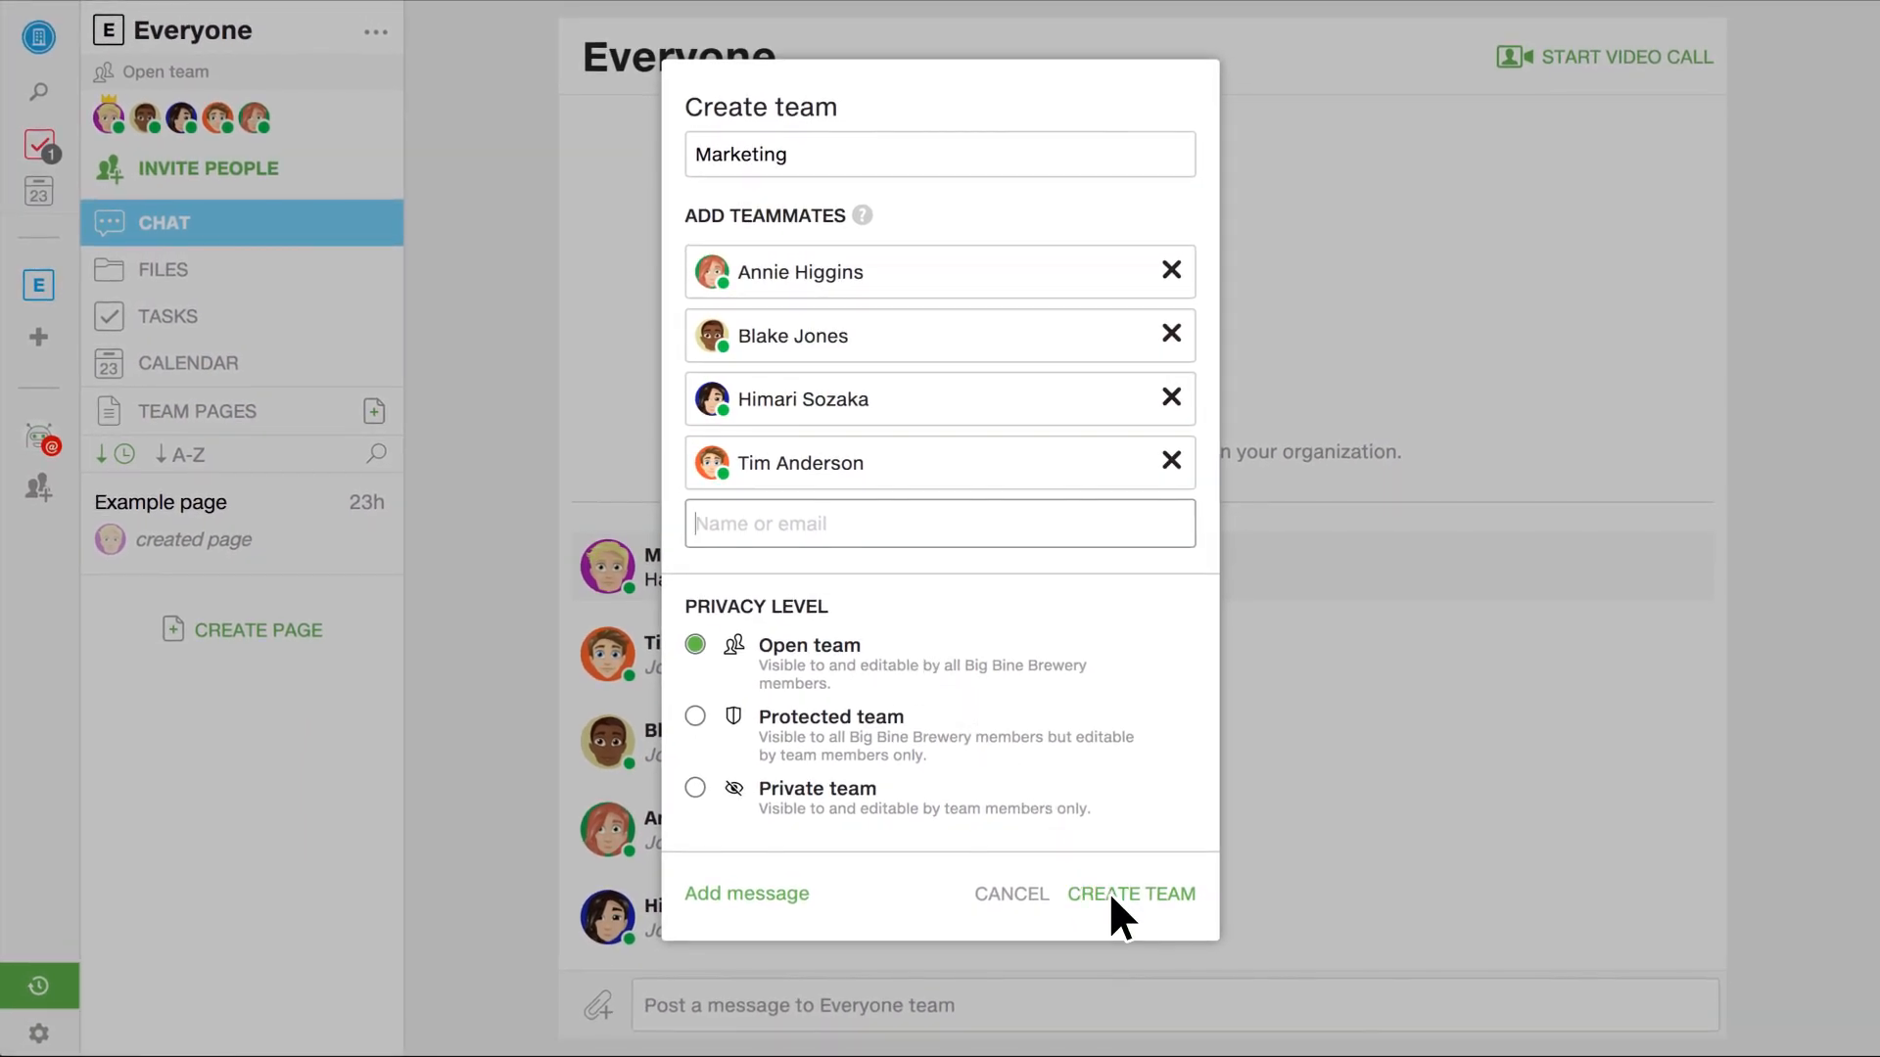
- Create the Marketing team so its chat lists the four colleagues added
left_click(1130, 893)
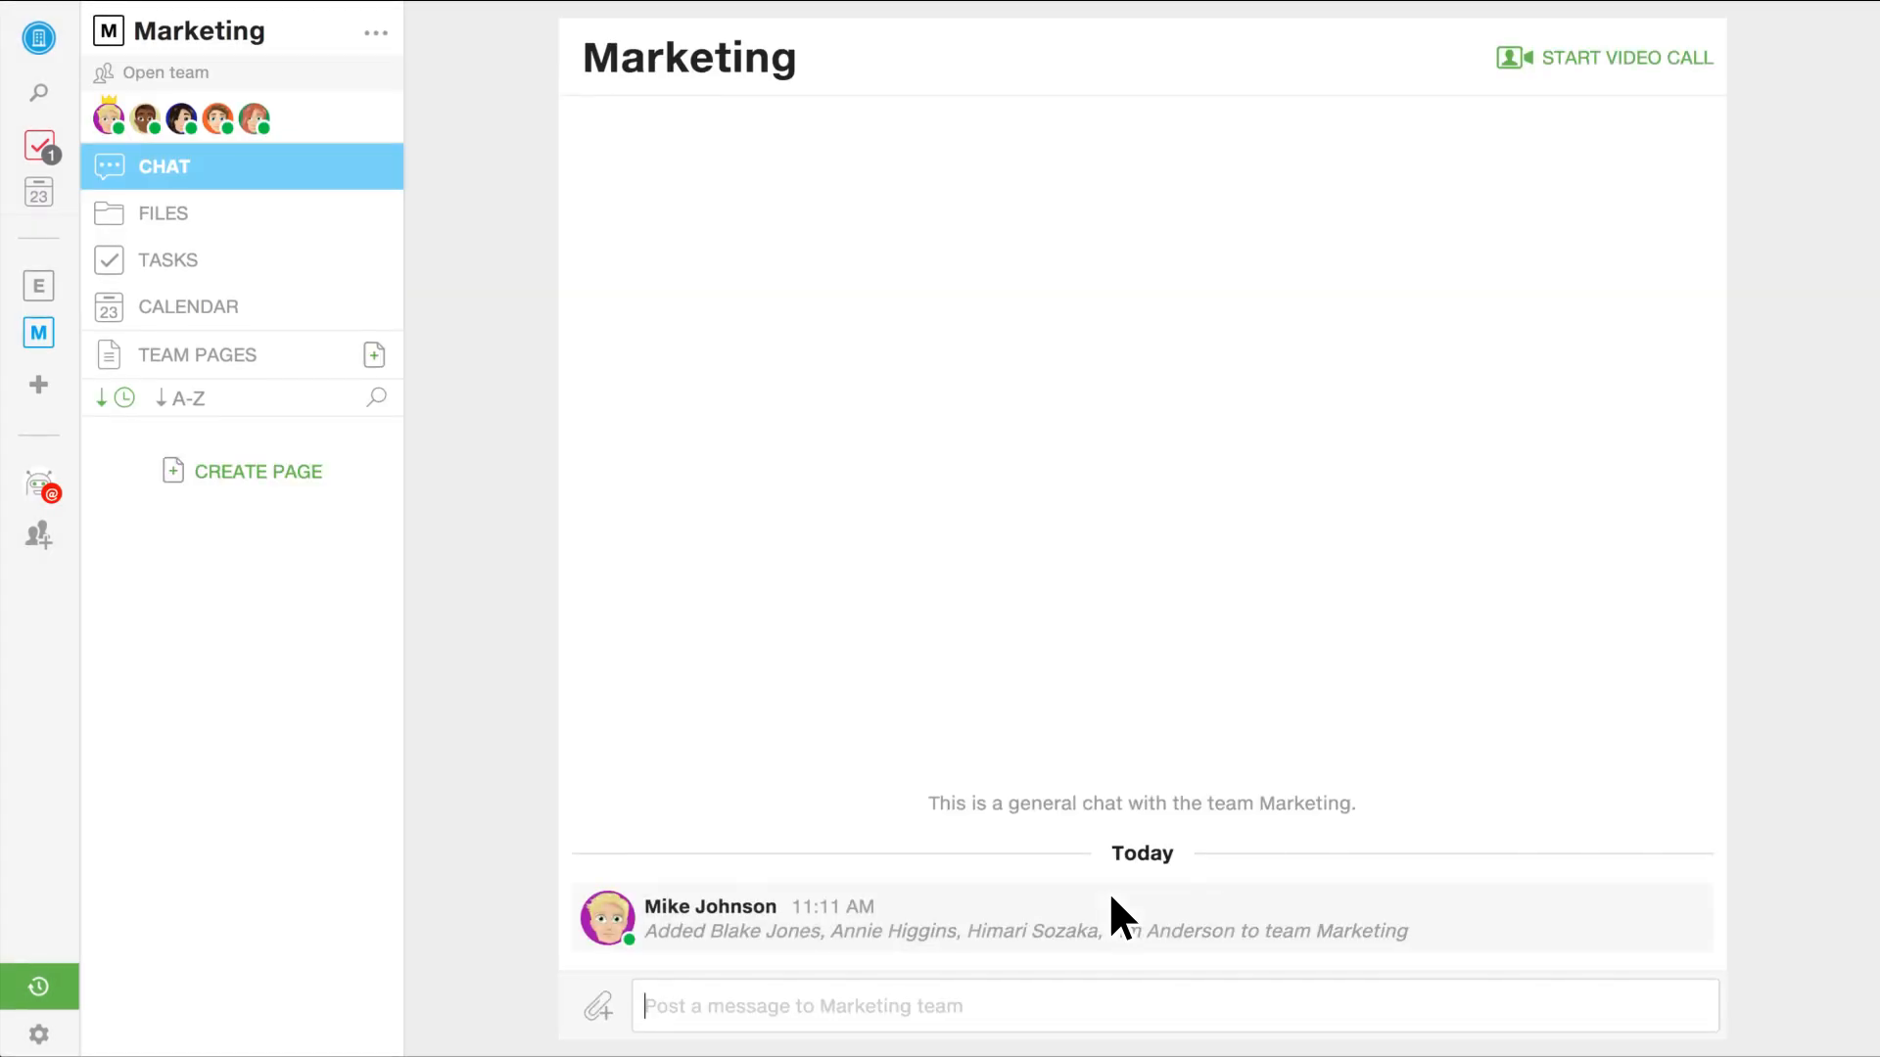
mouse_move(1032, 840)
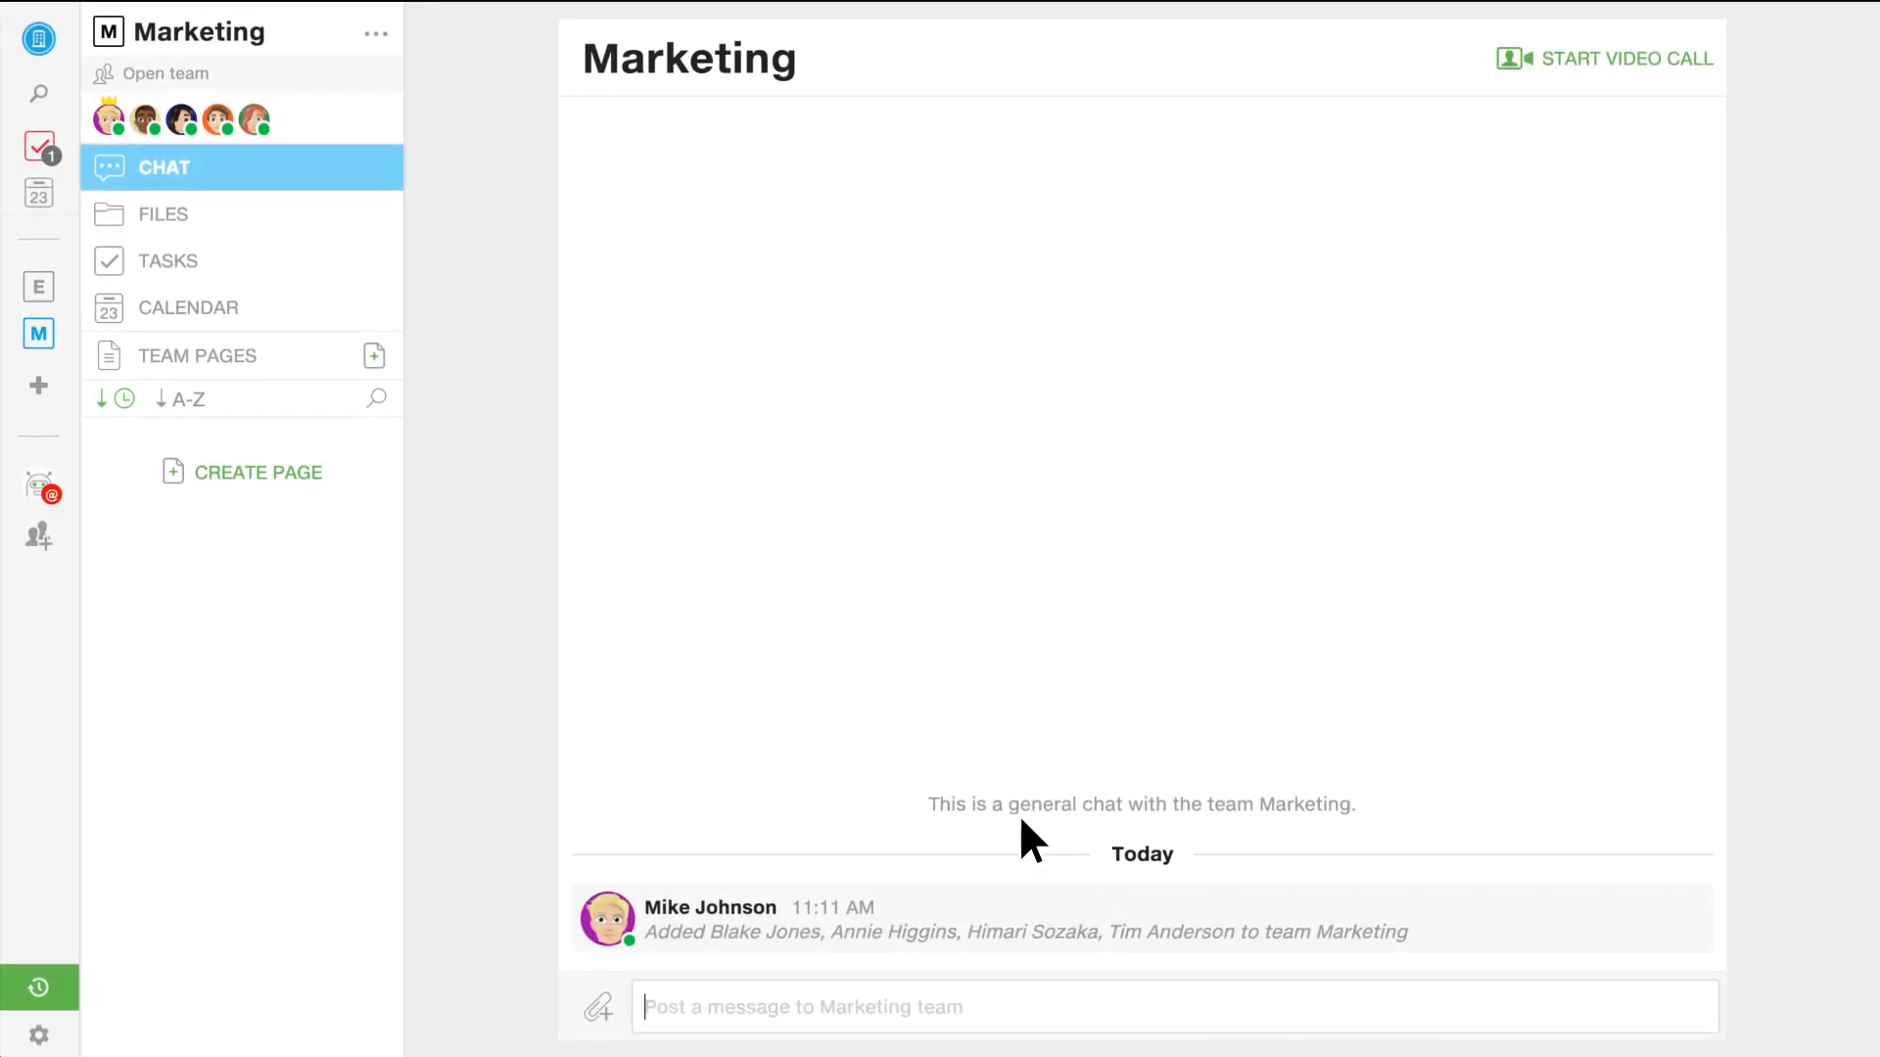
mouse_move(329, 233)
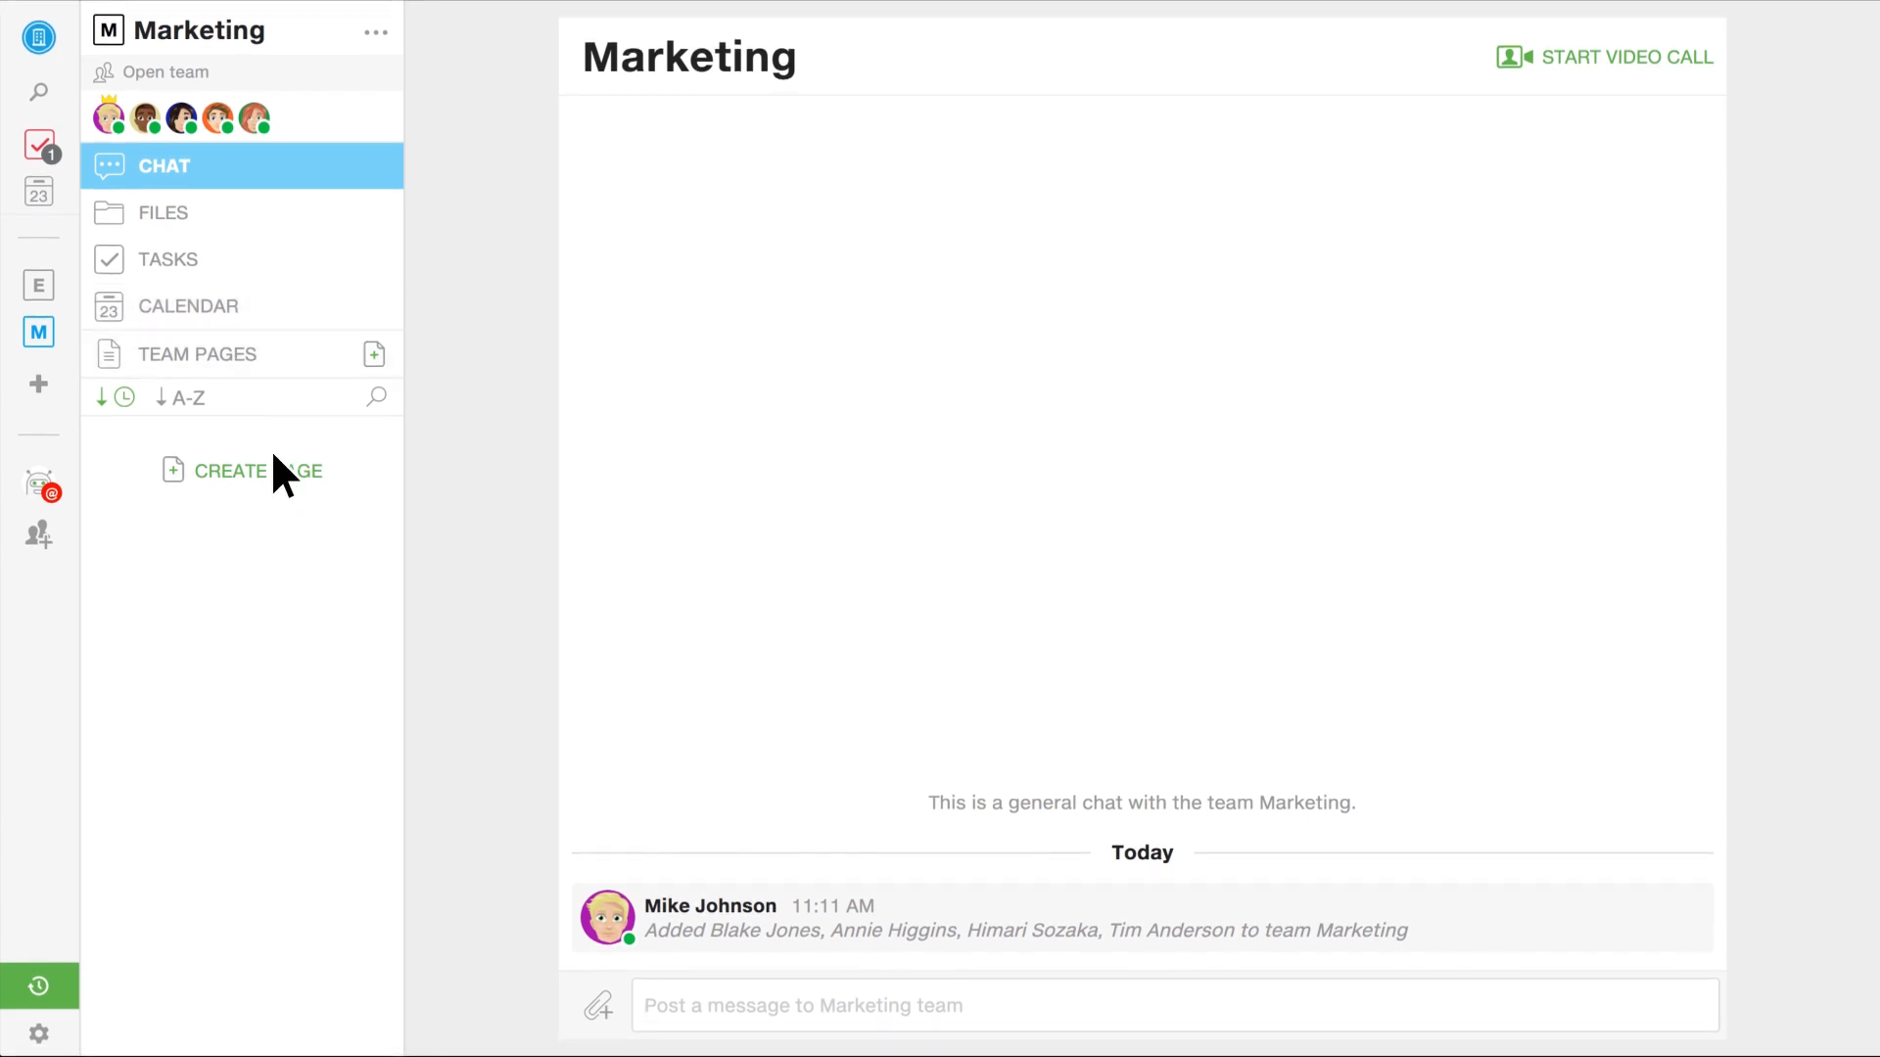
- Add a blank page titled Summer Marketing Campaign to the Marketing team
left_click(256, 470)
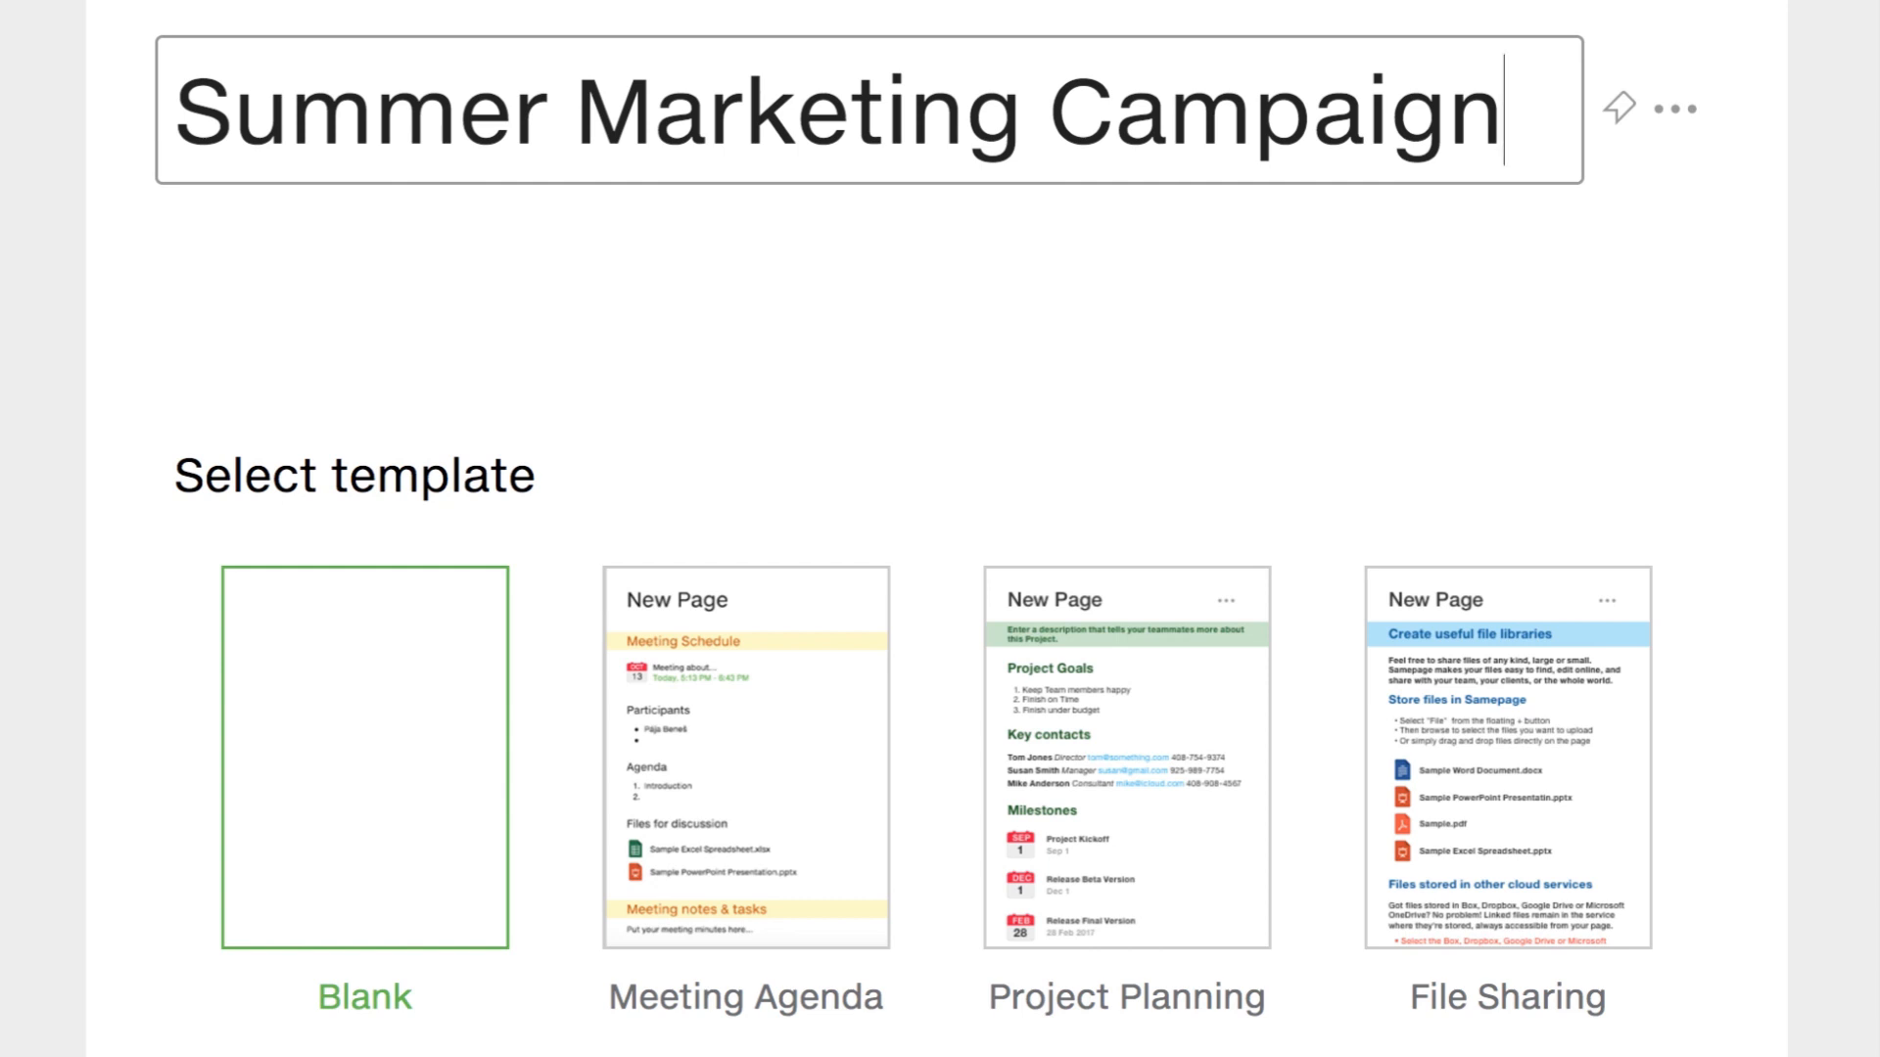
mouse_move(302, 547)
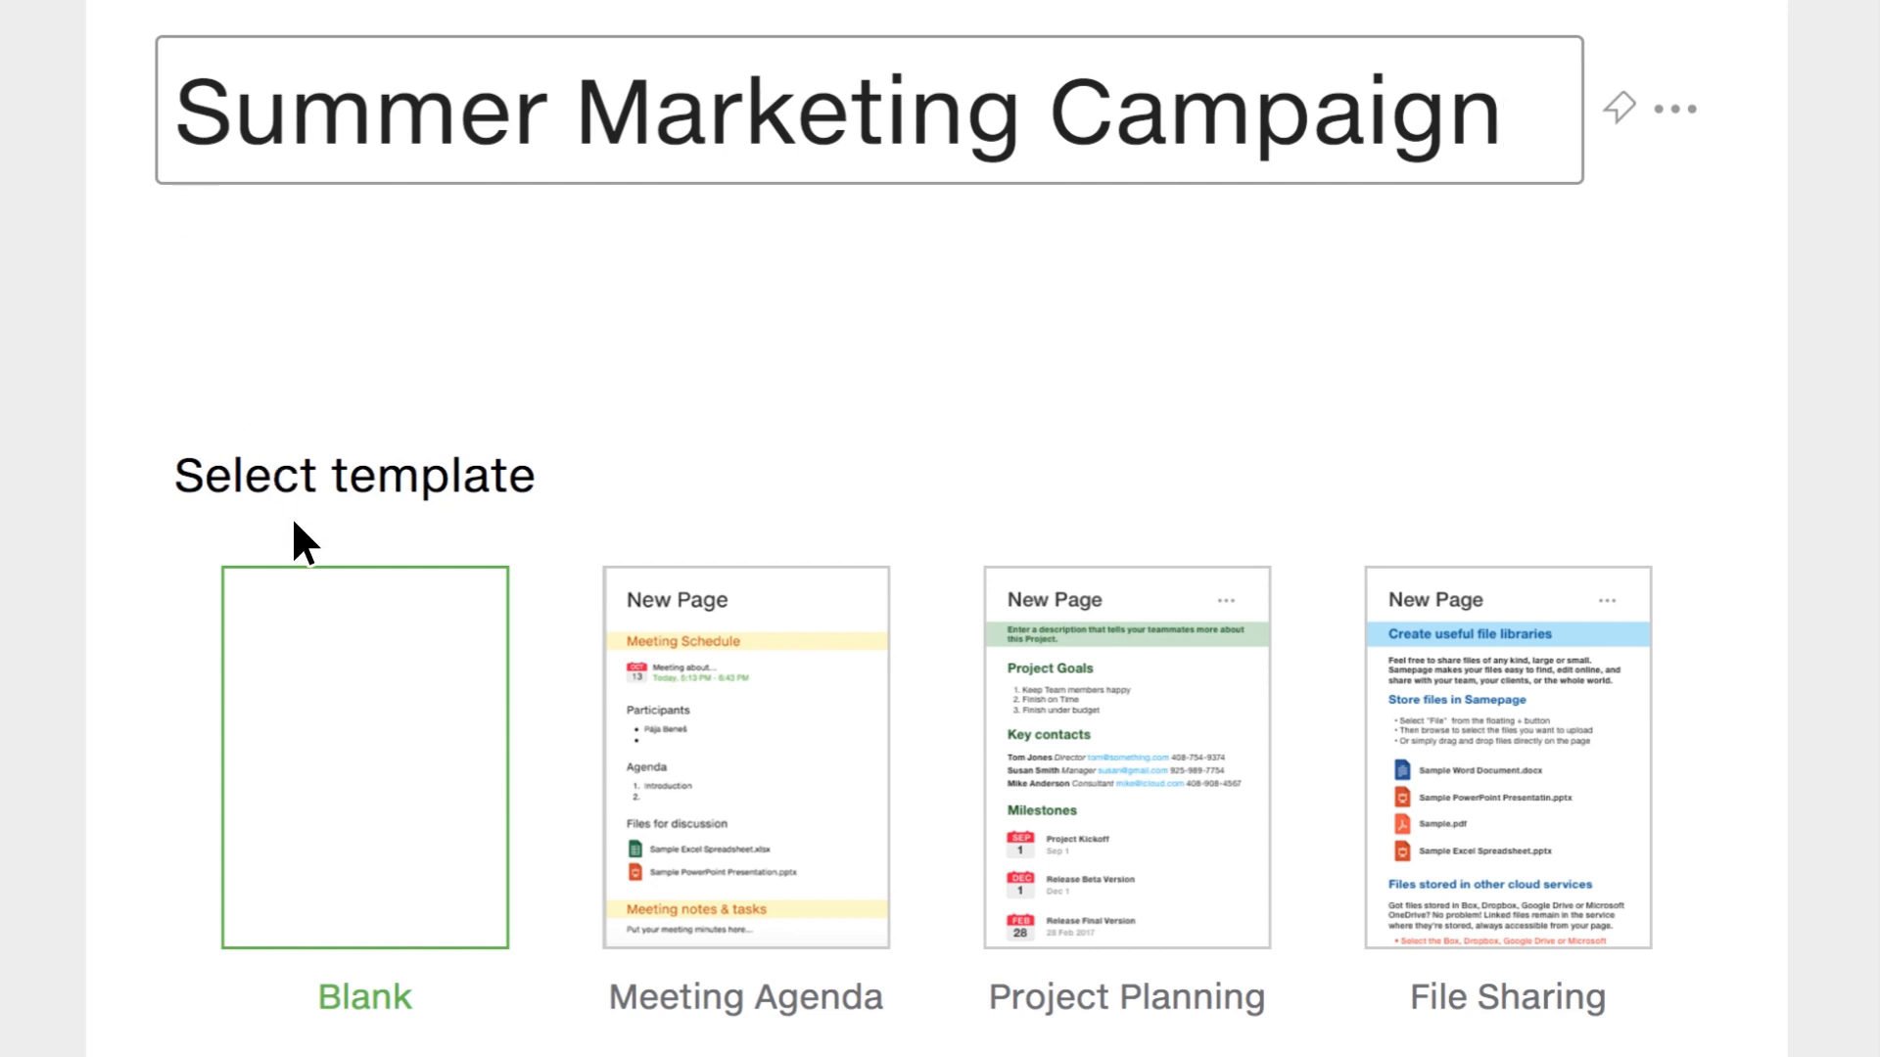
left_click(364, 758)
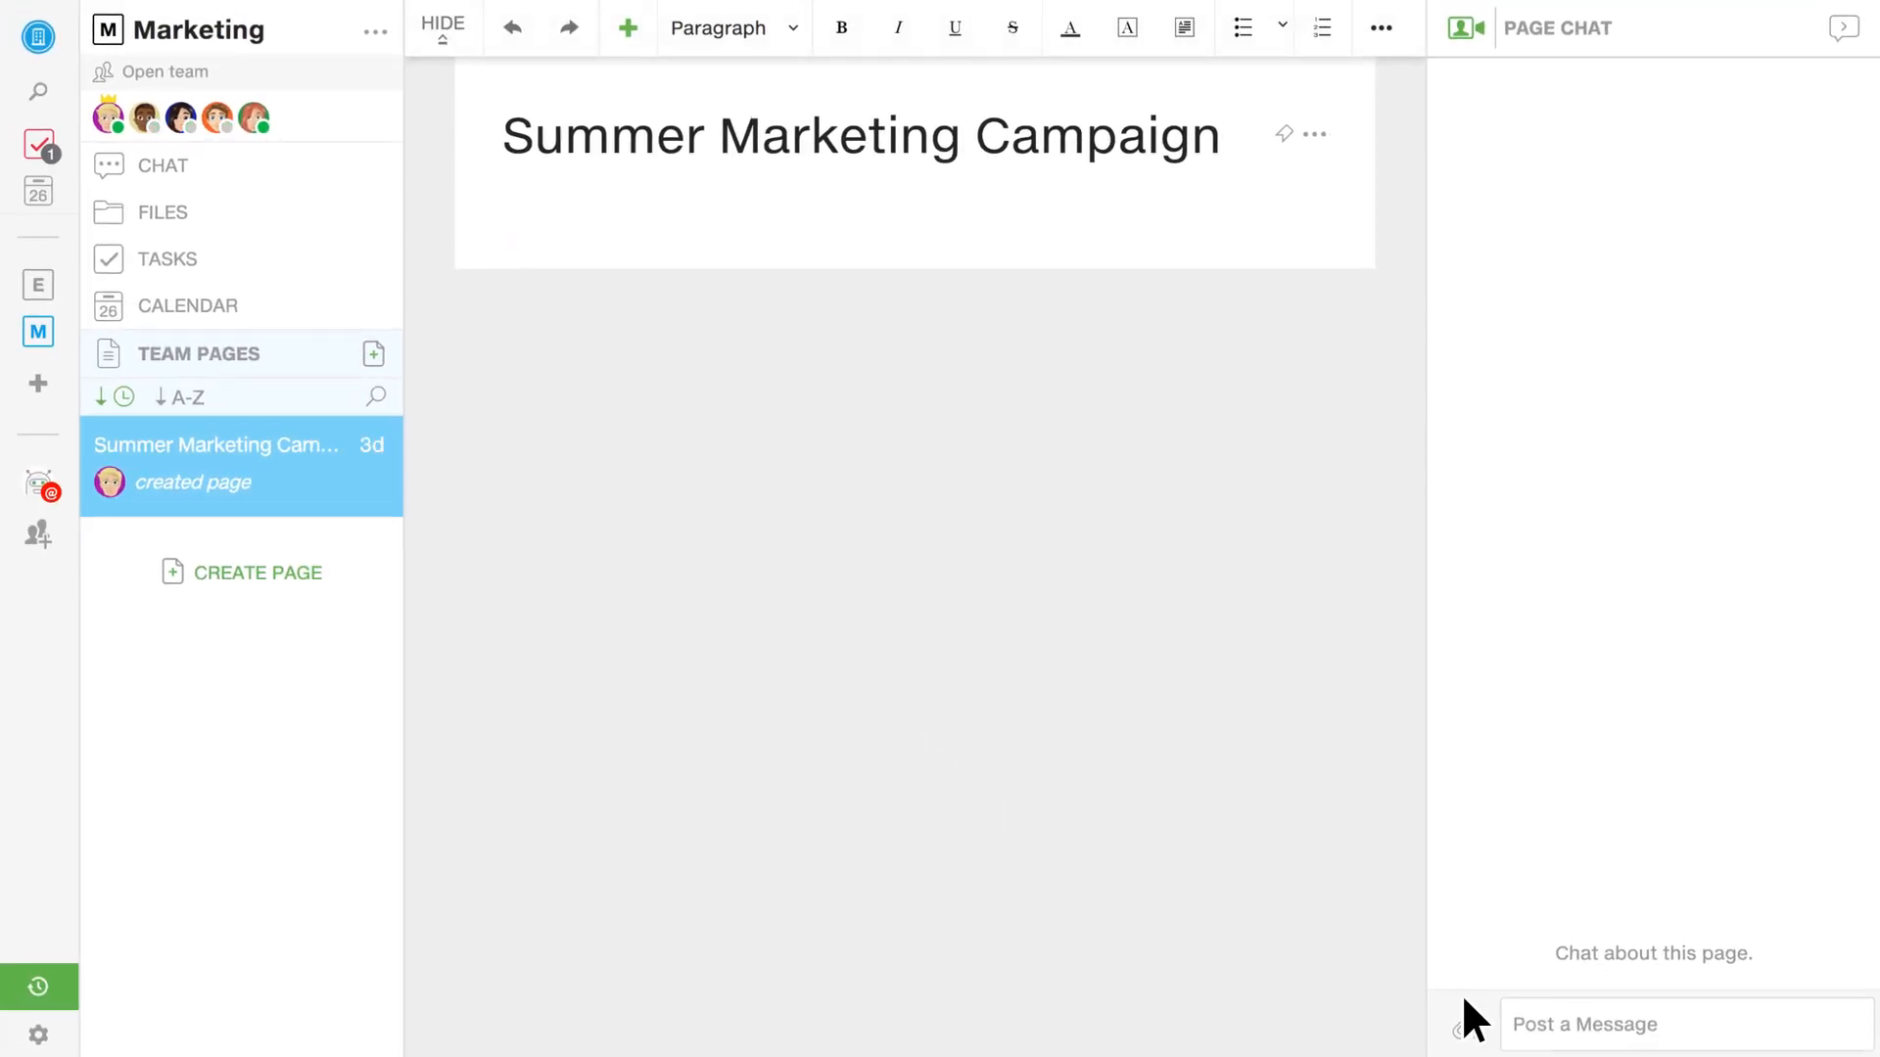
- Post 'Hi everyone, let's start working on our summer marketing campaign' in the page chat
type("Hi everyone, let's start working on our summer marketing campaign h")
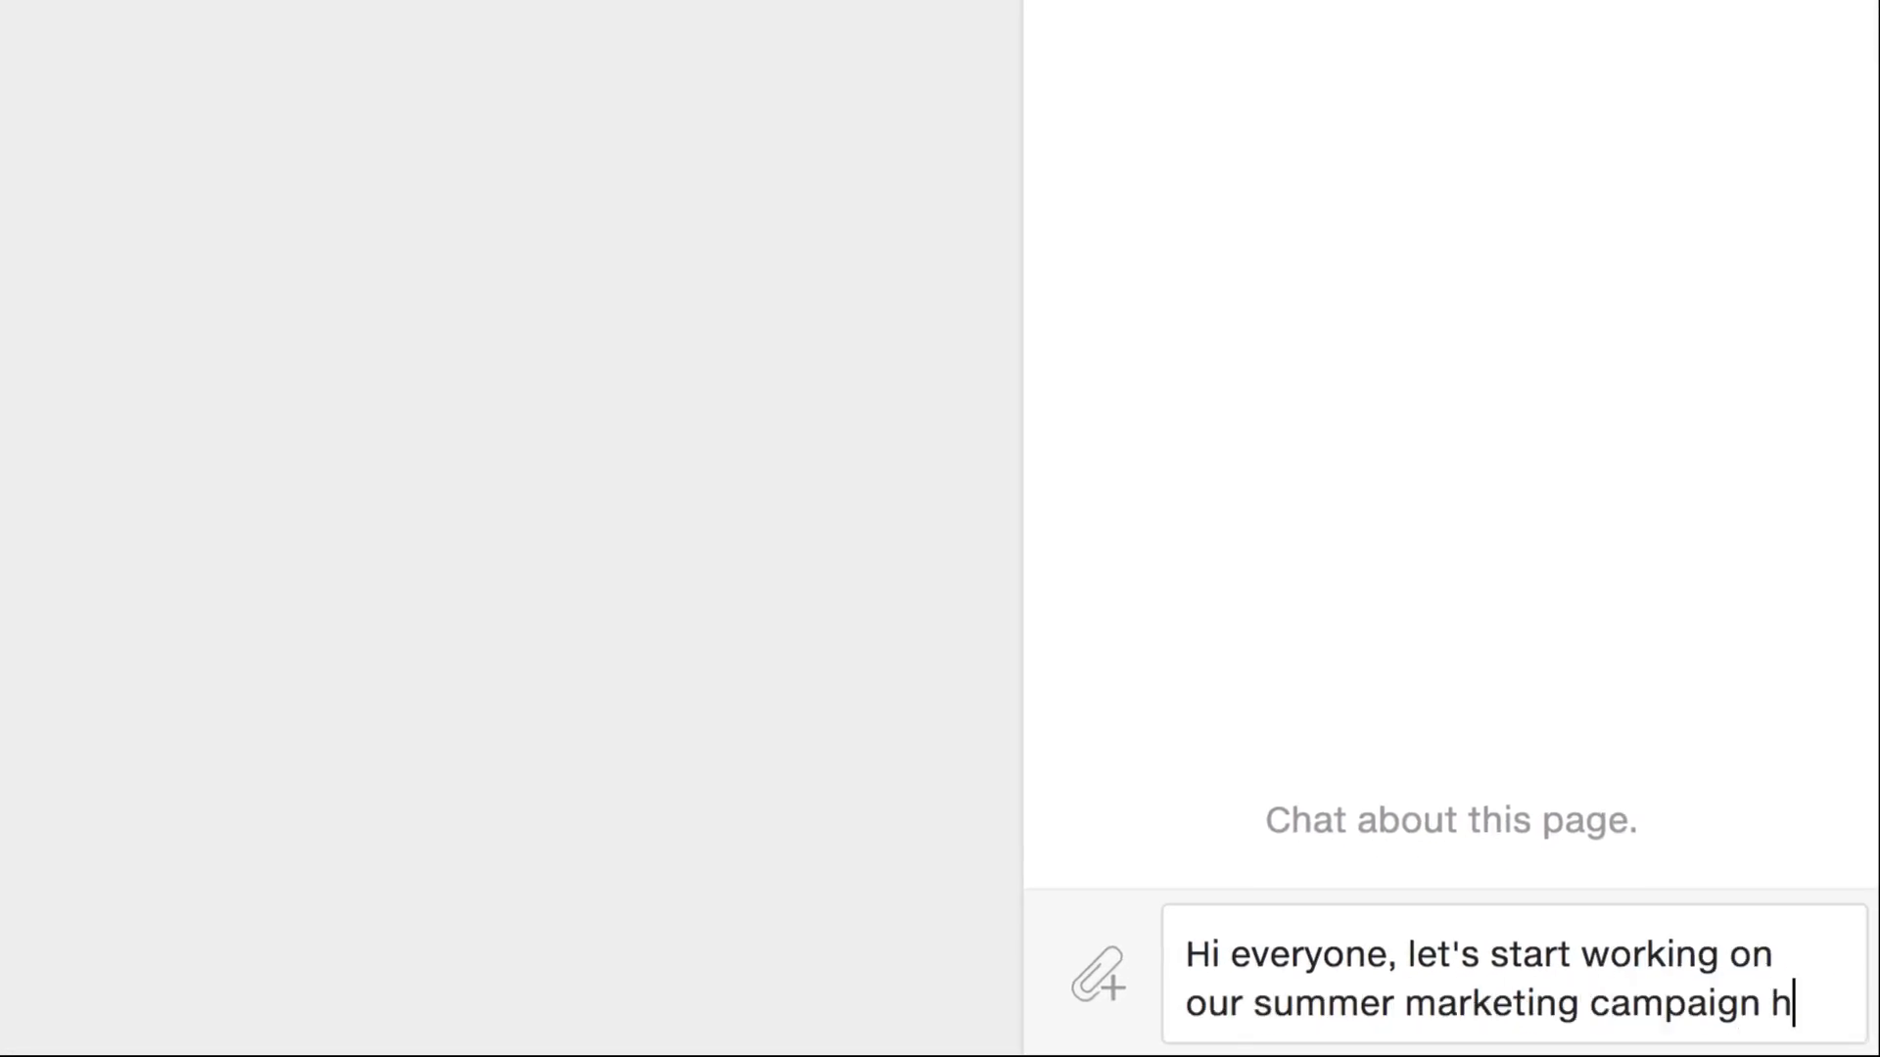
key("Return")
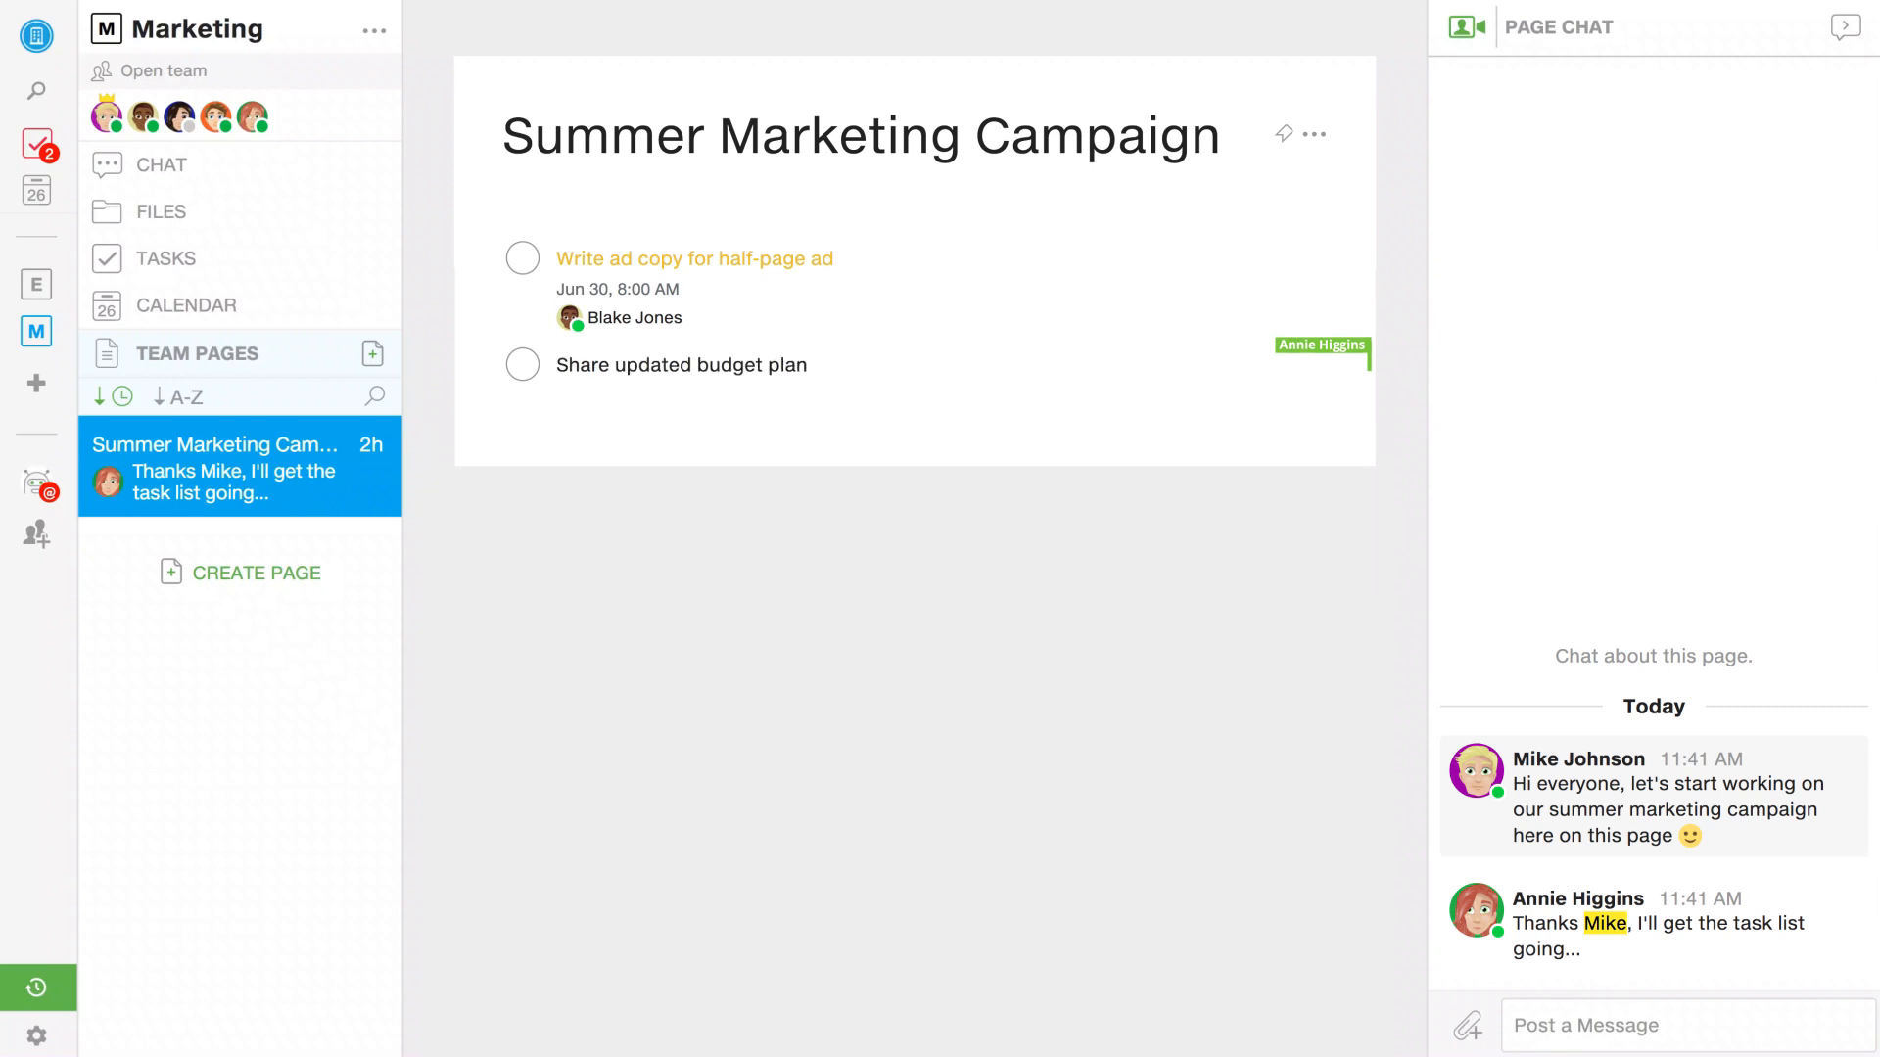
- Fill the campaign page with dated, assigned tasks and the AD COPY FOR HALF PAGE section
left_click(679, 364)
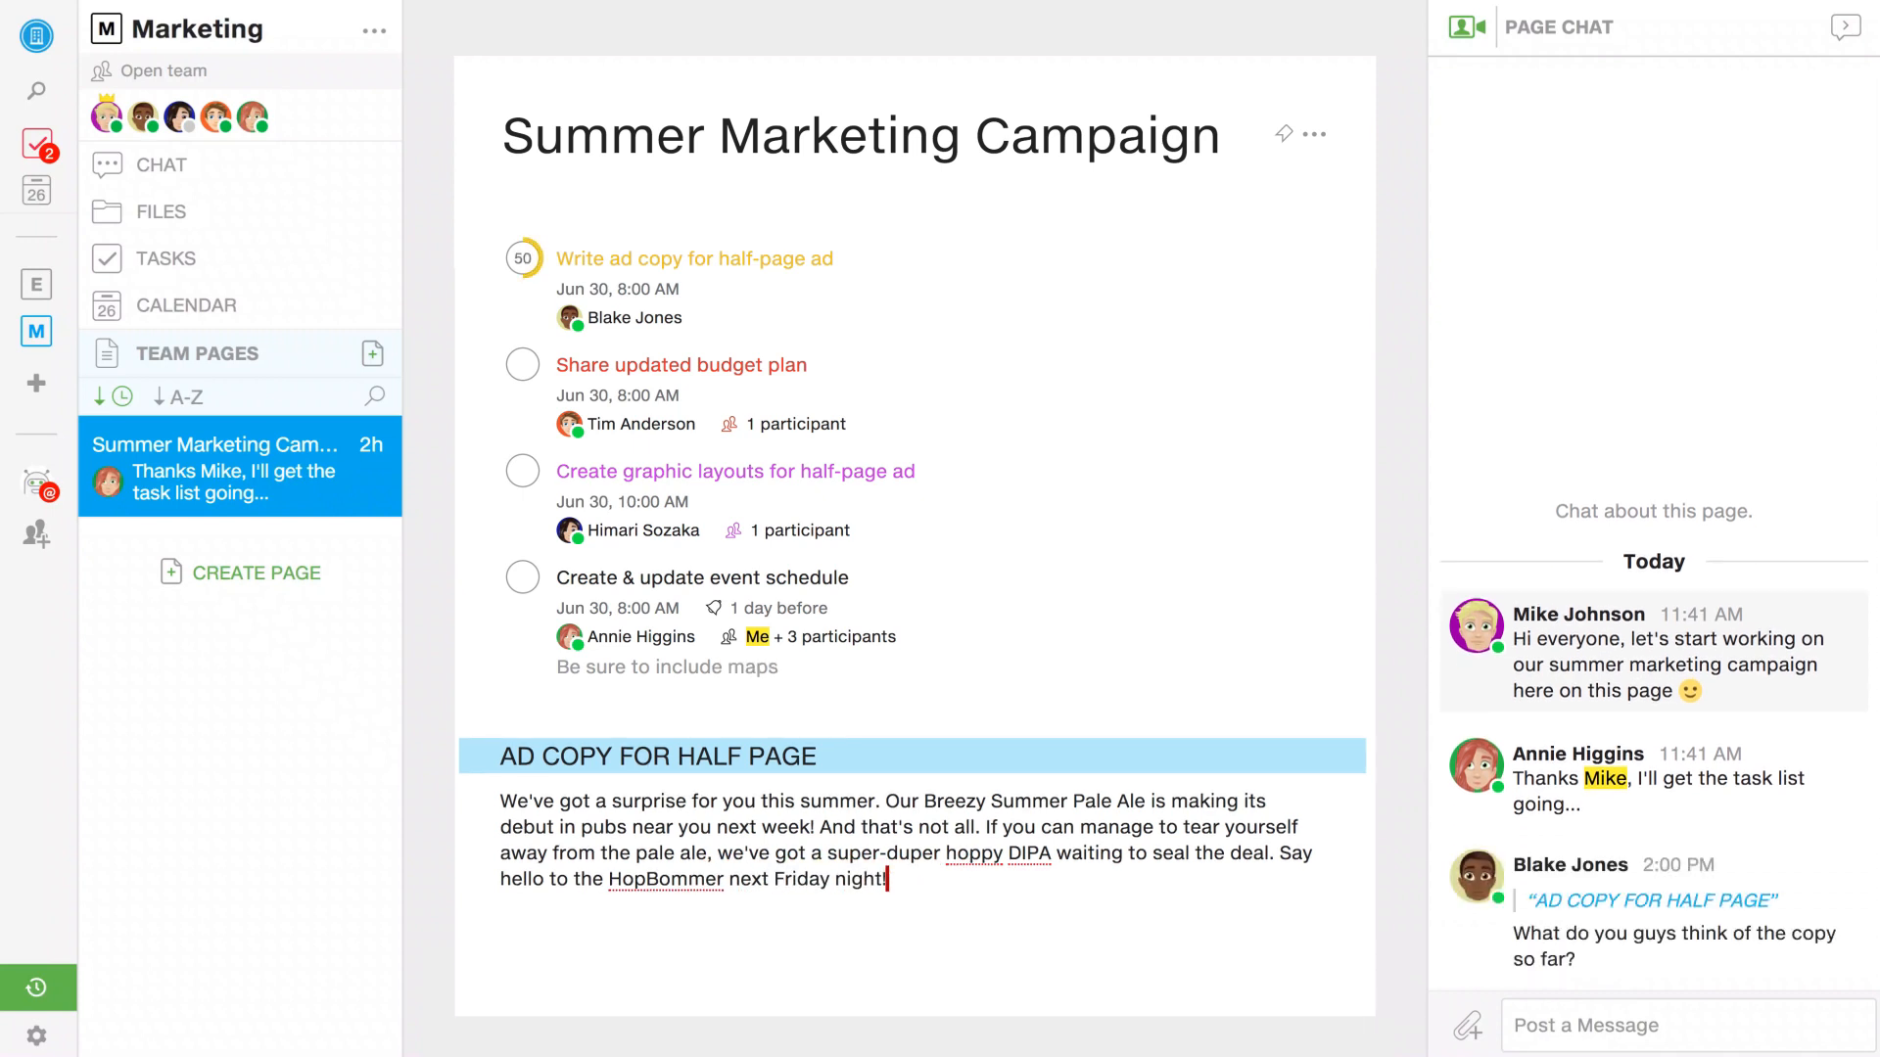
scroll("down", 3)
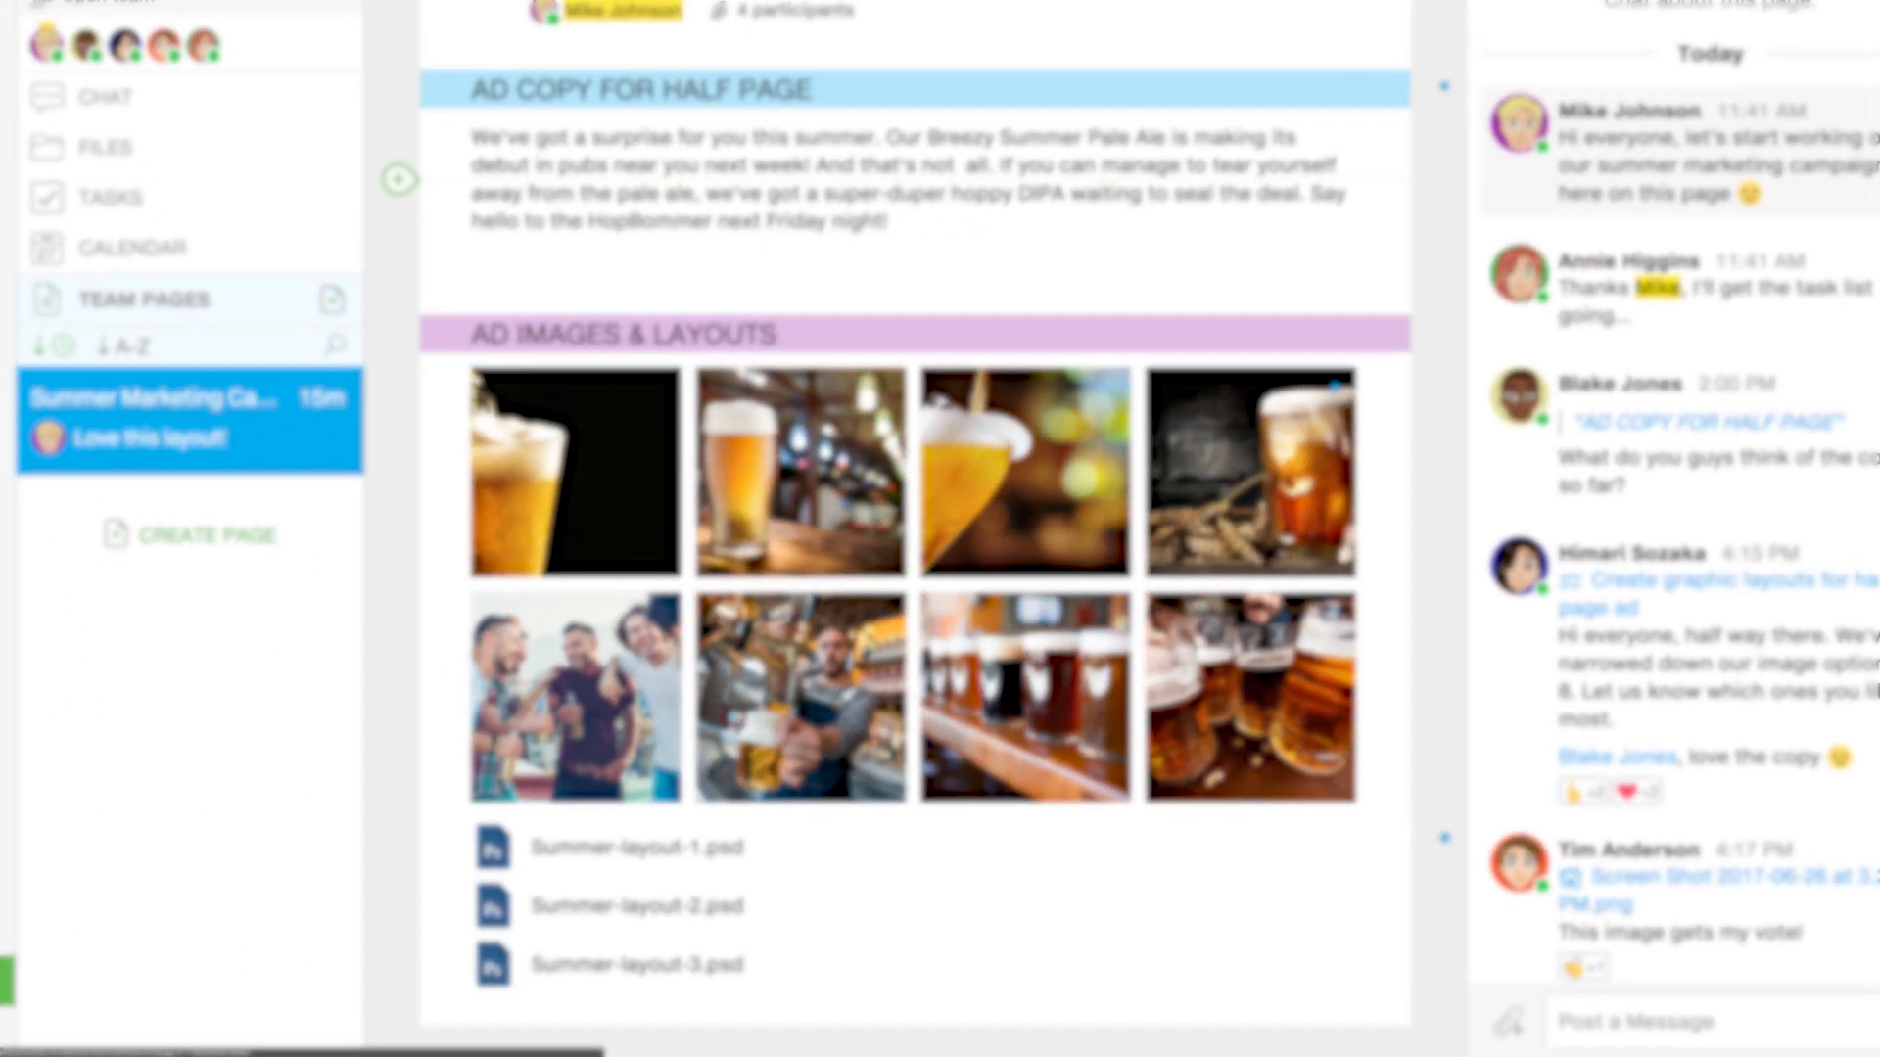
- Comment 'Love this layout!' on Summer-layout-1.psd and return to the Marketing chat
left_click(1833, 936)
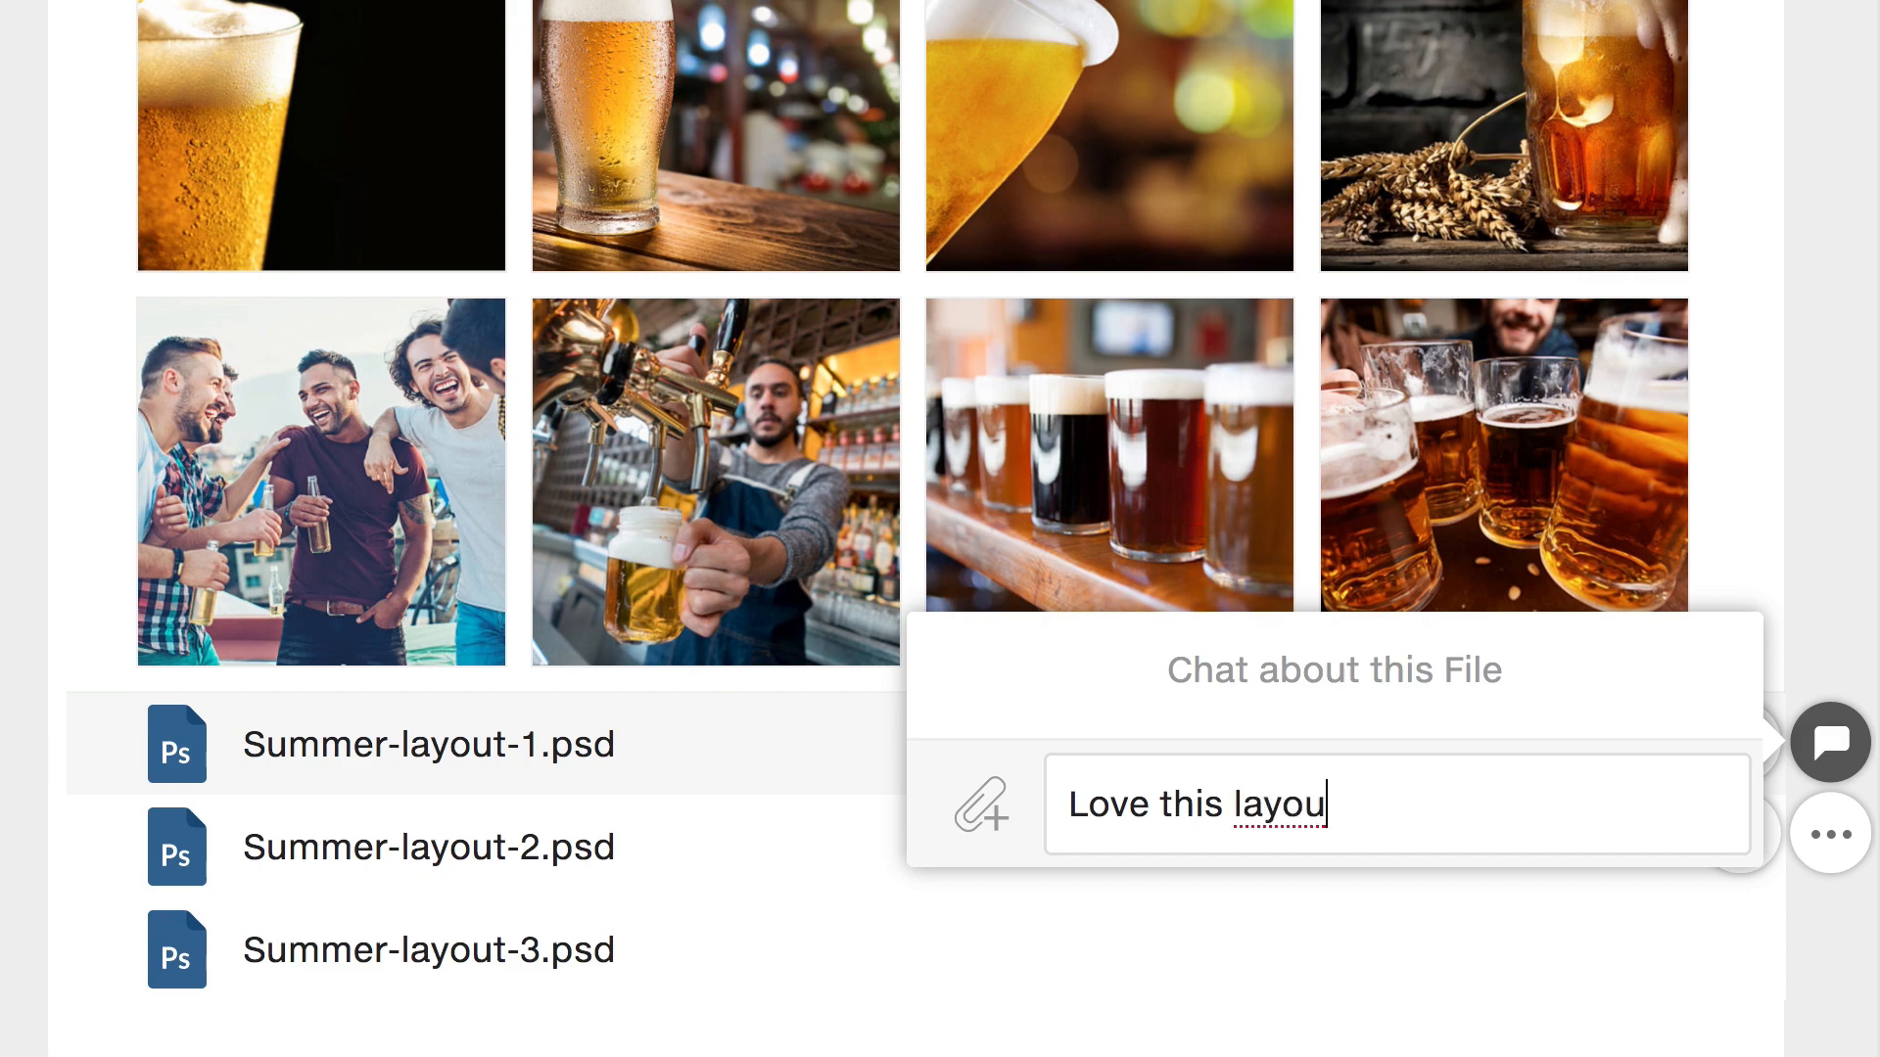
key("Return")
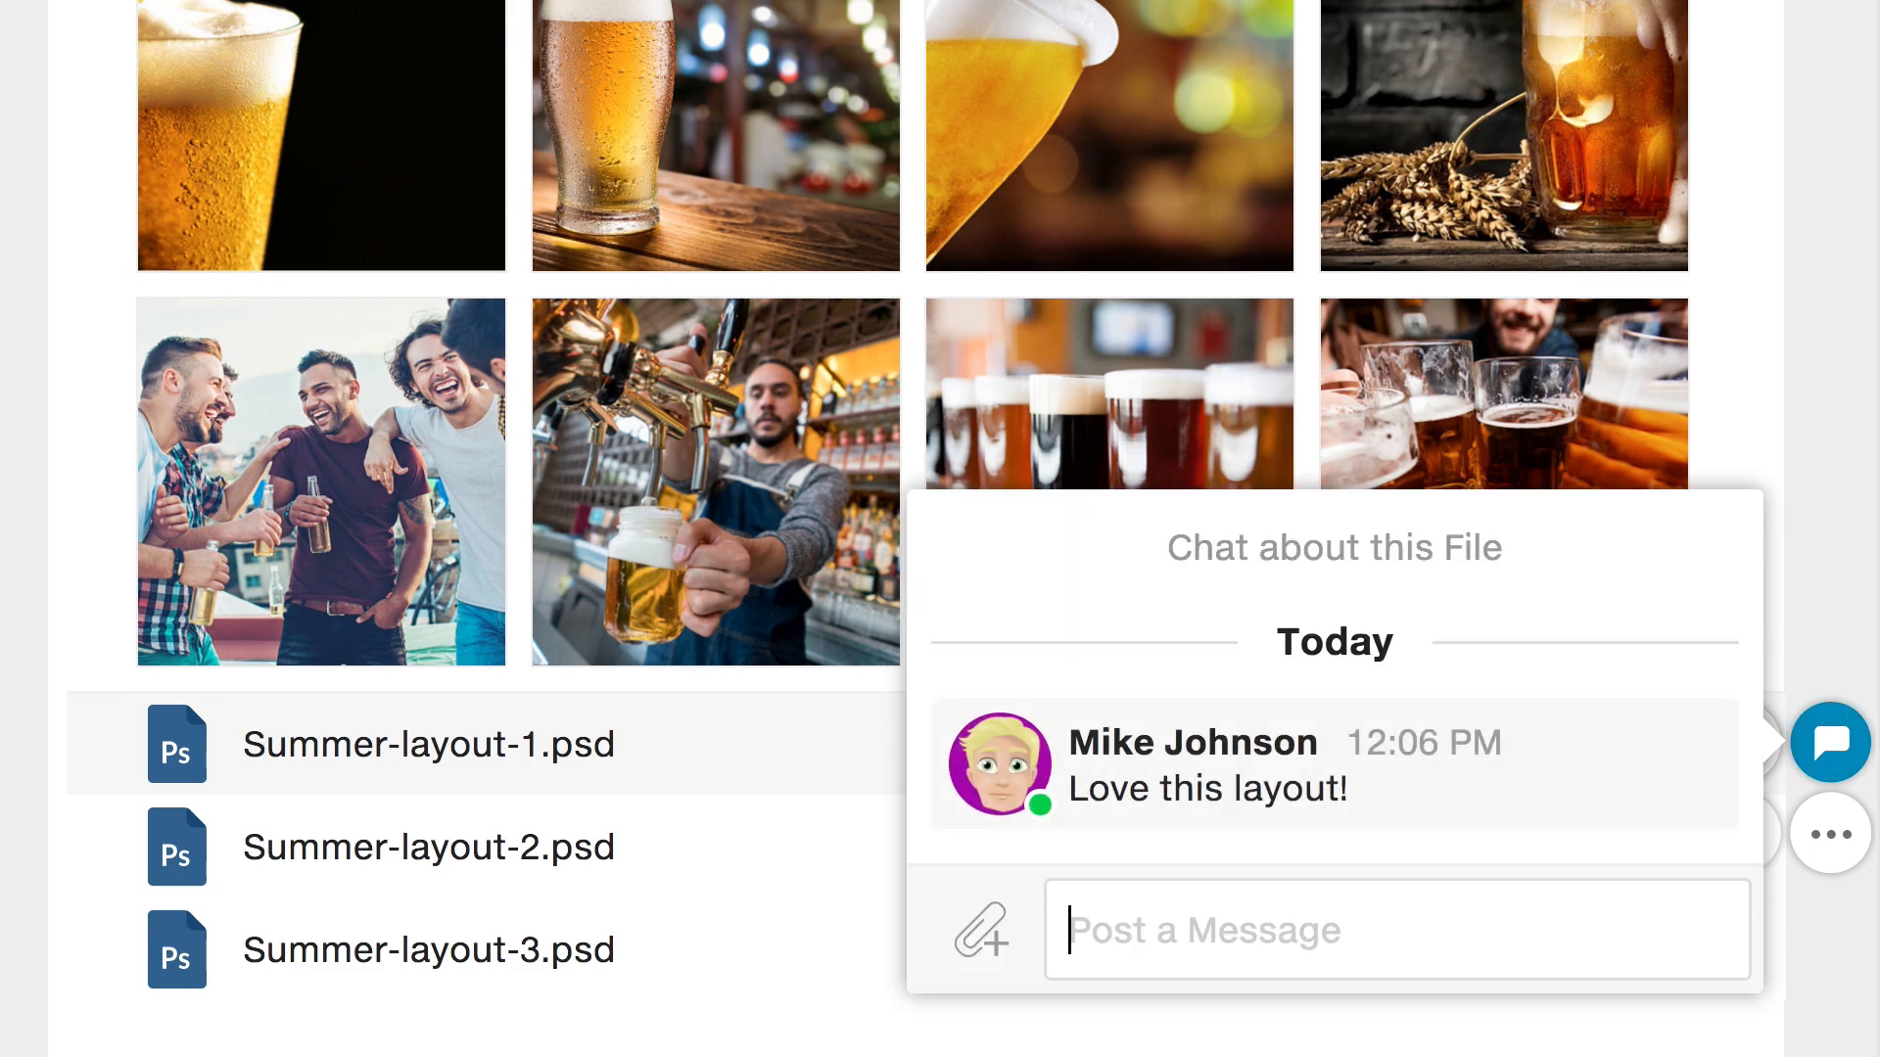
left_click(164, 166)
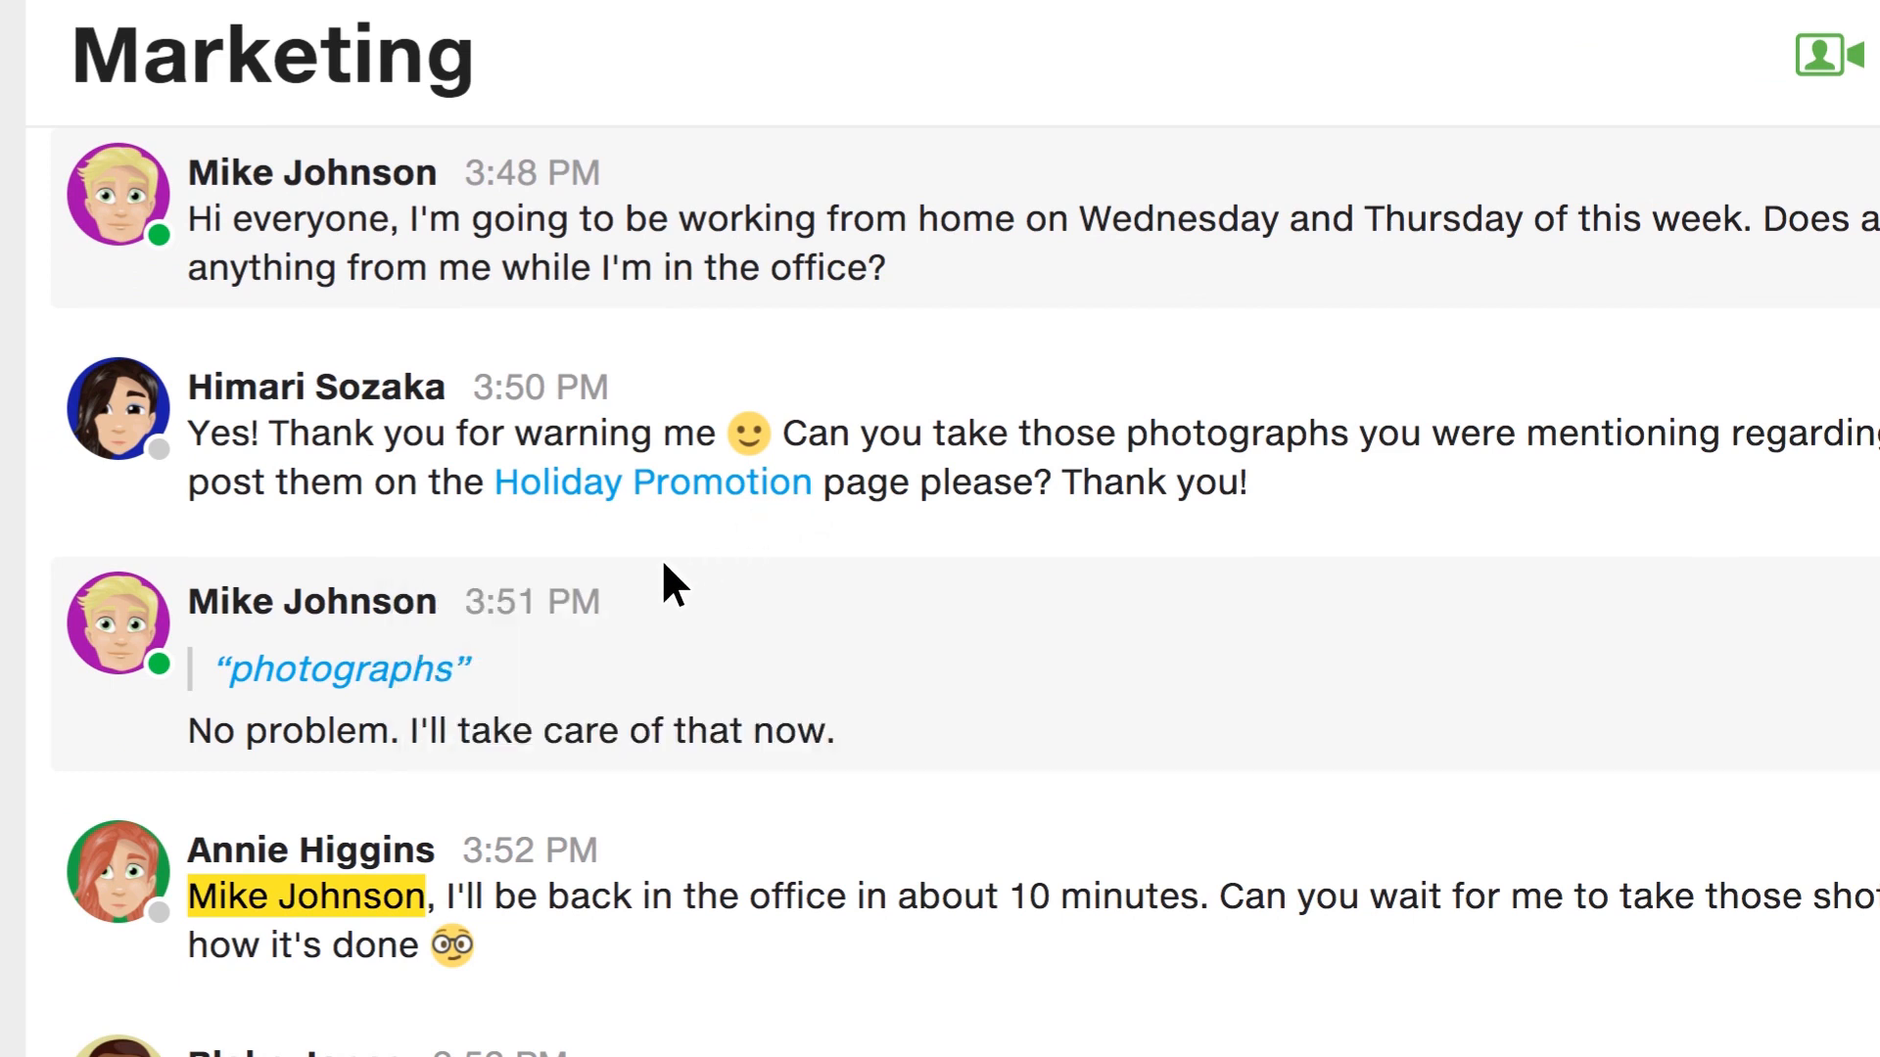
mouse_move(453, 696)
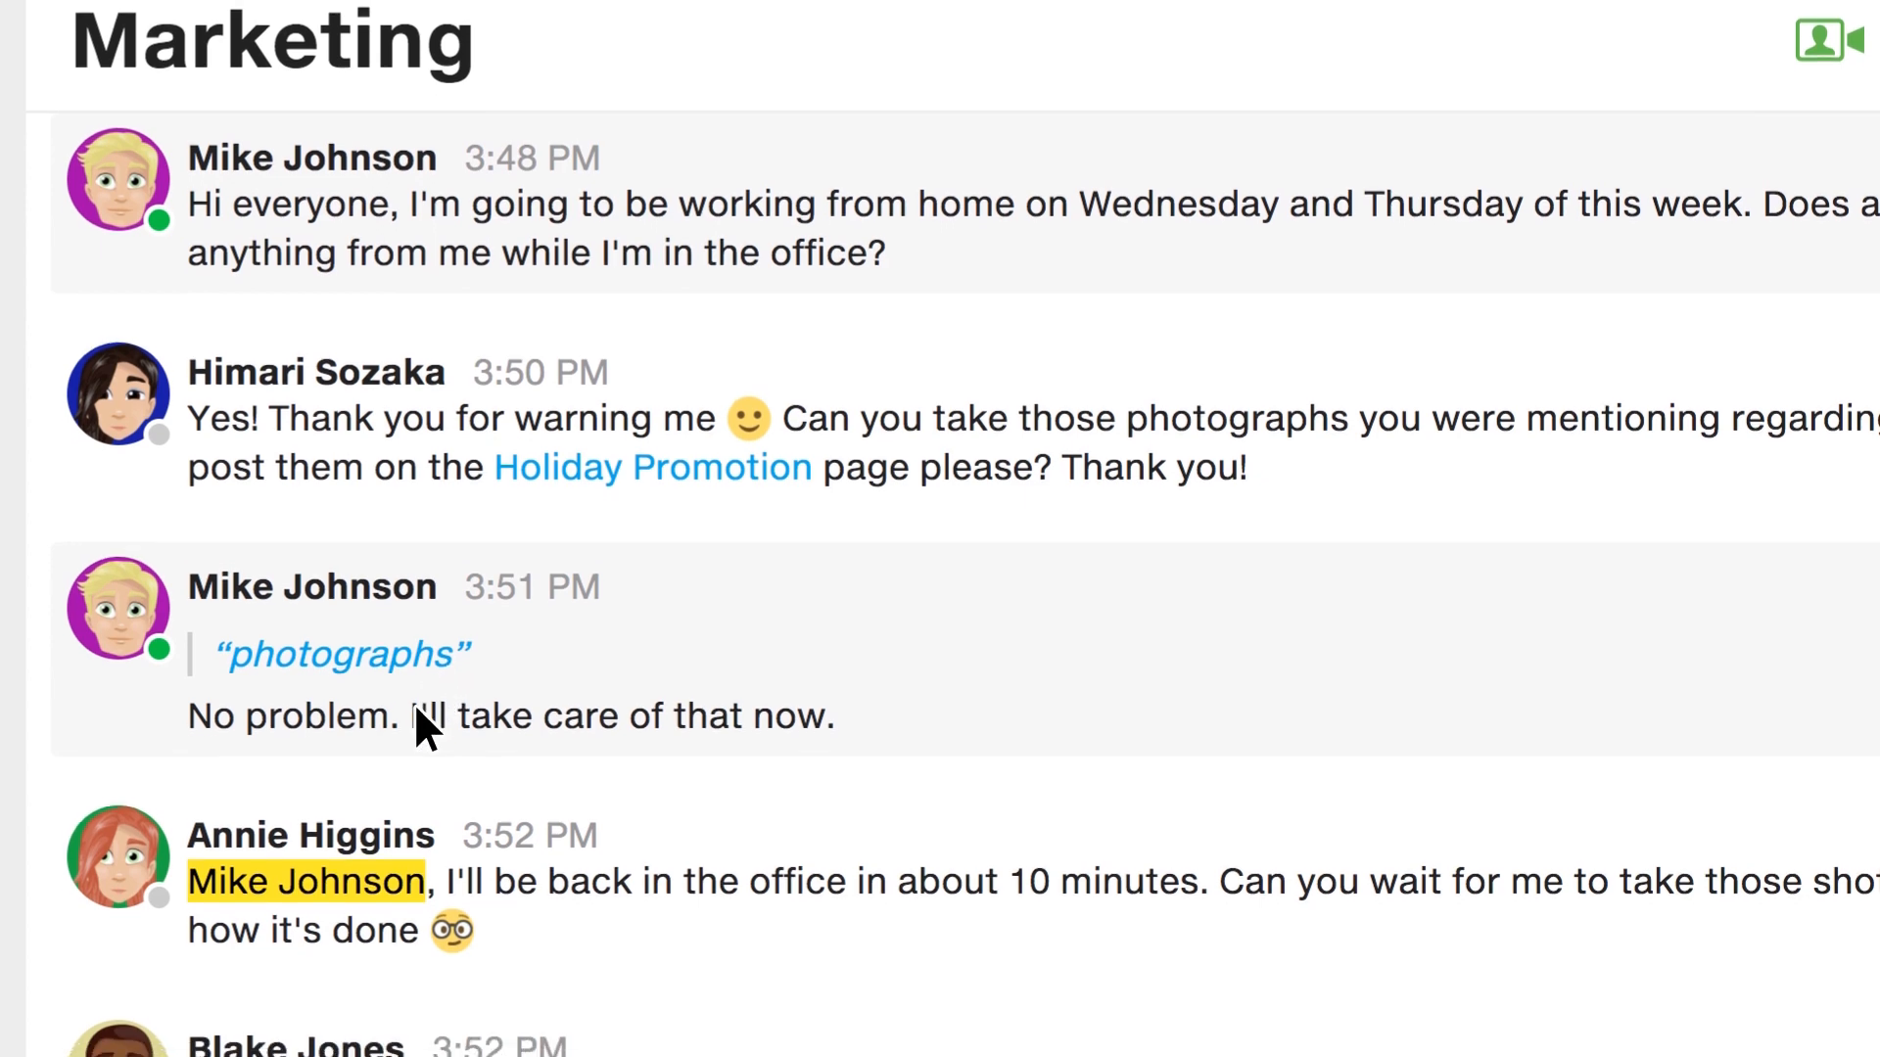
- Scroll through the Marketing team chat to the GIF reply about waiting for the photo shoot
scroll("down", 3)
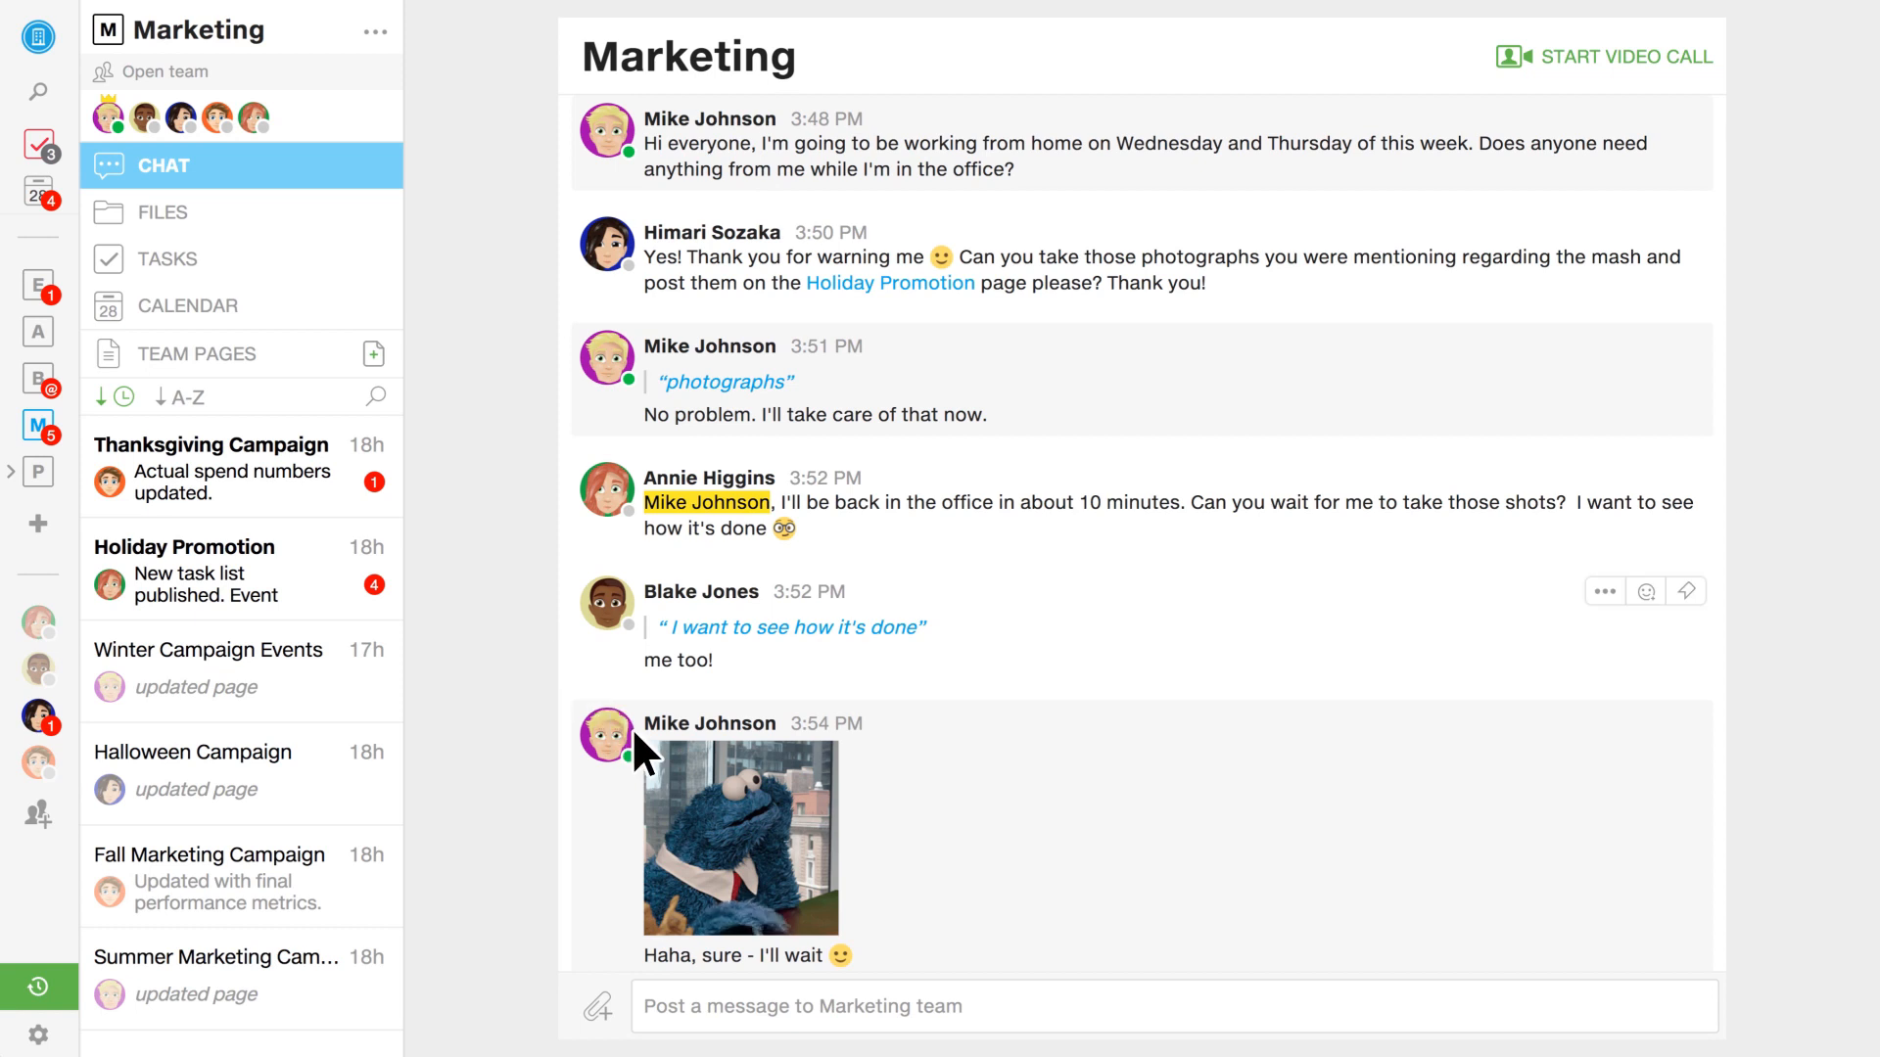
mouse_move(672, 786)
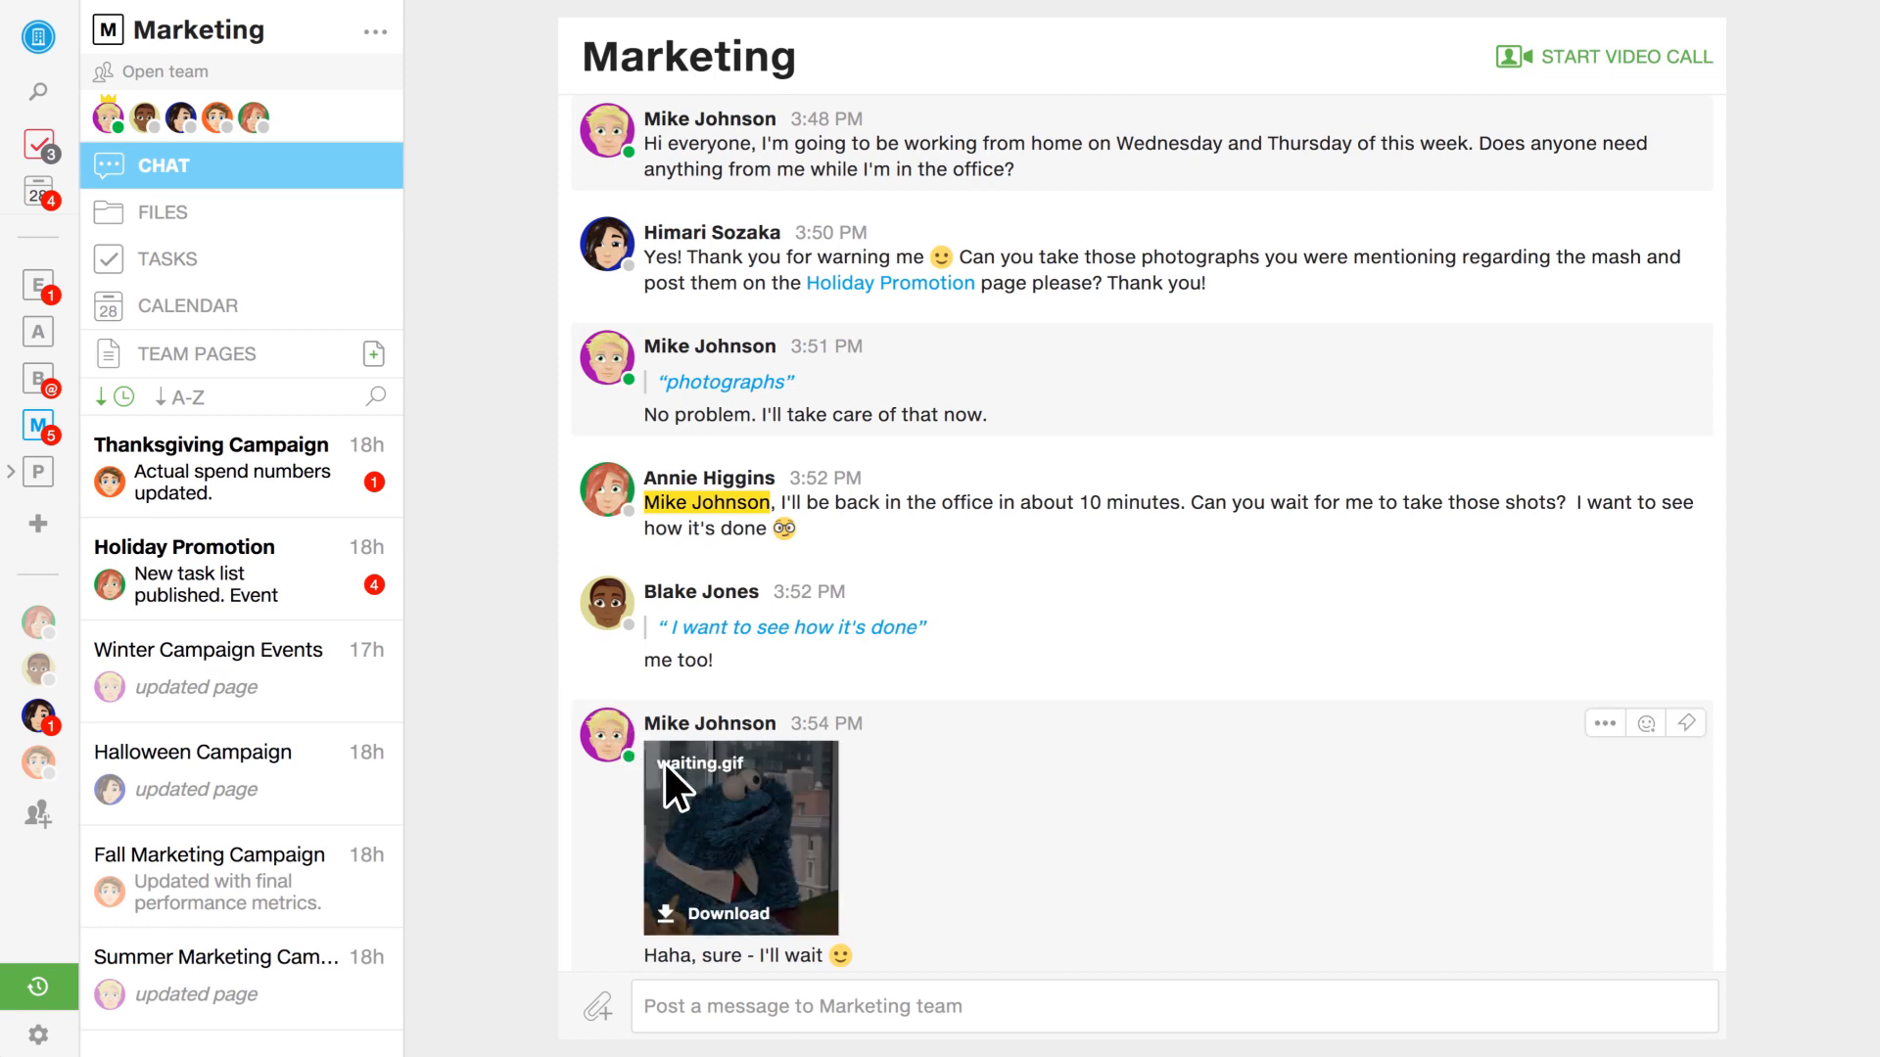
mouse_move(876, 768)
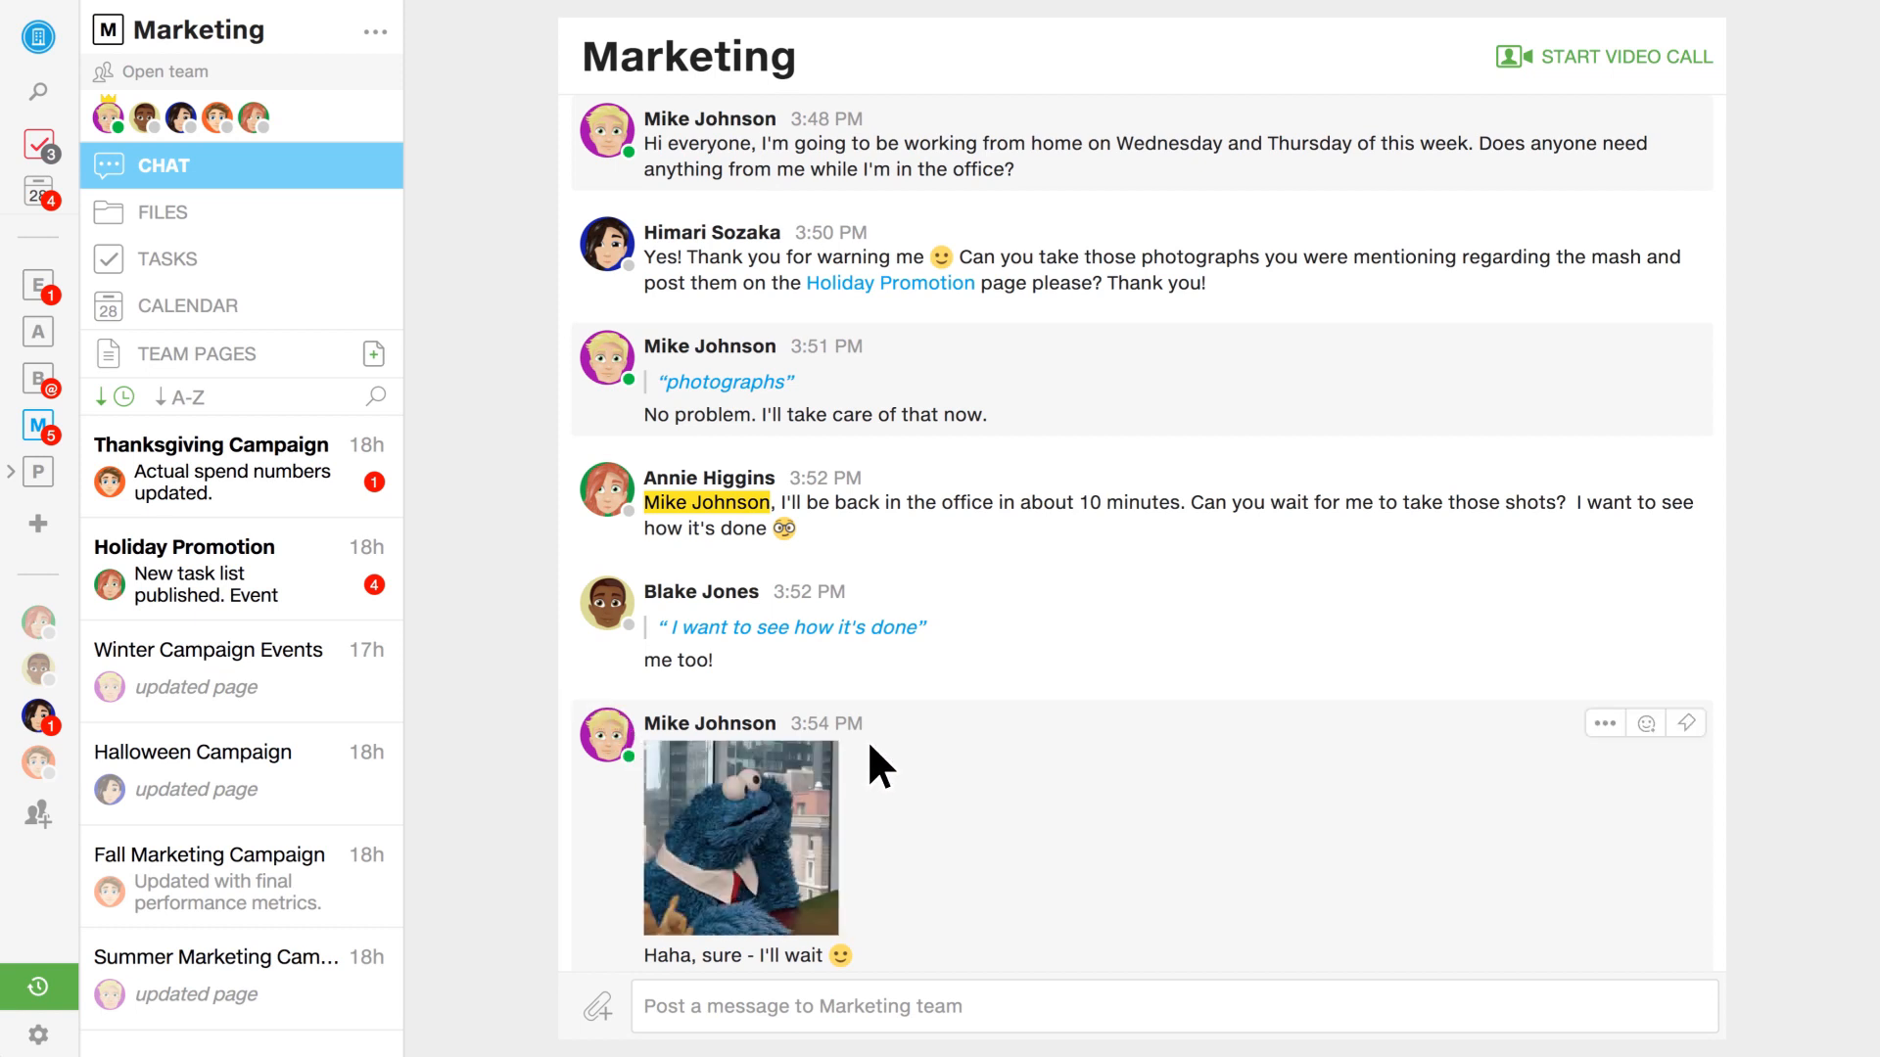
mouse_move(1408, 233)
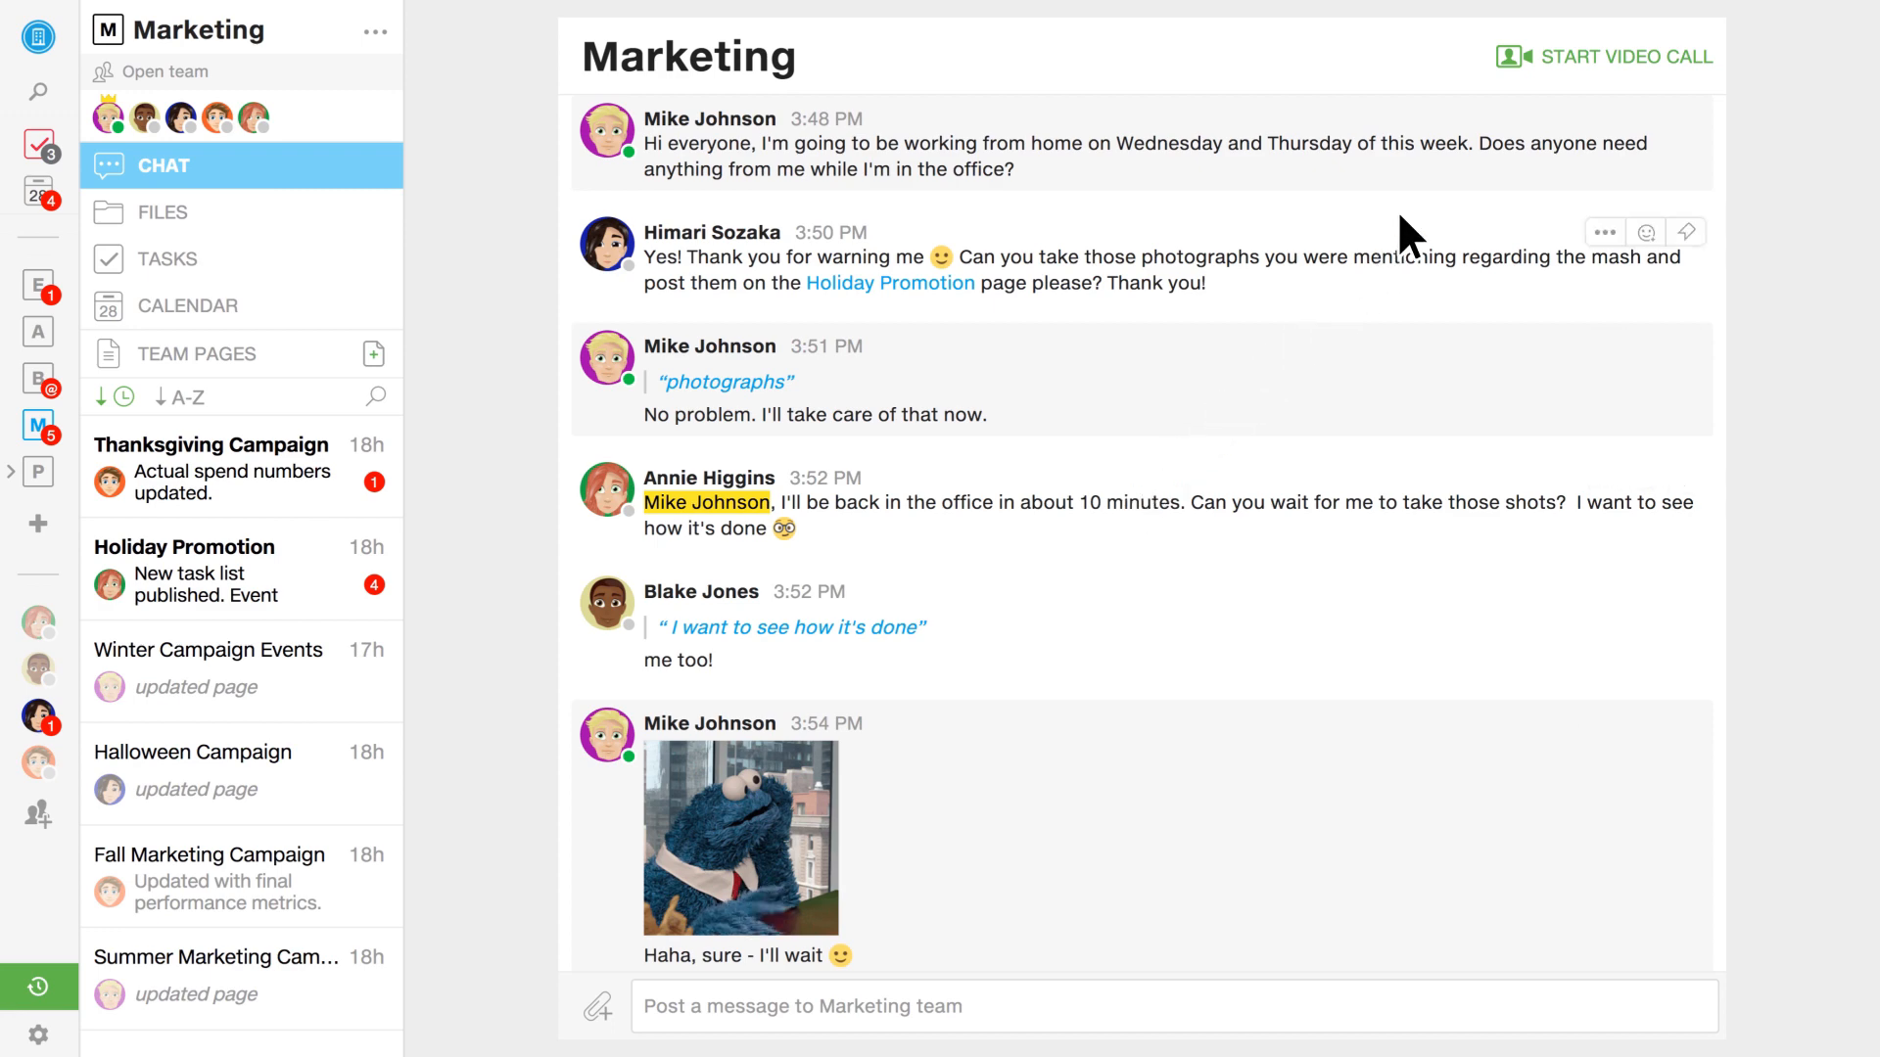
- Start a video call with the Marketing team and view its shared files list
left_click(1619, 57)
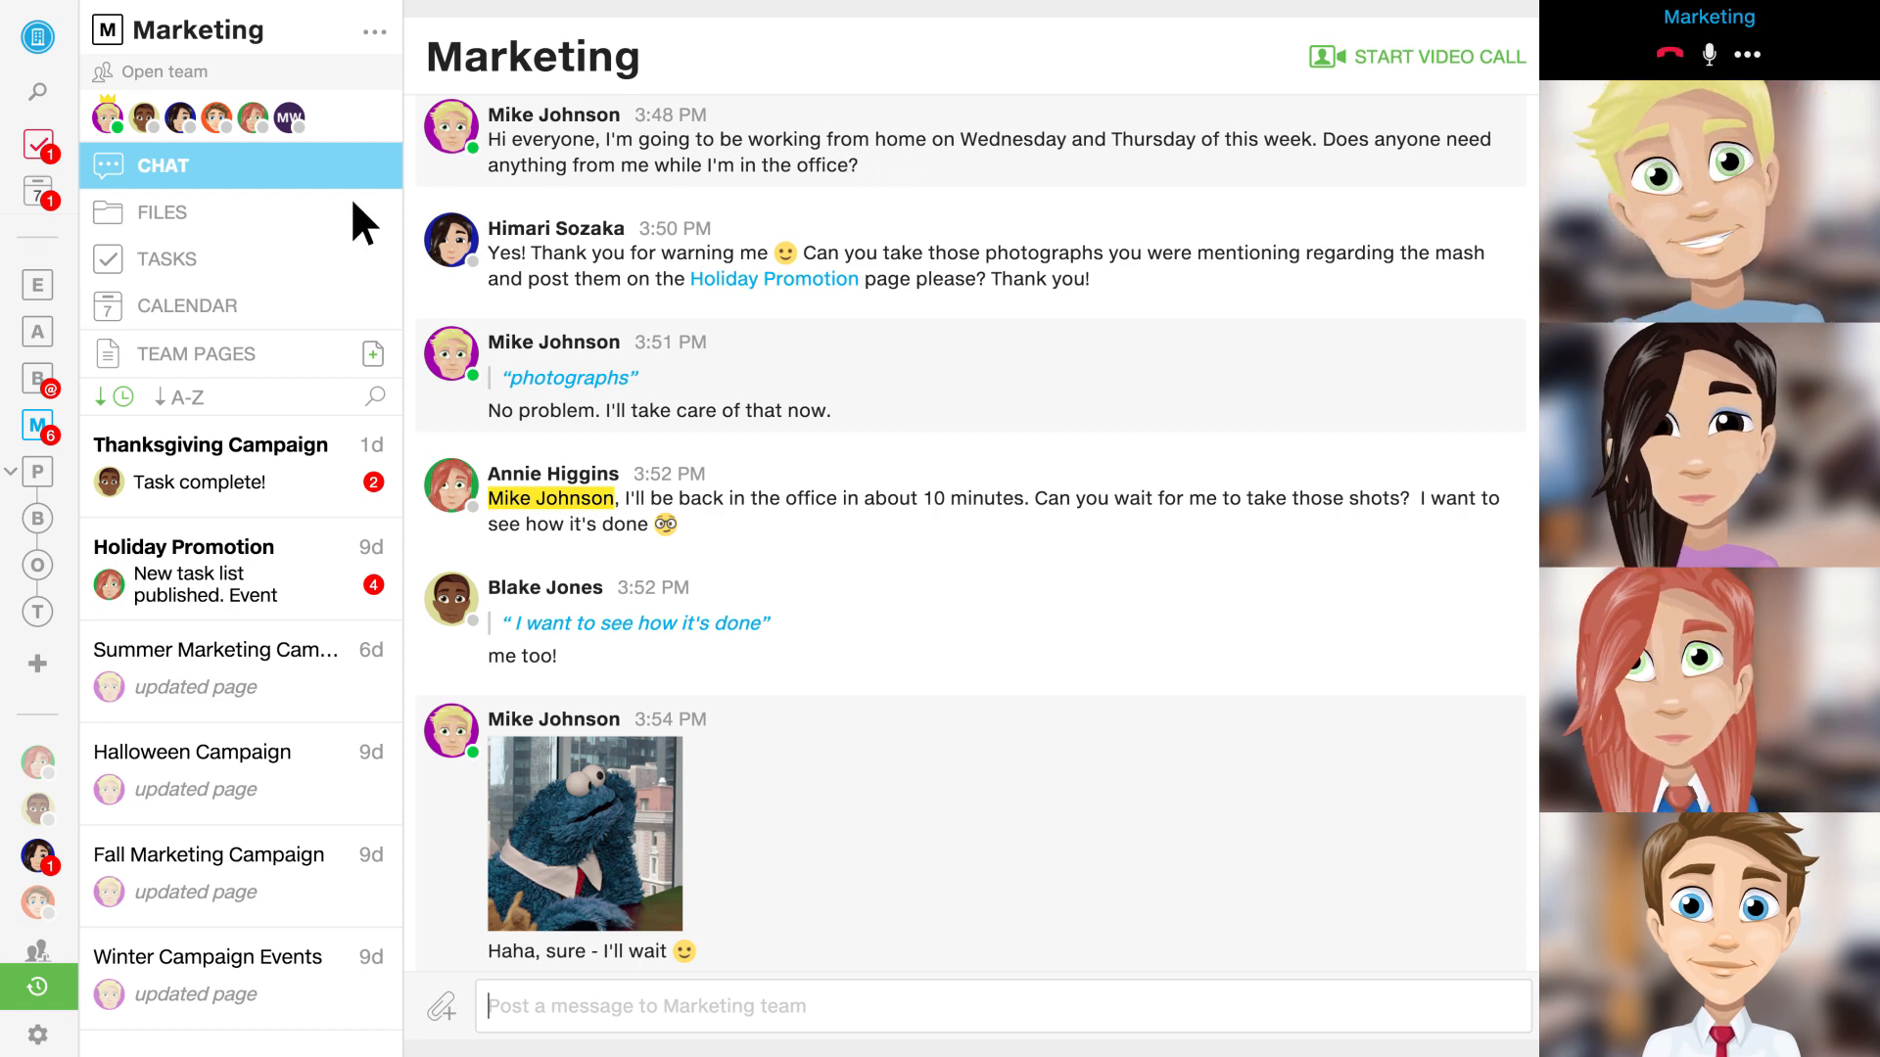
left_click(163, 211)
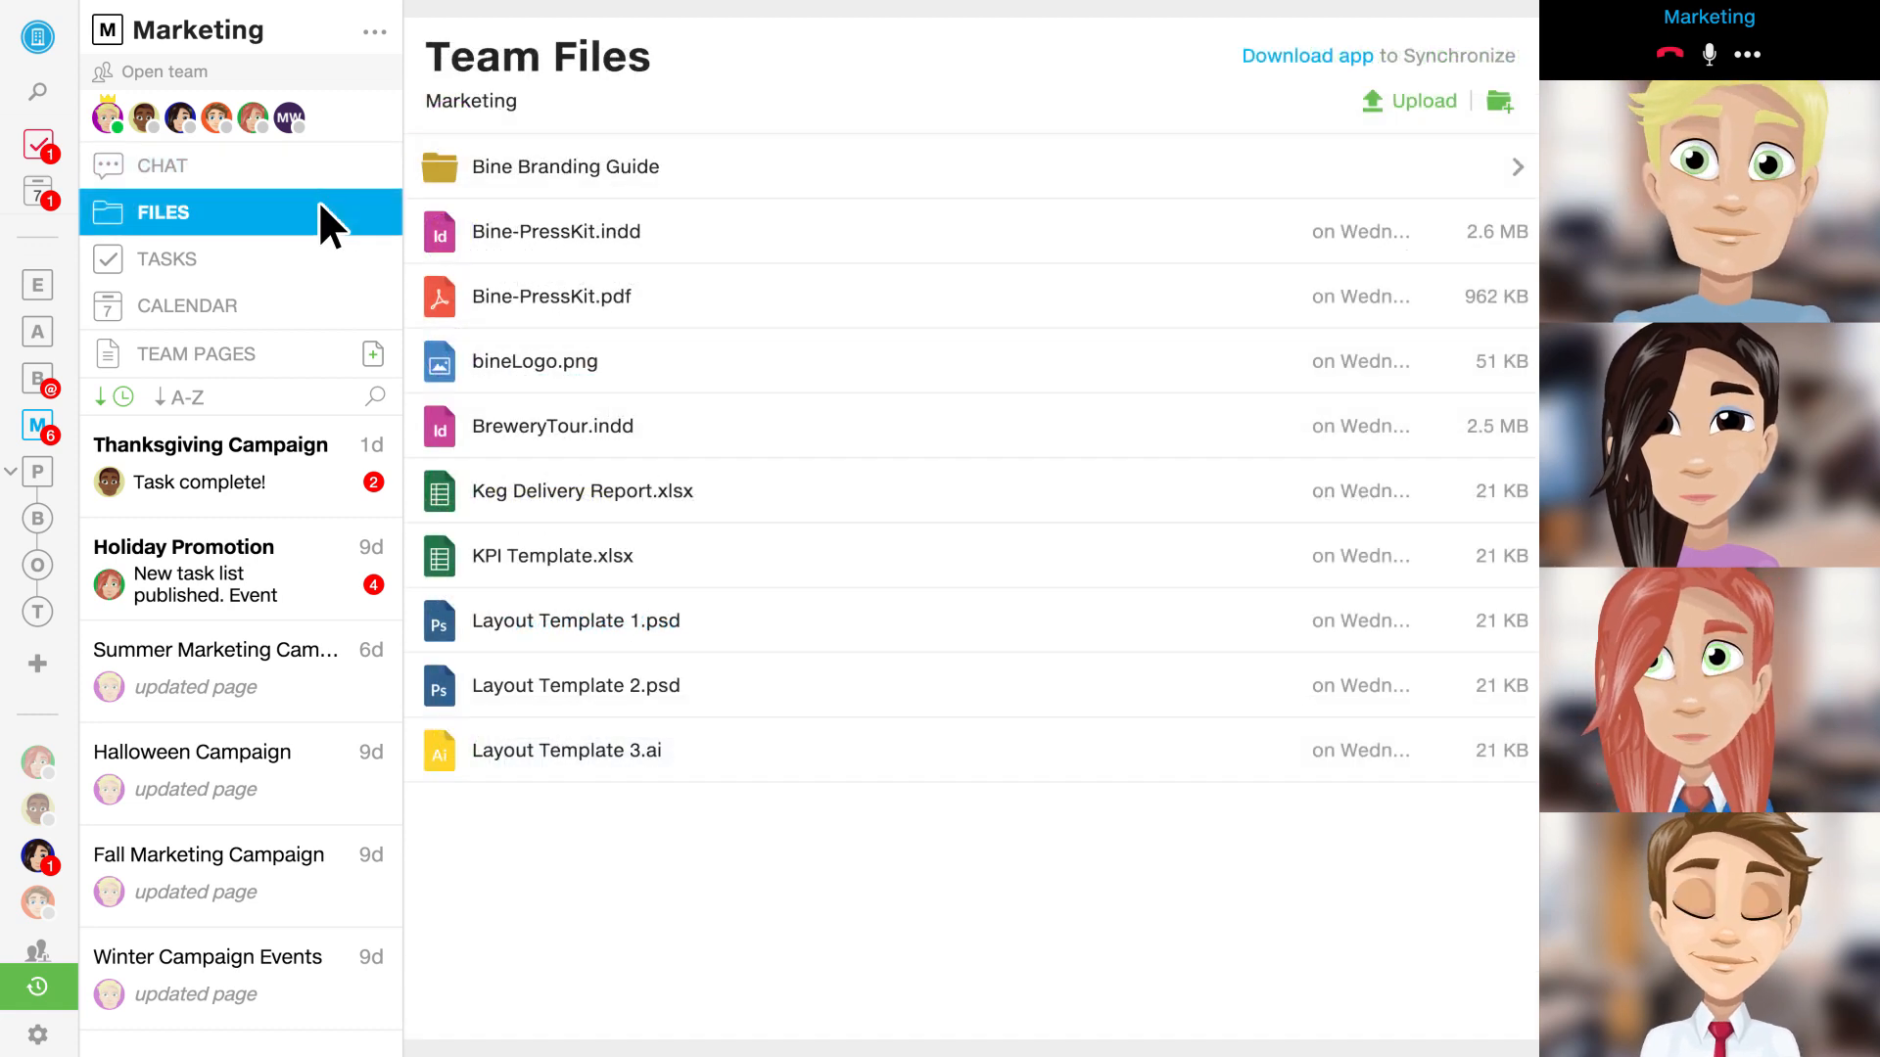
mouse_move(329, 270)
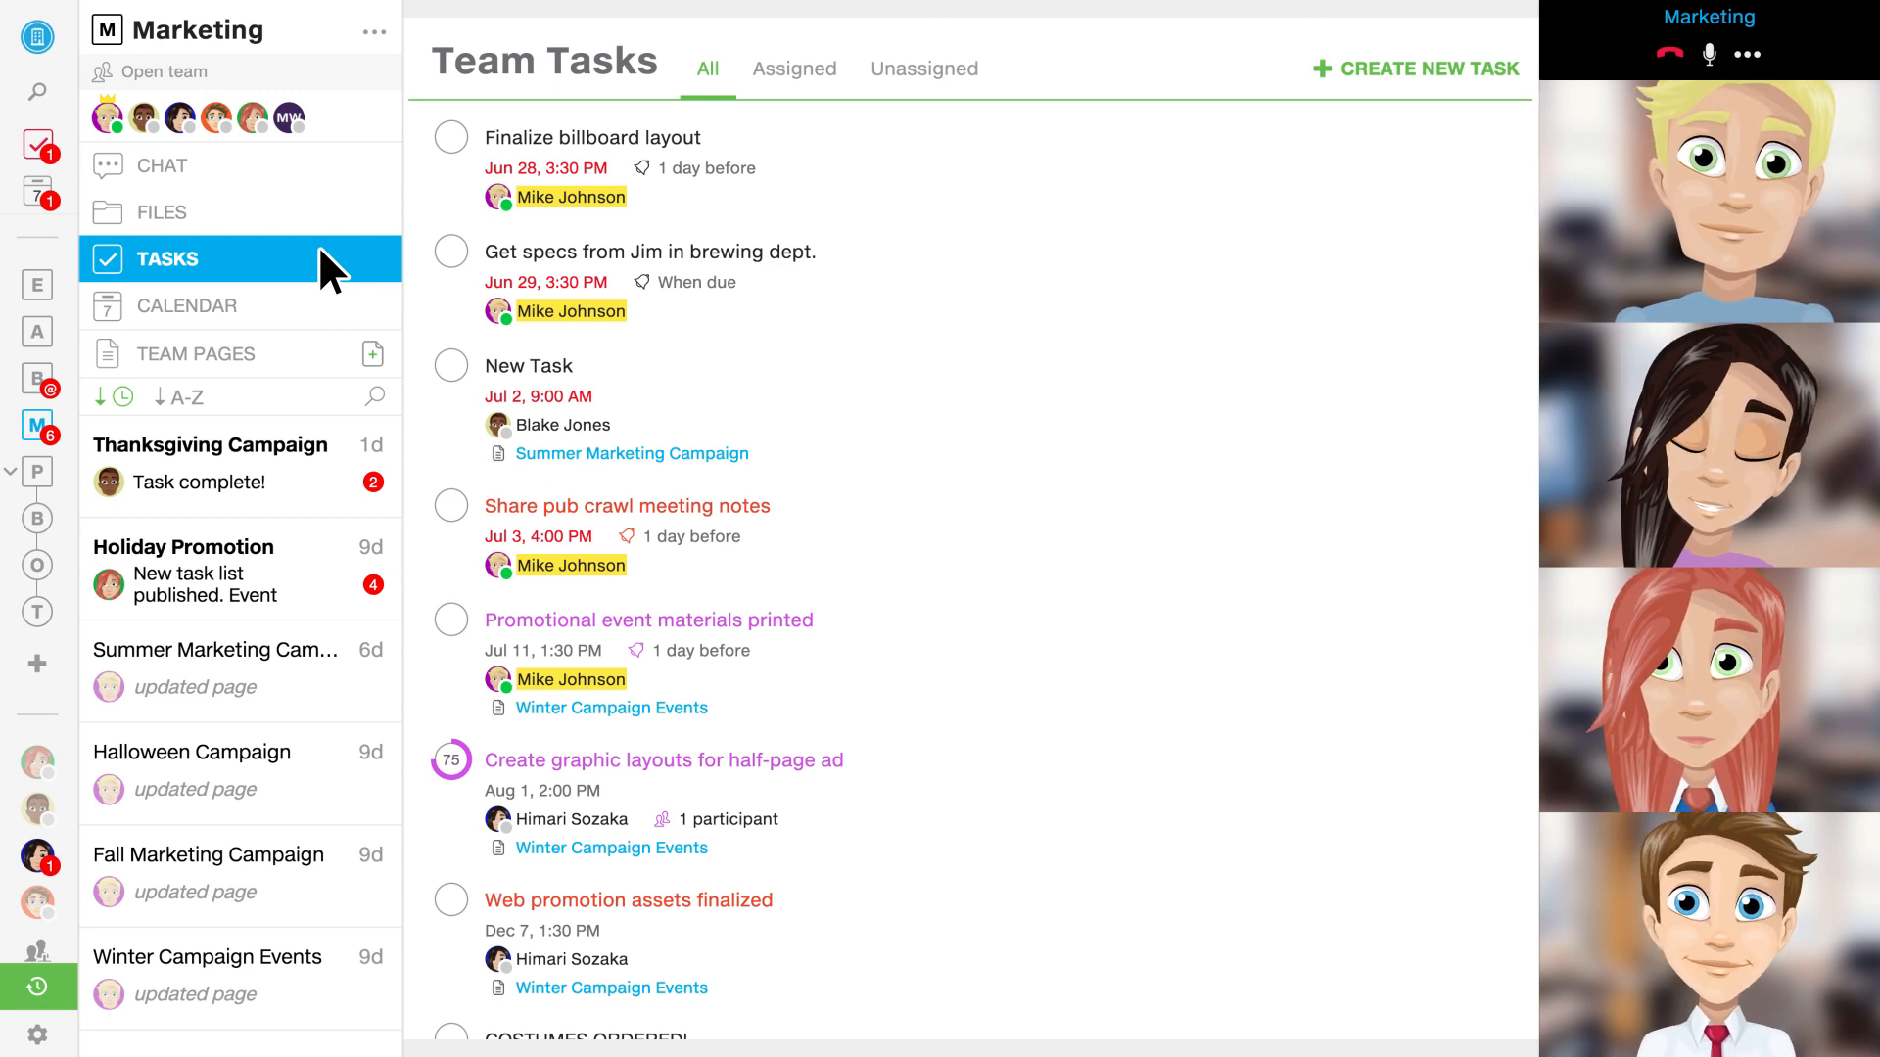
mouse_move(301, 313)
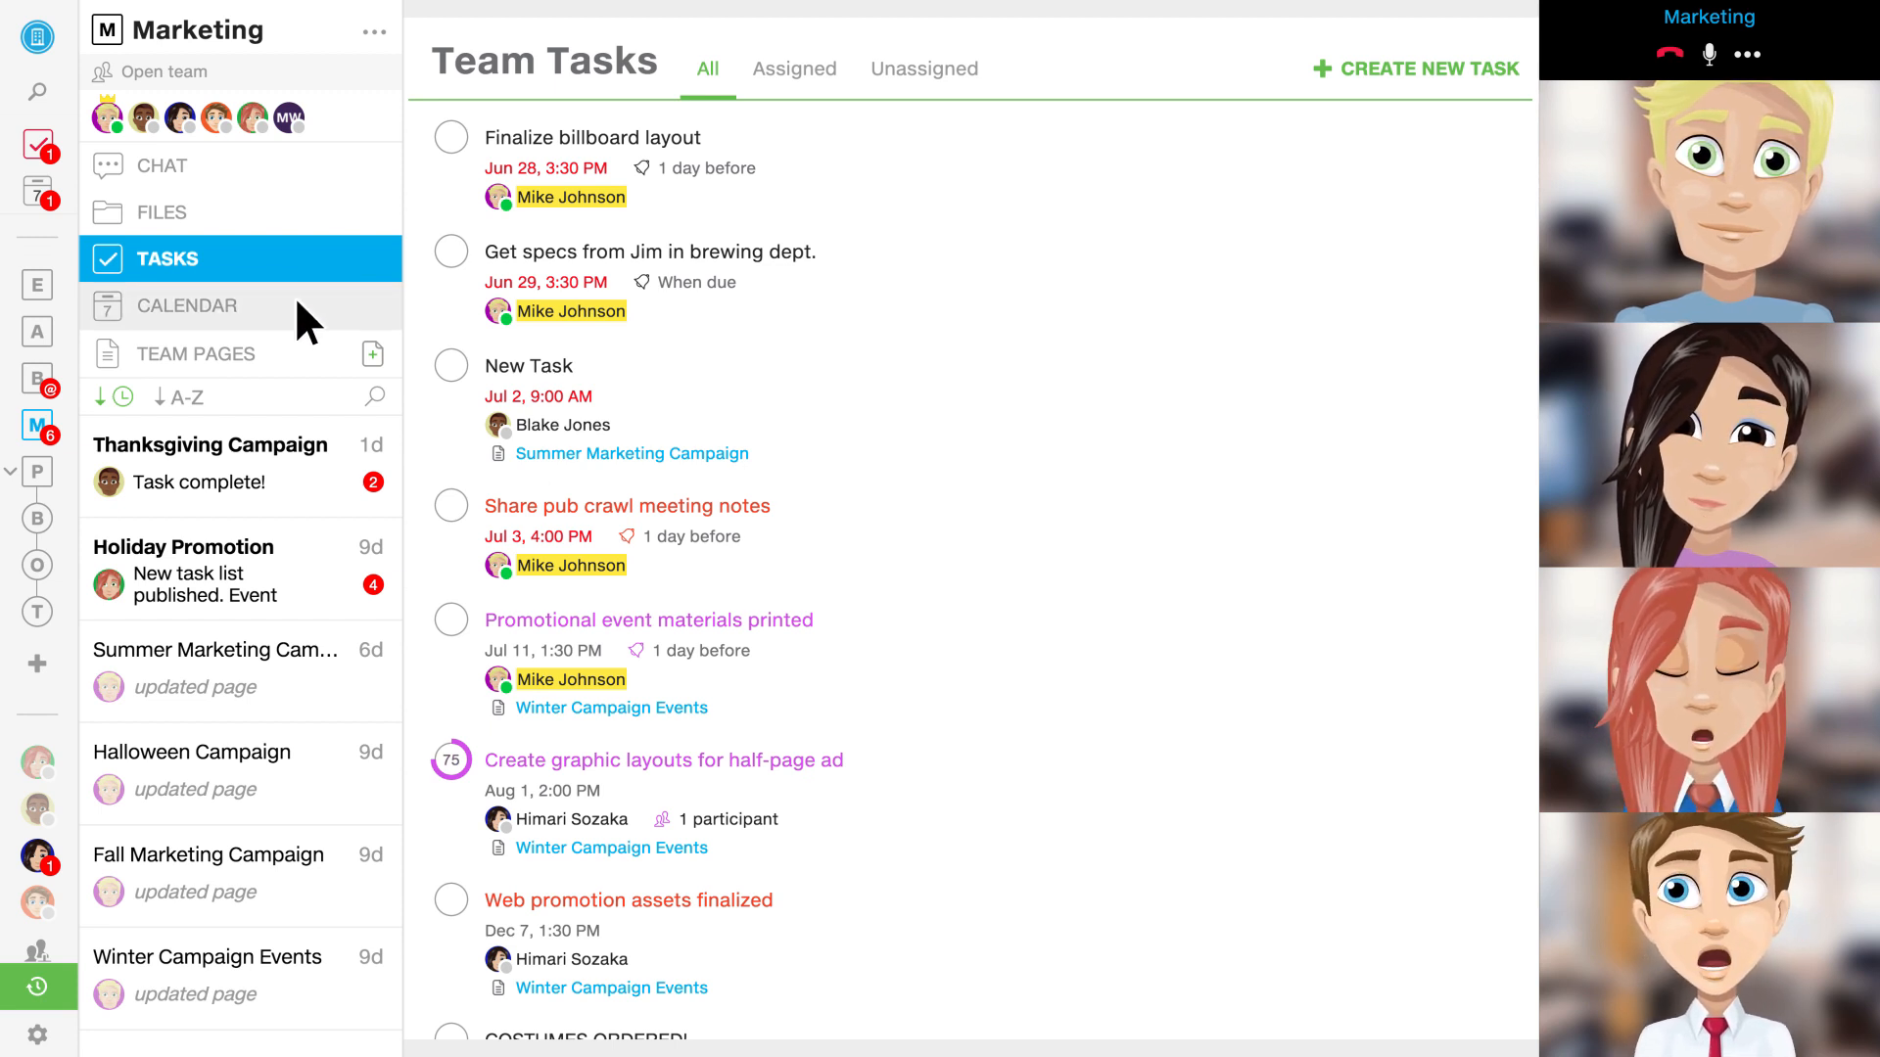
- From the calendar's Dec 13 PROMOTIONAL EVENT popup, navigate to the Winter Campaign Events page
left_click(188, 306)
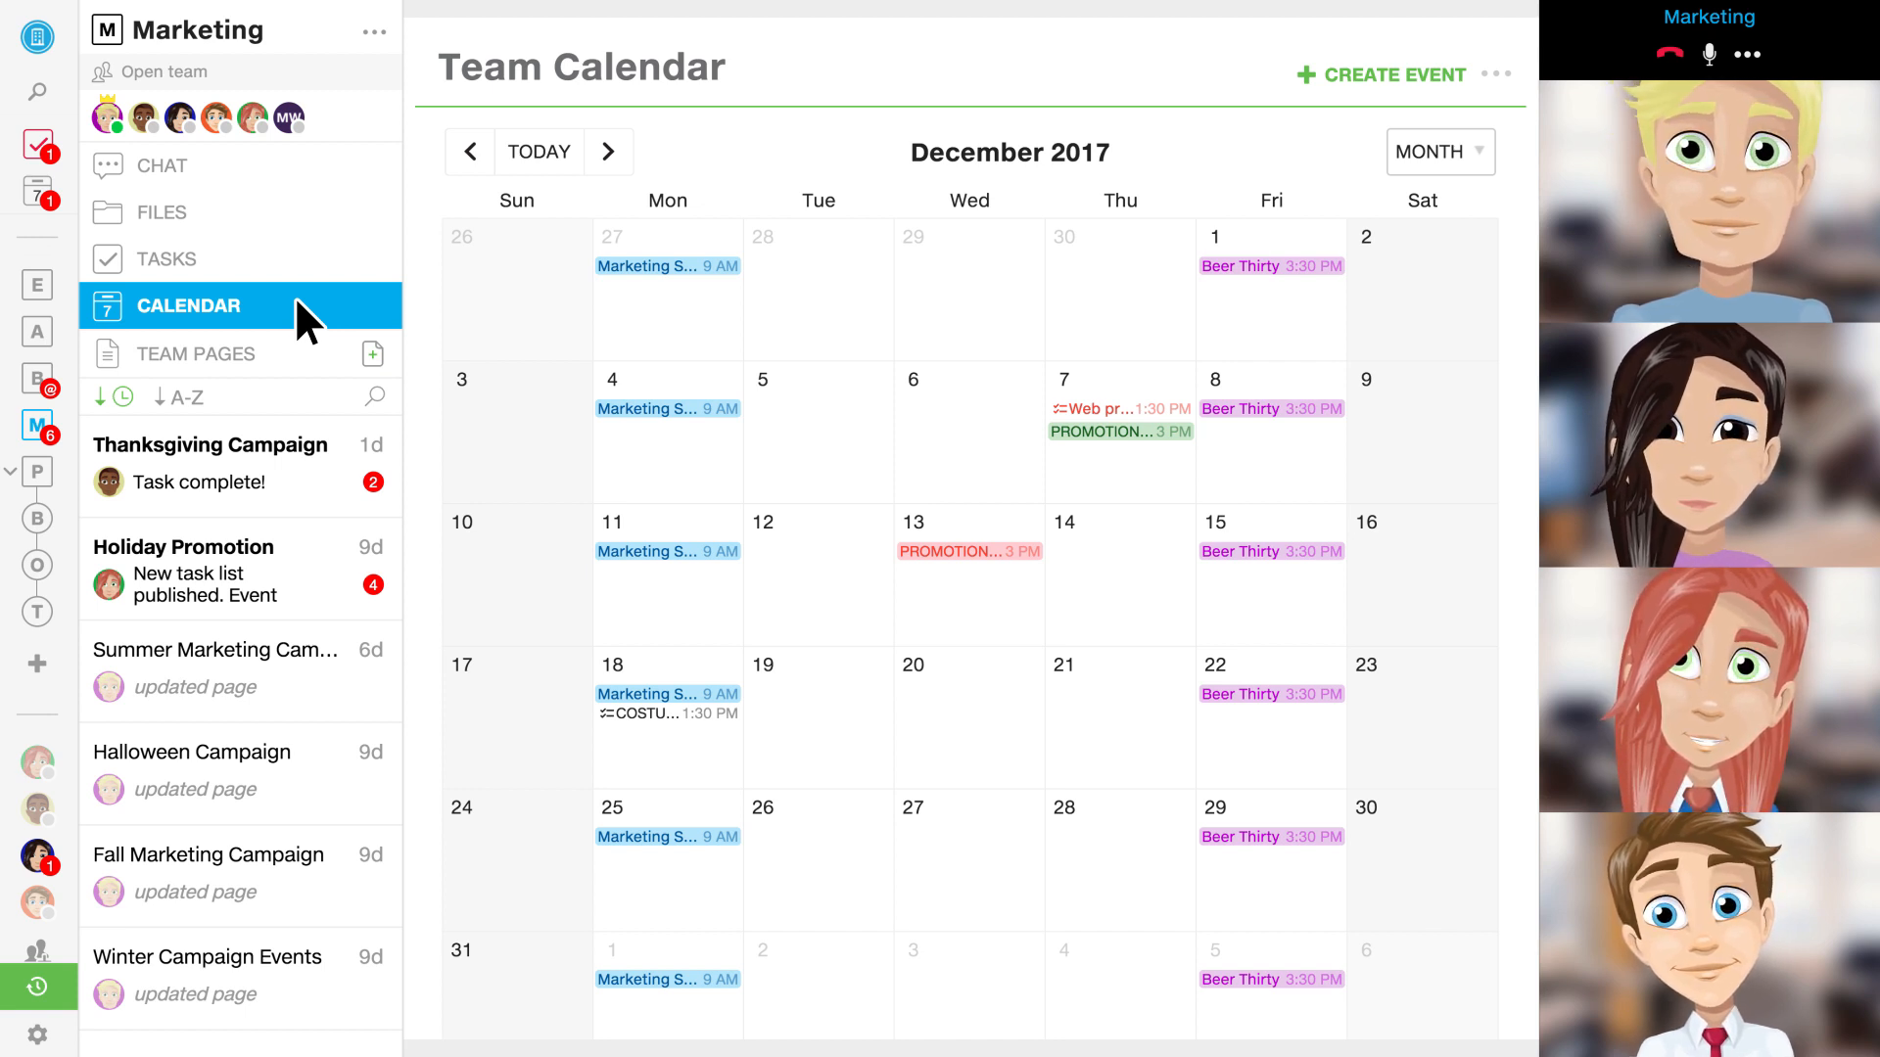
mouse_move(858, 533)
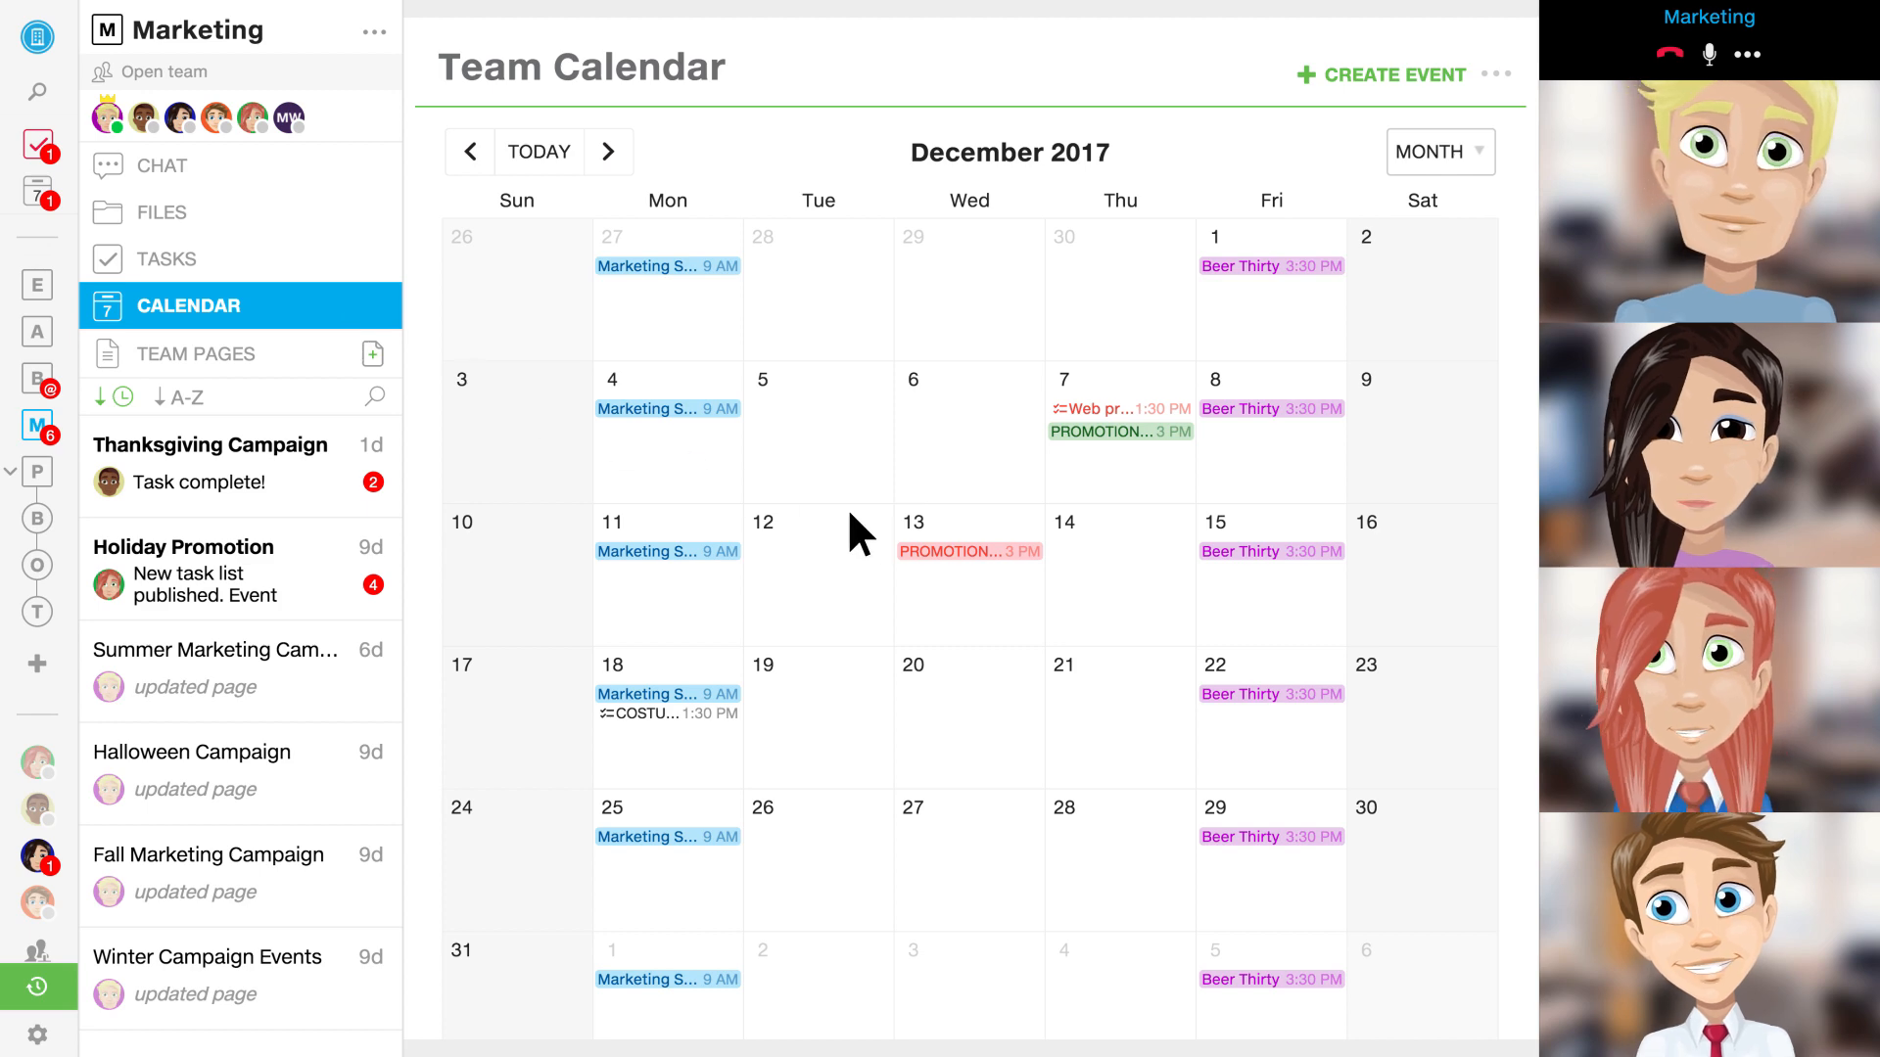
left_click(969, 550)
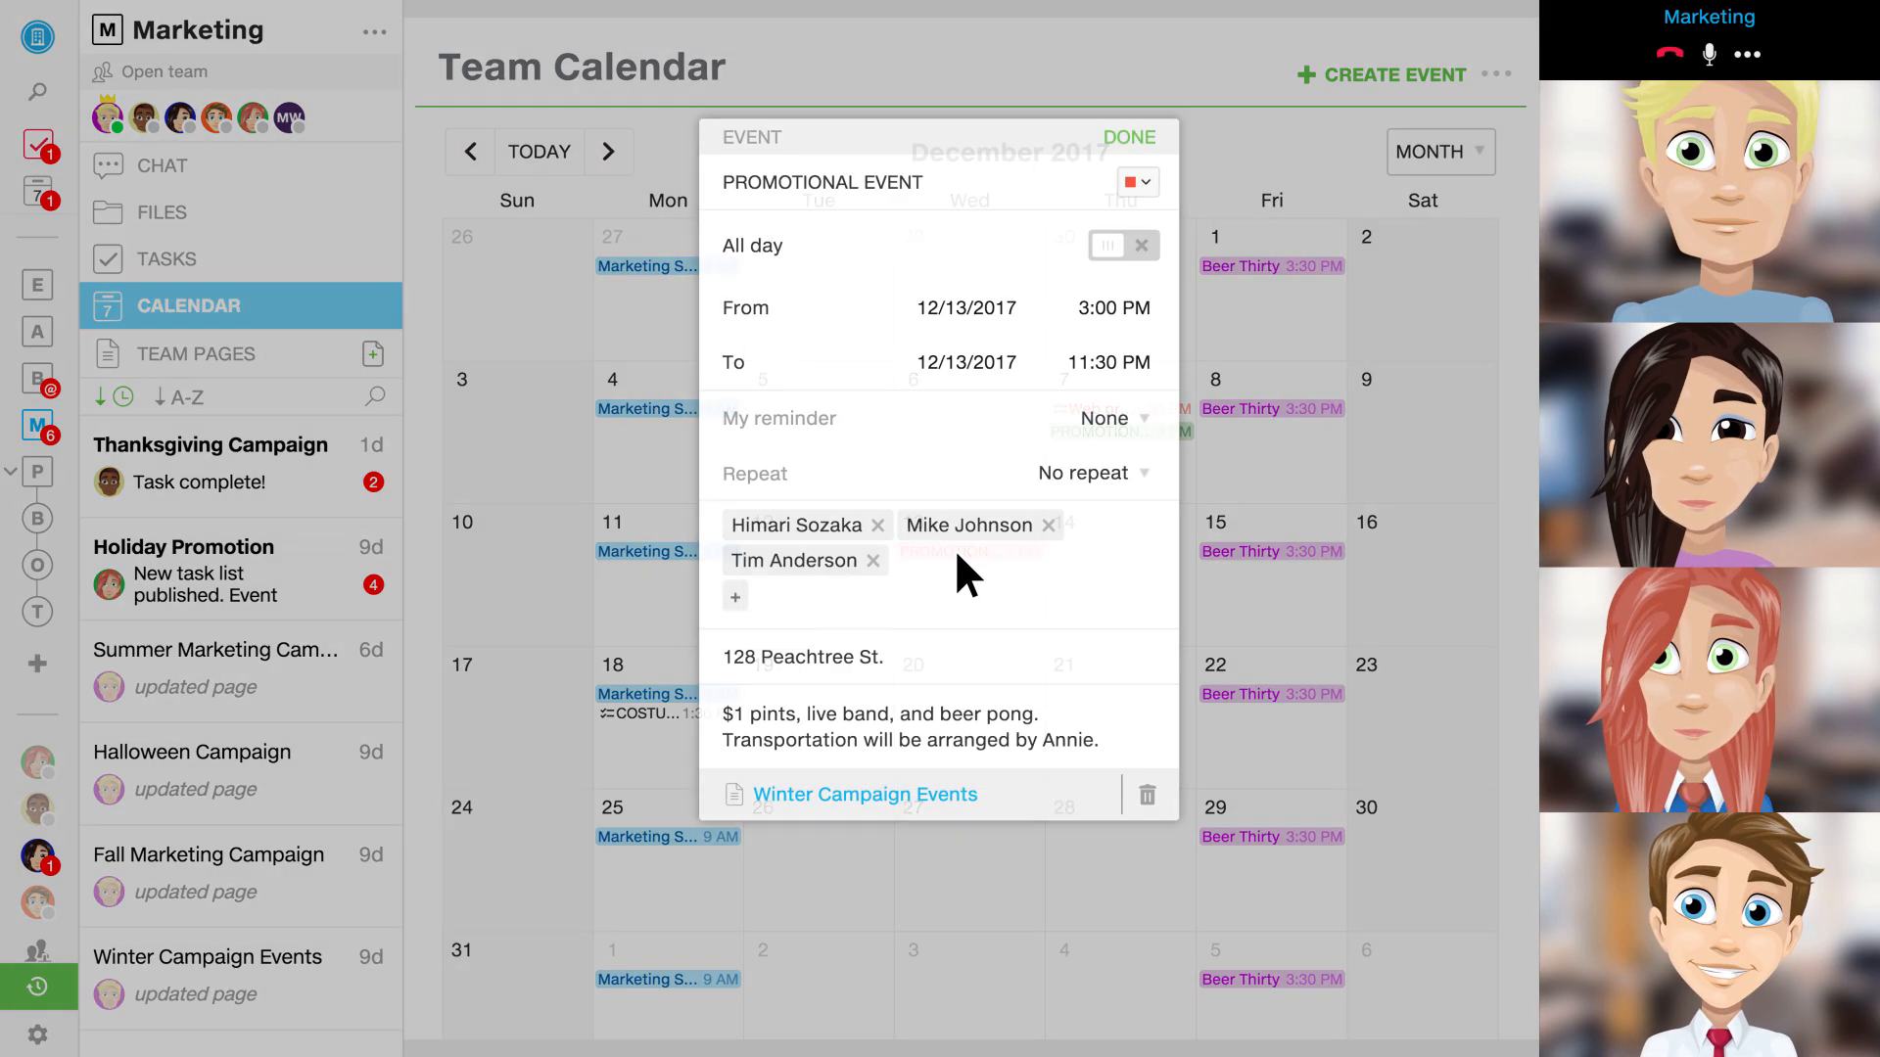
mouse_move(893, 768)
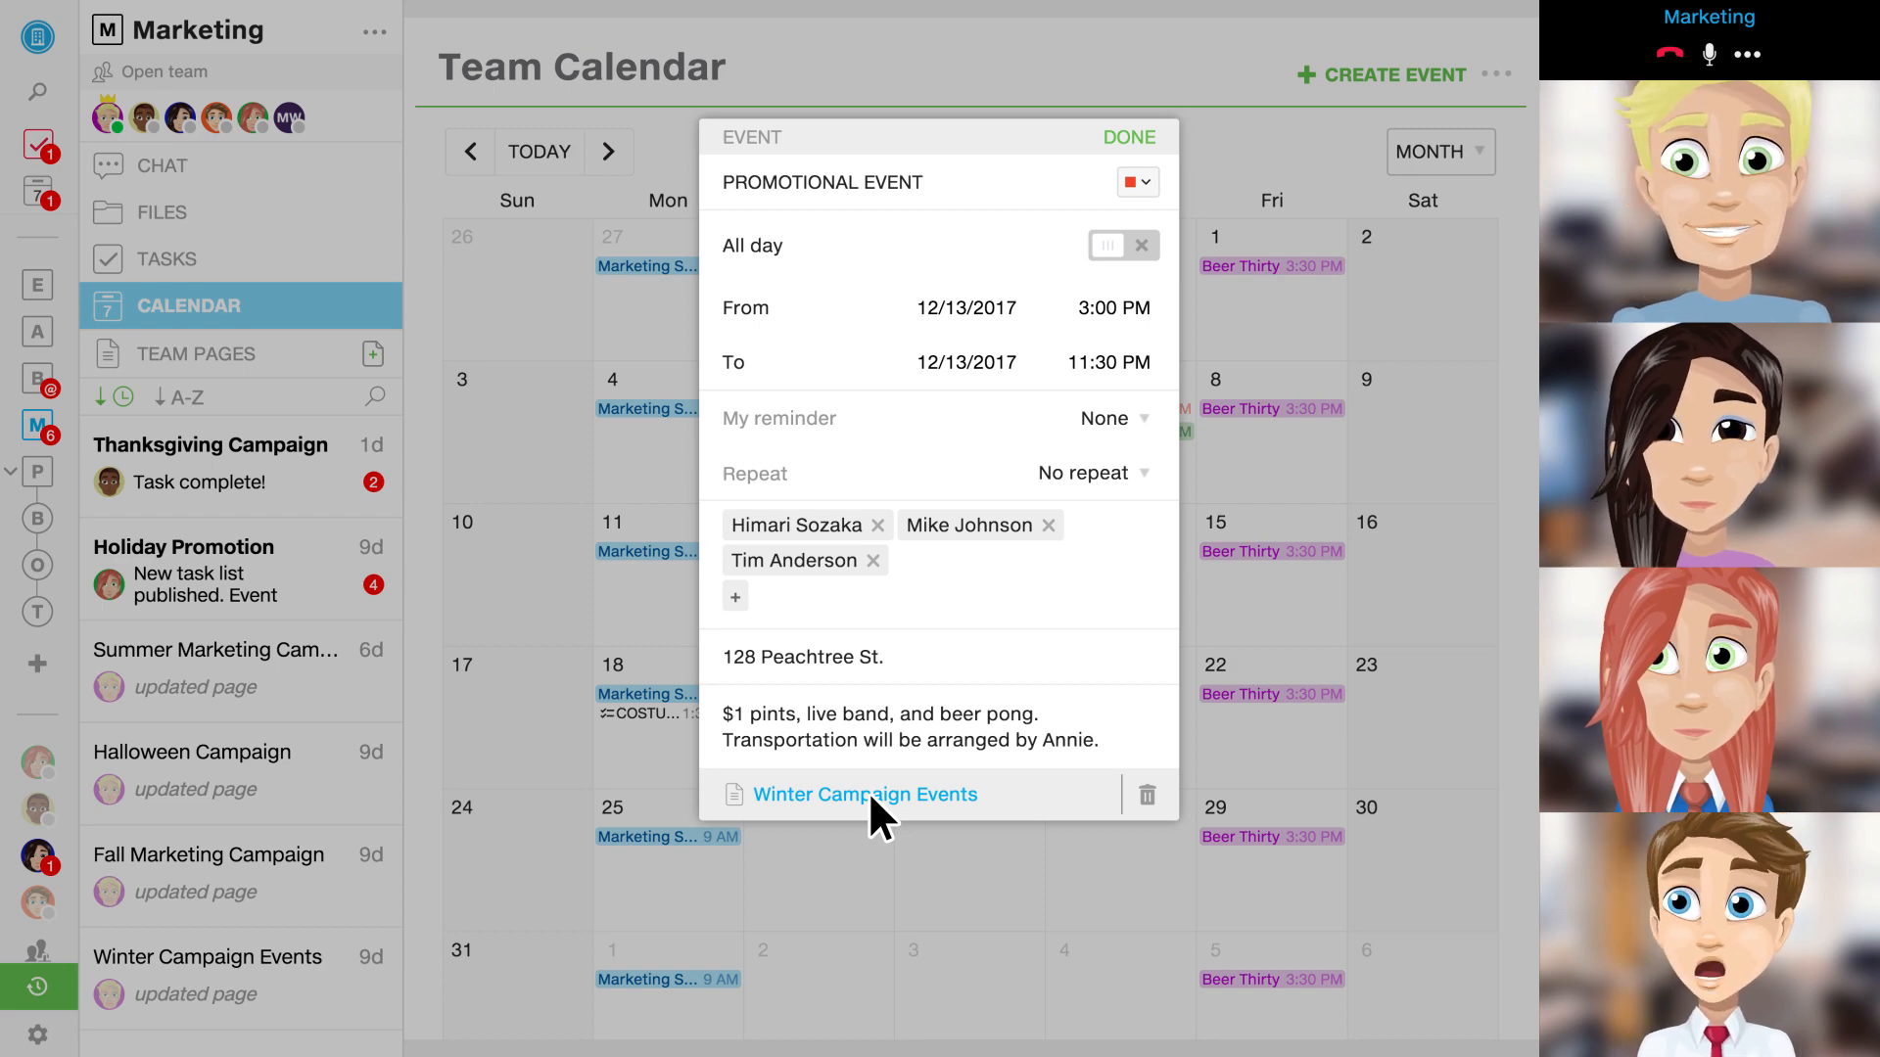
left_click(863, 795)
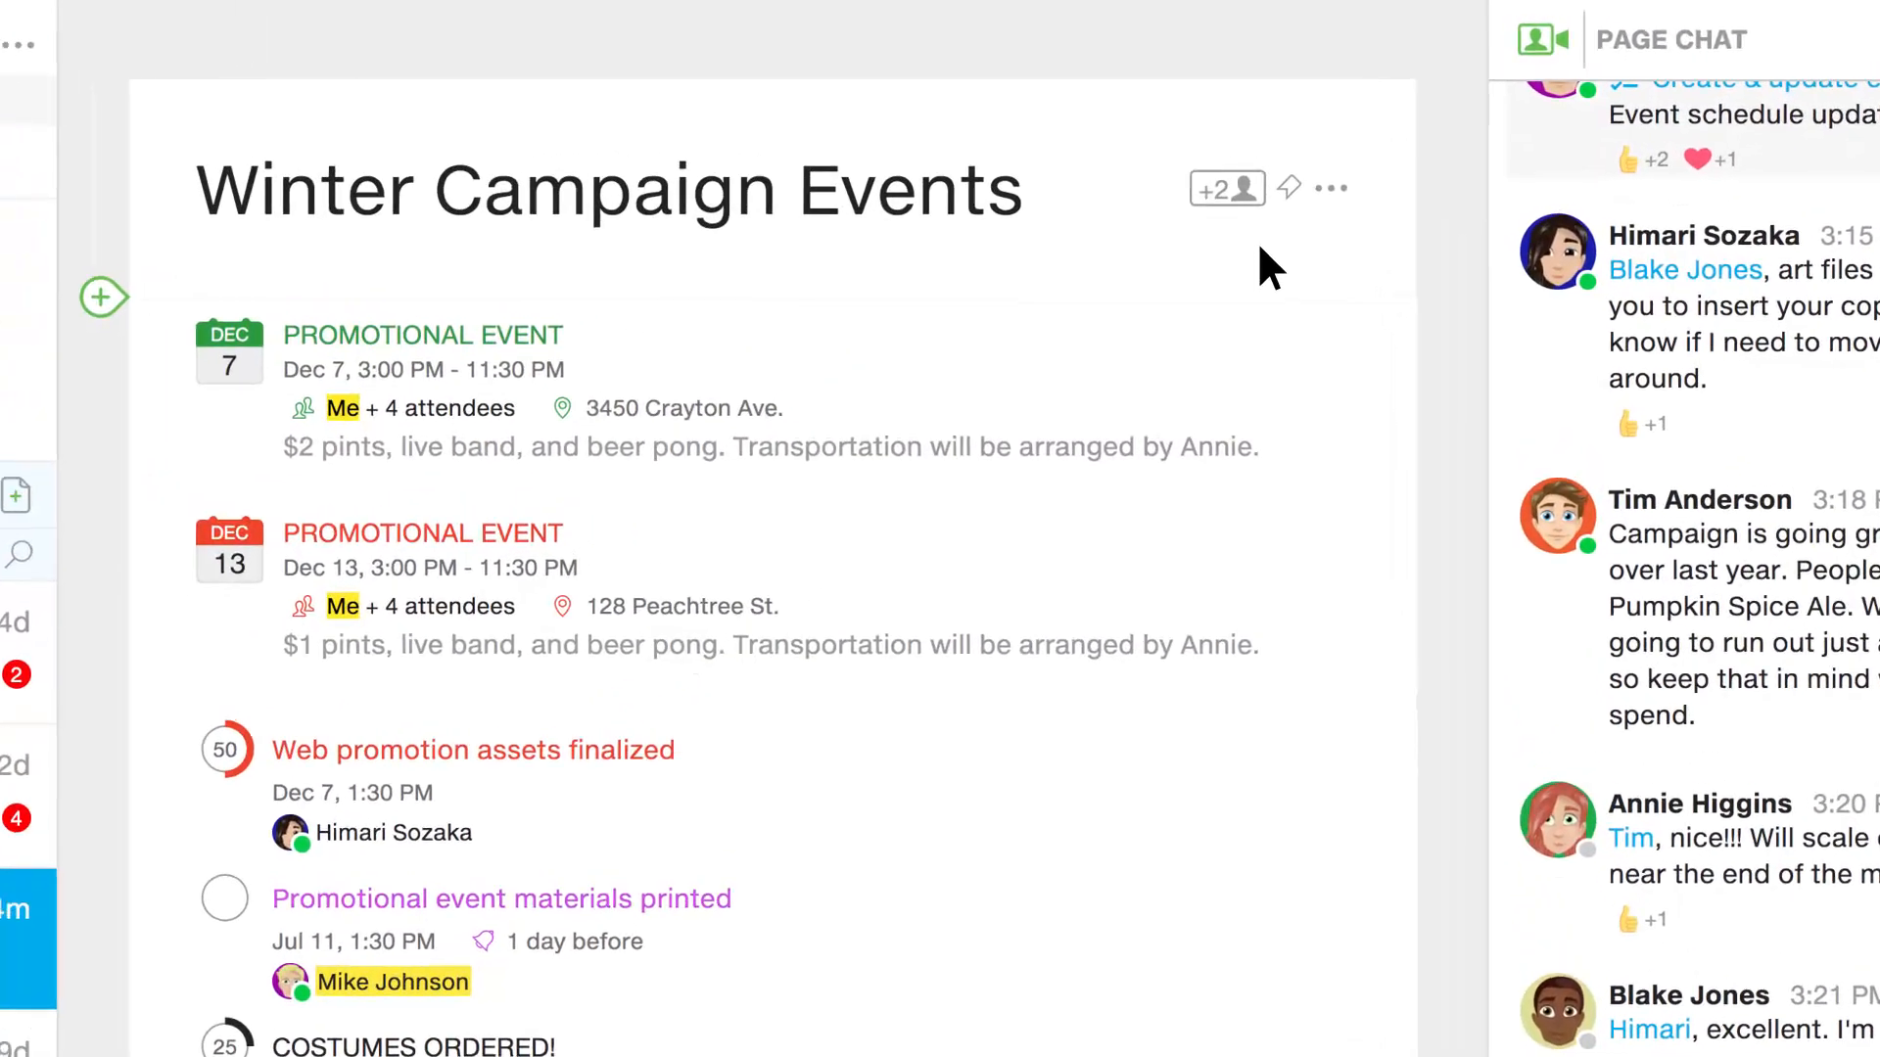
- Review the Winter Campaign Events page and its Page Chat
left_click(1224, 188)
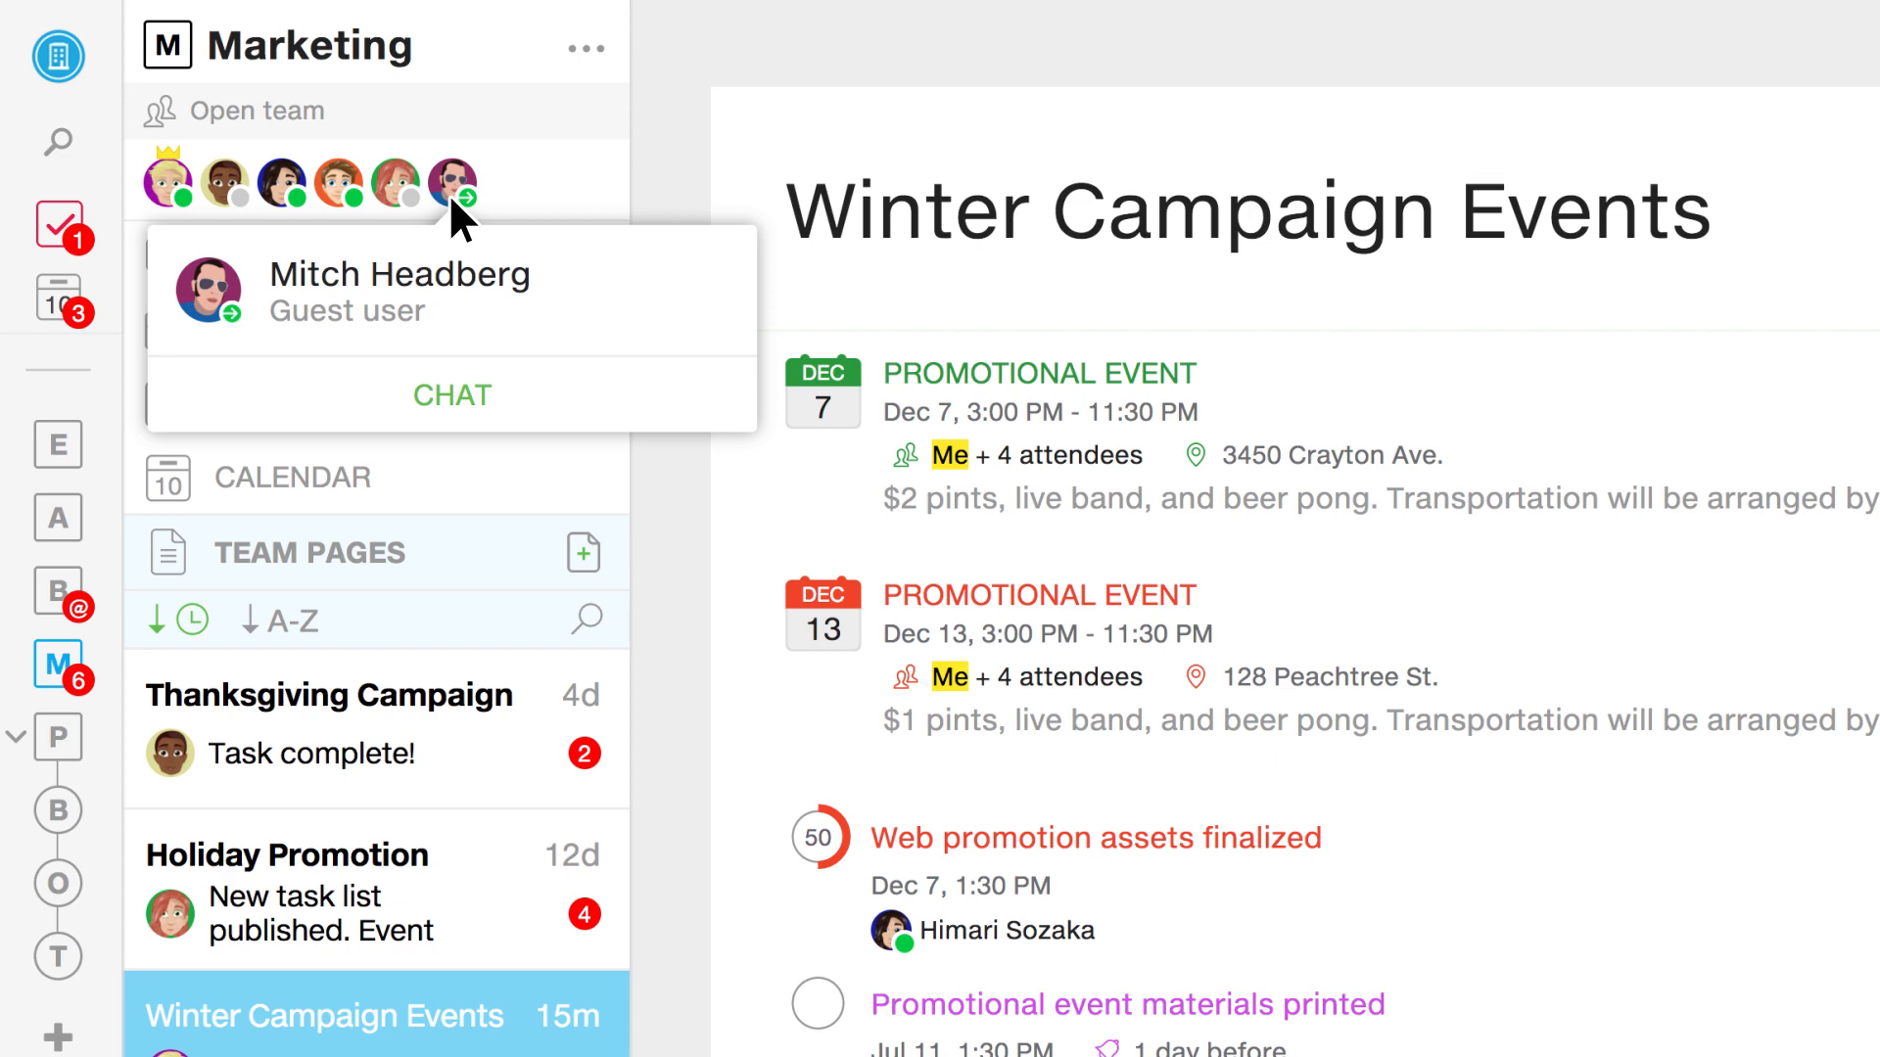
mouse_move(453, 412)
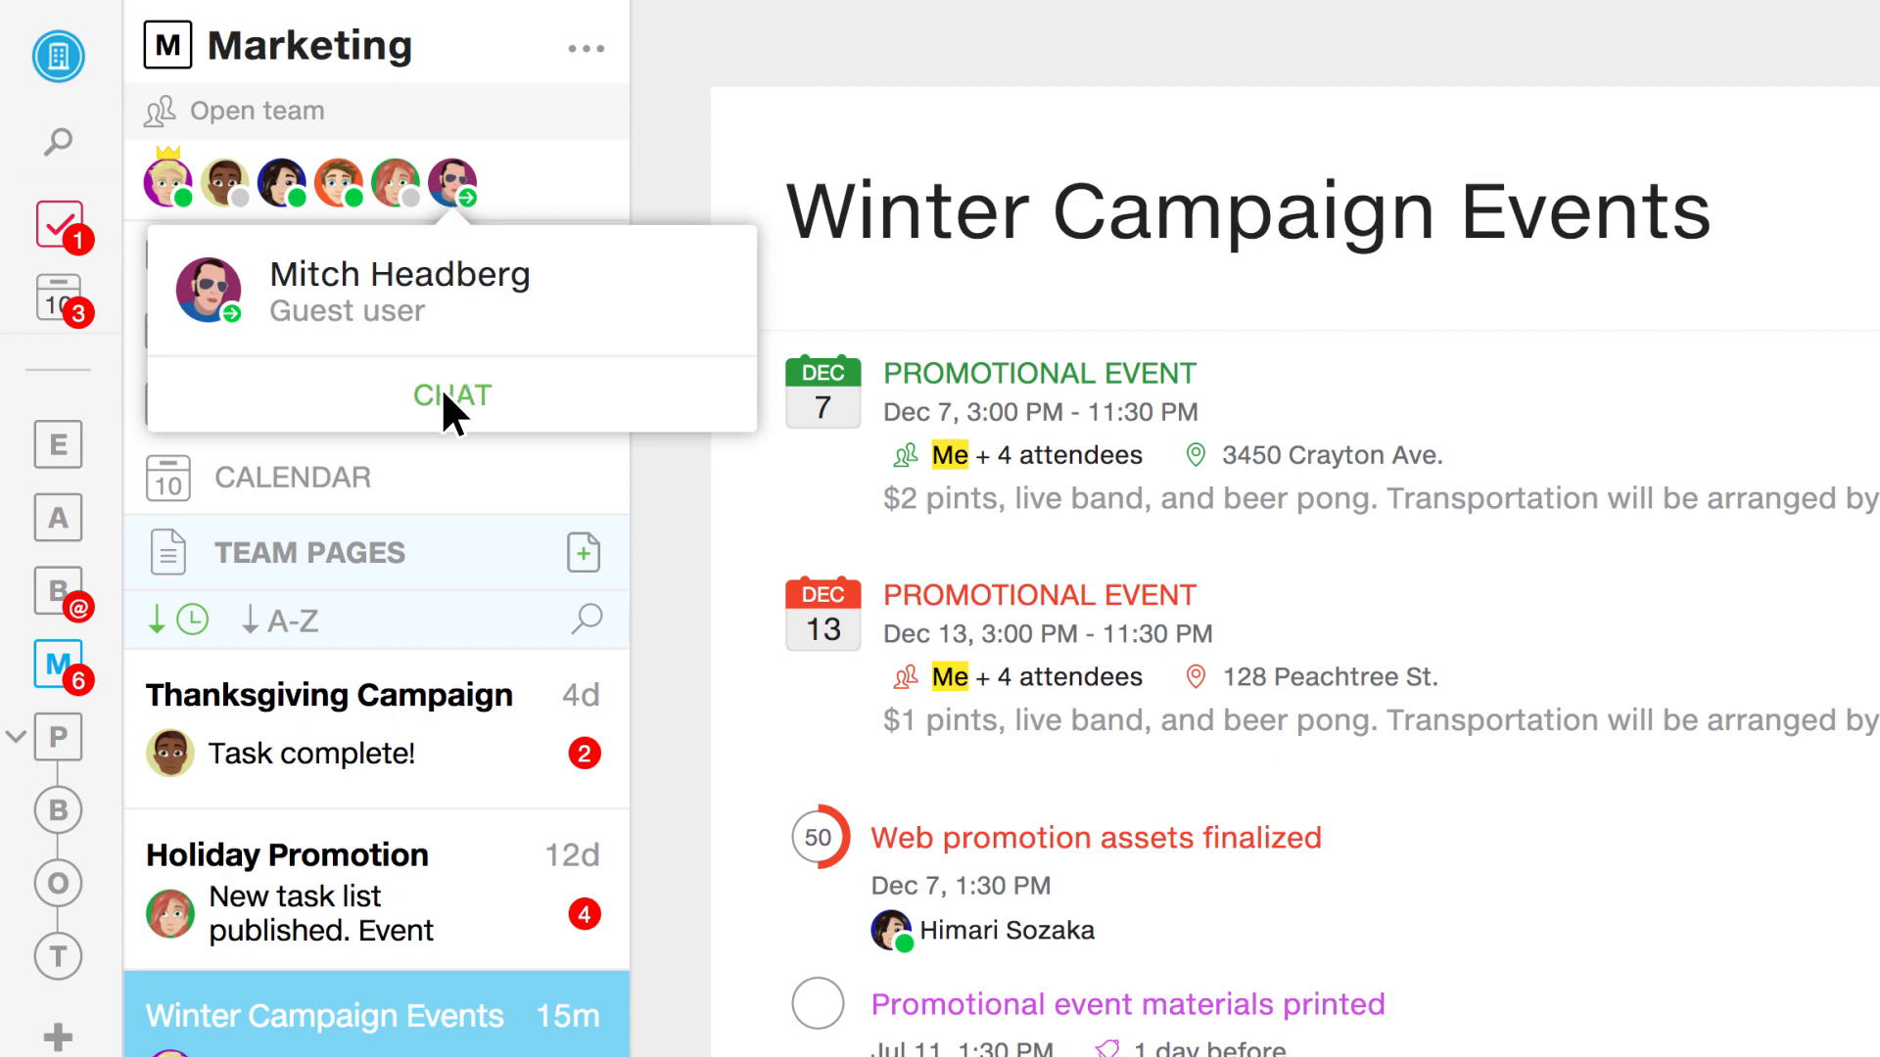
- Message guest Mitch privately: 'You guys are in rare form every time we see you'
left_click(452, 394)
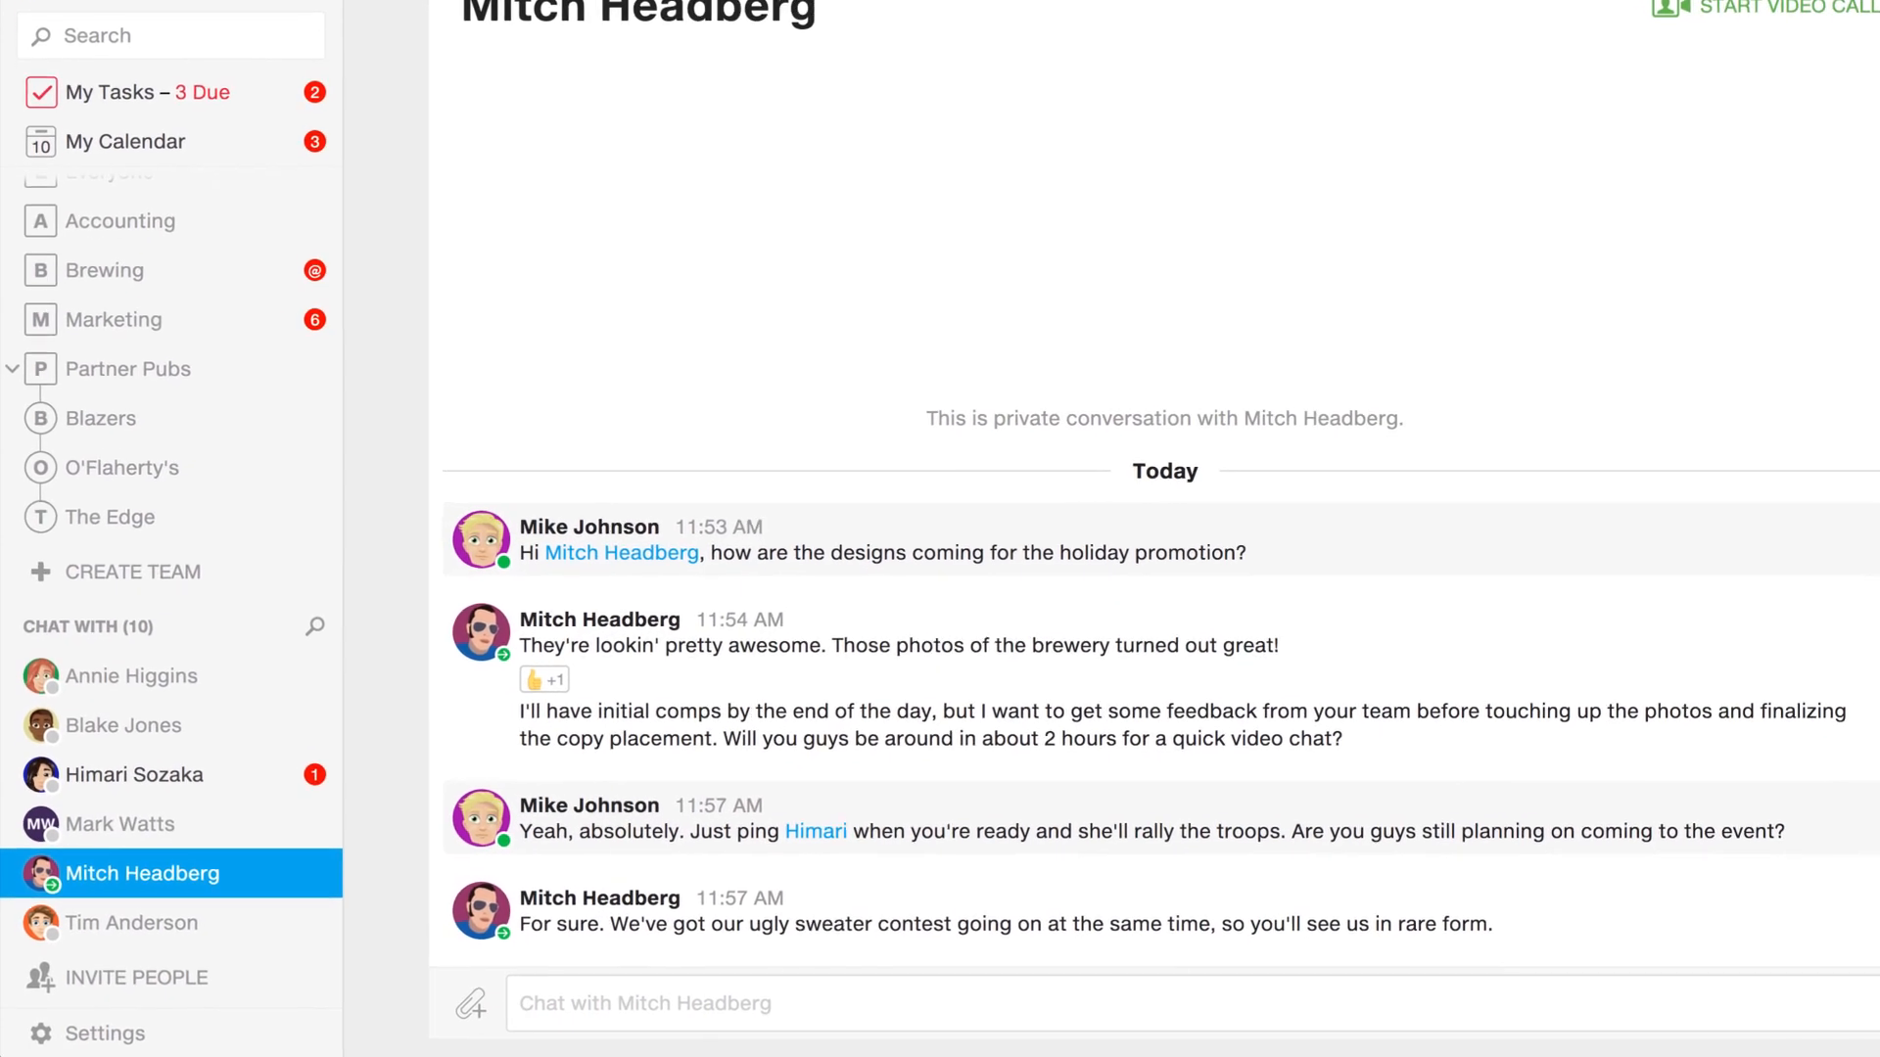
type("You guys are in rare")
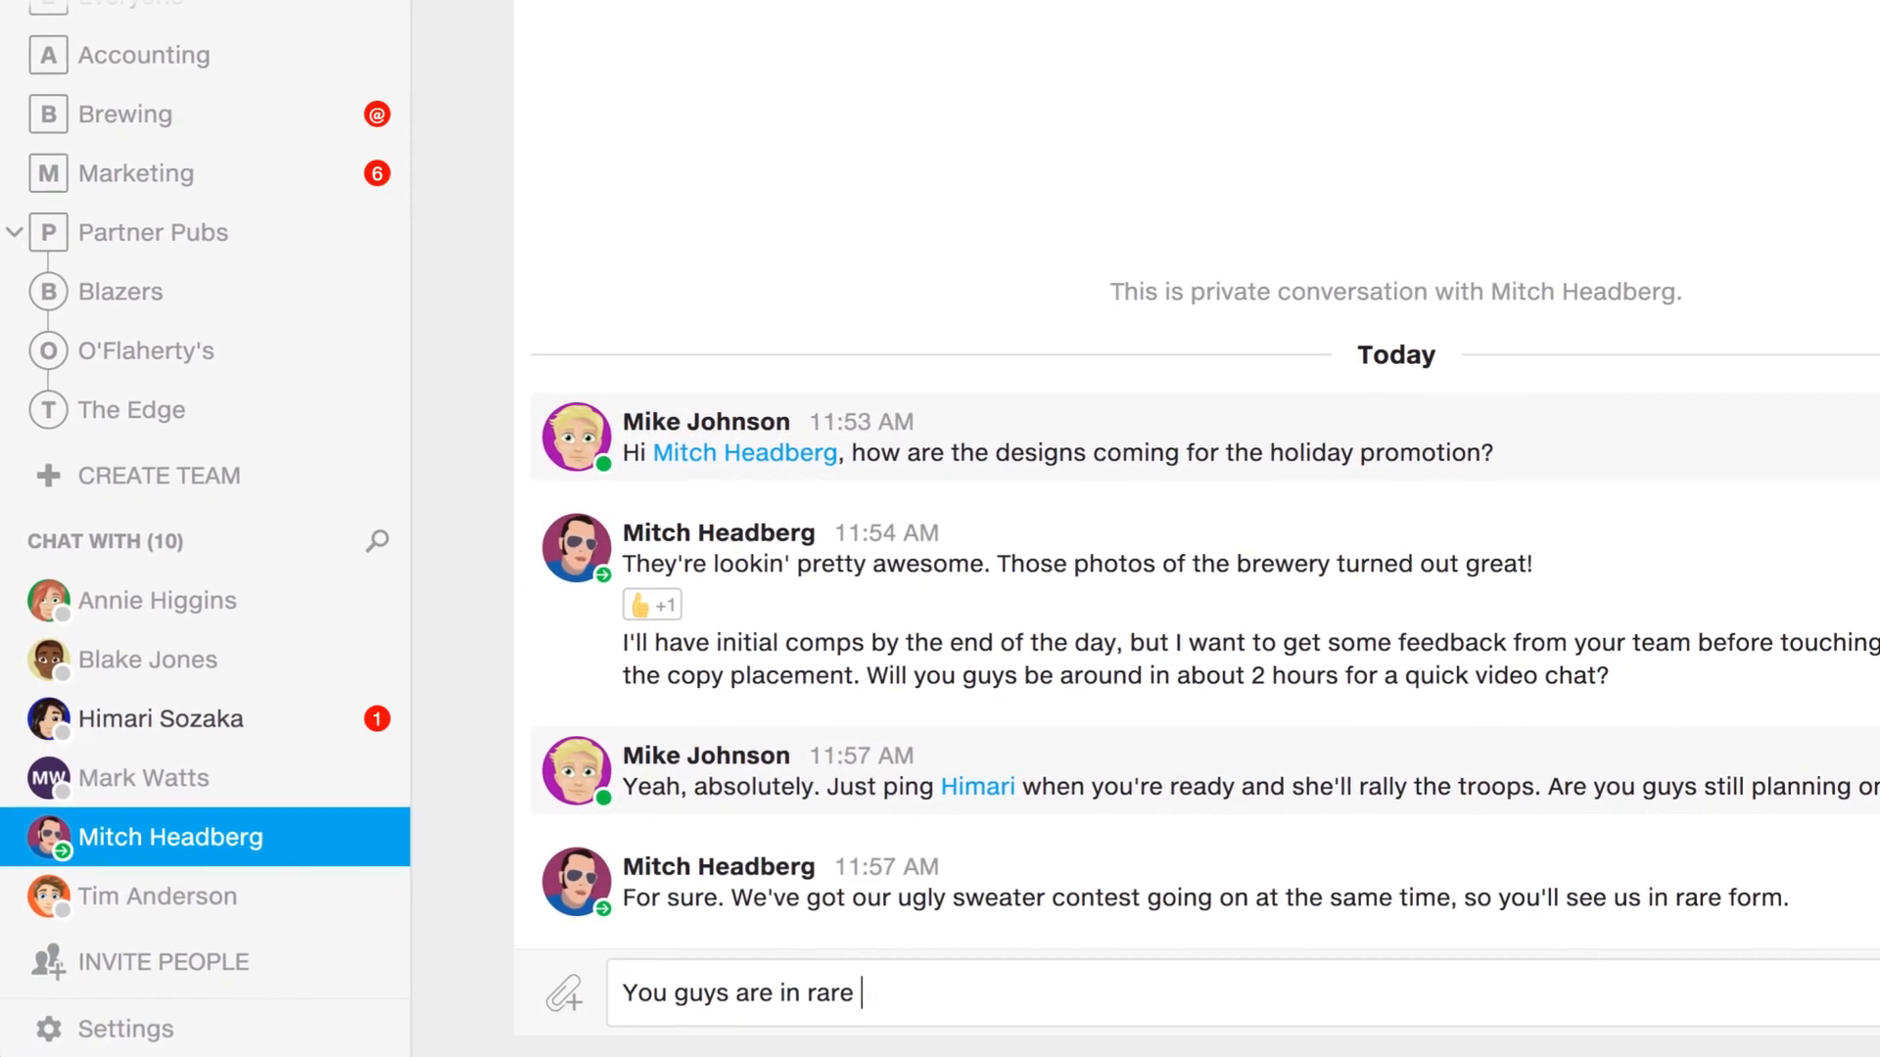
type("form every time we see you")
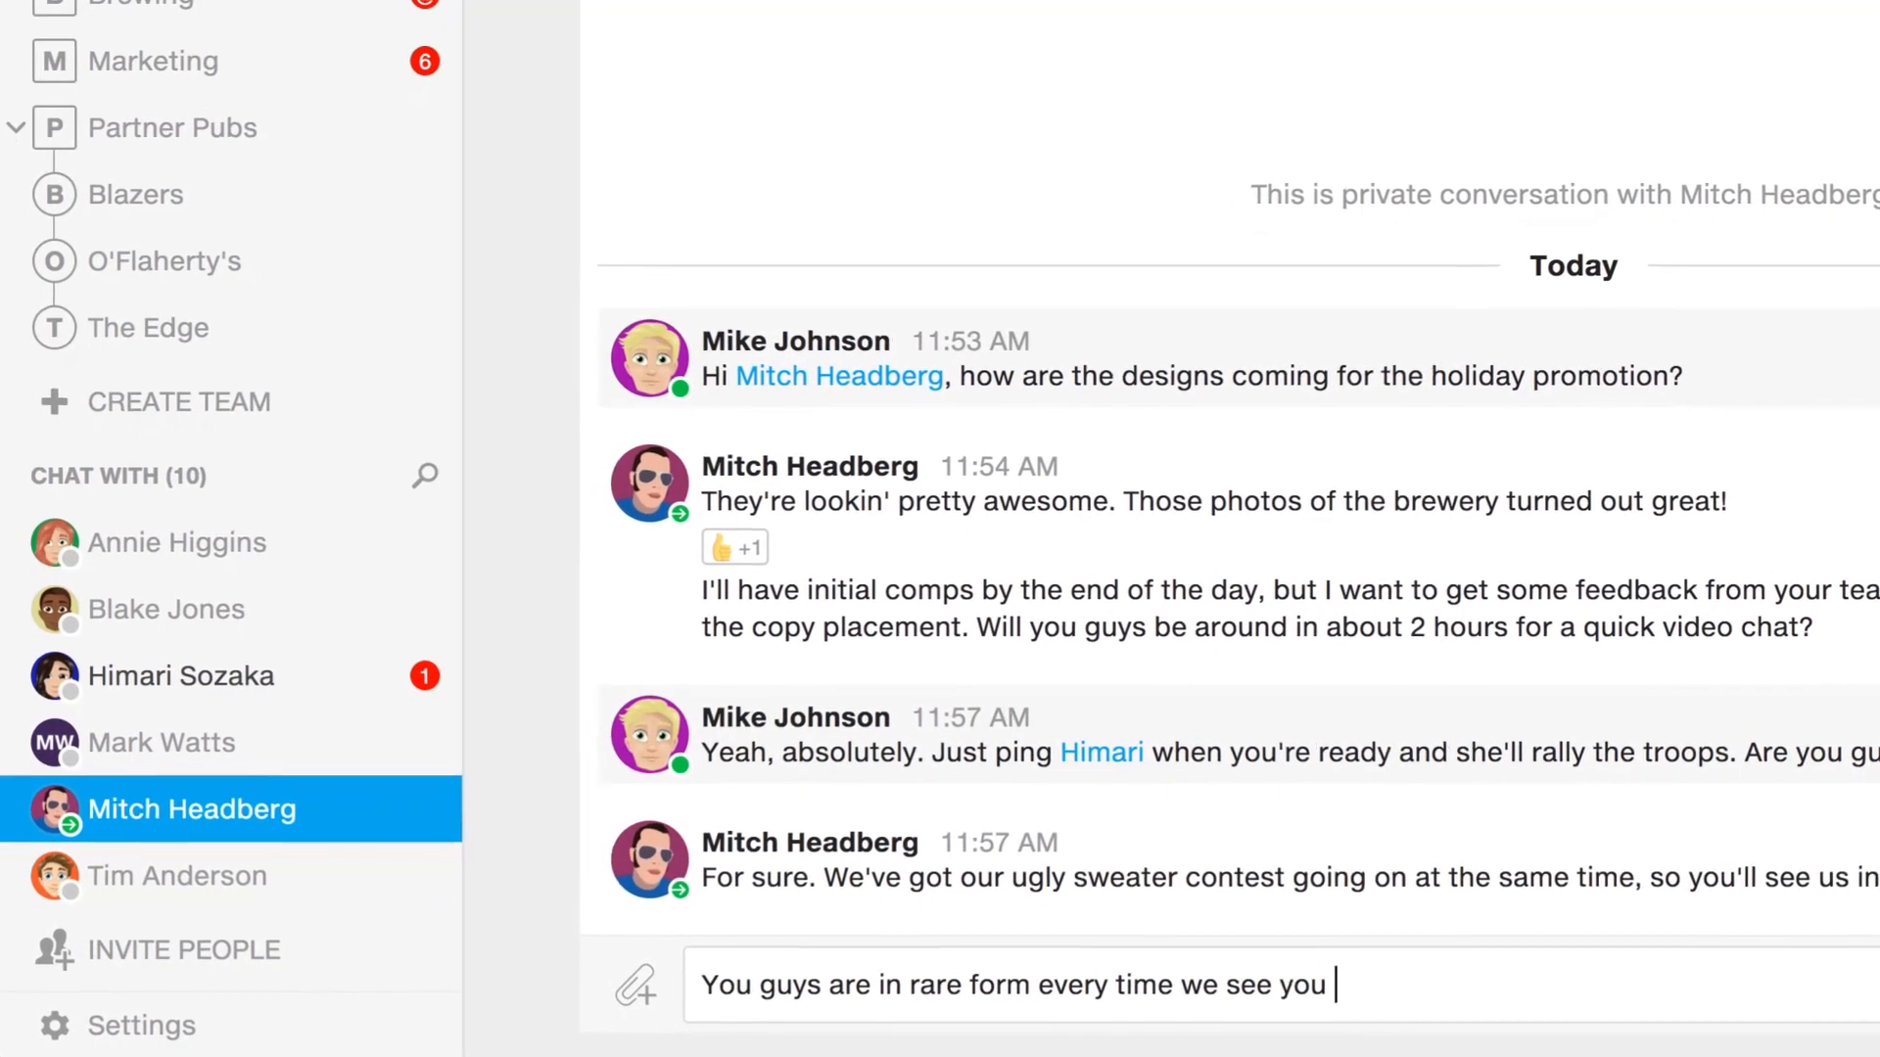
key("Return")
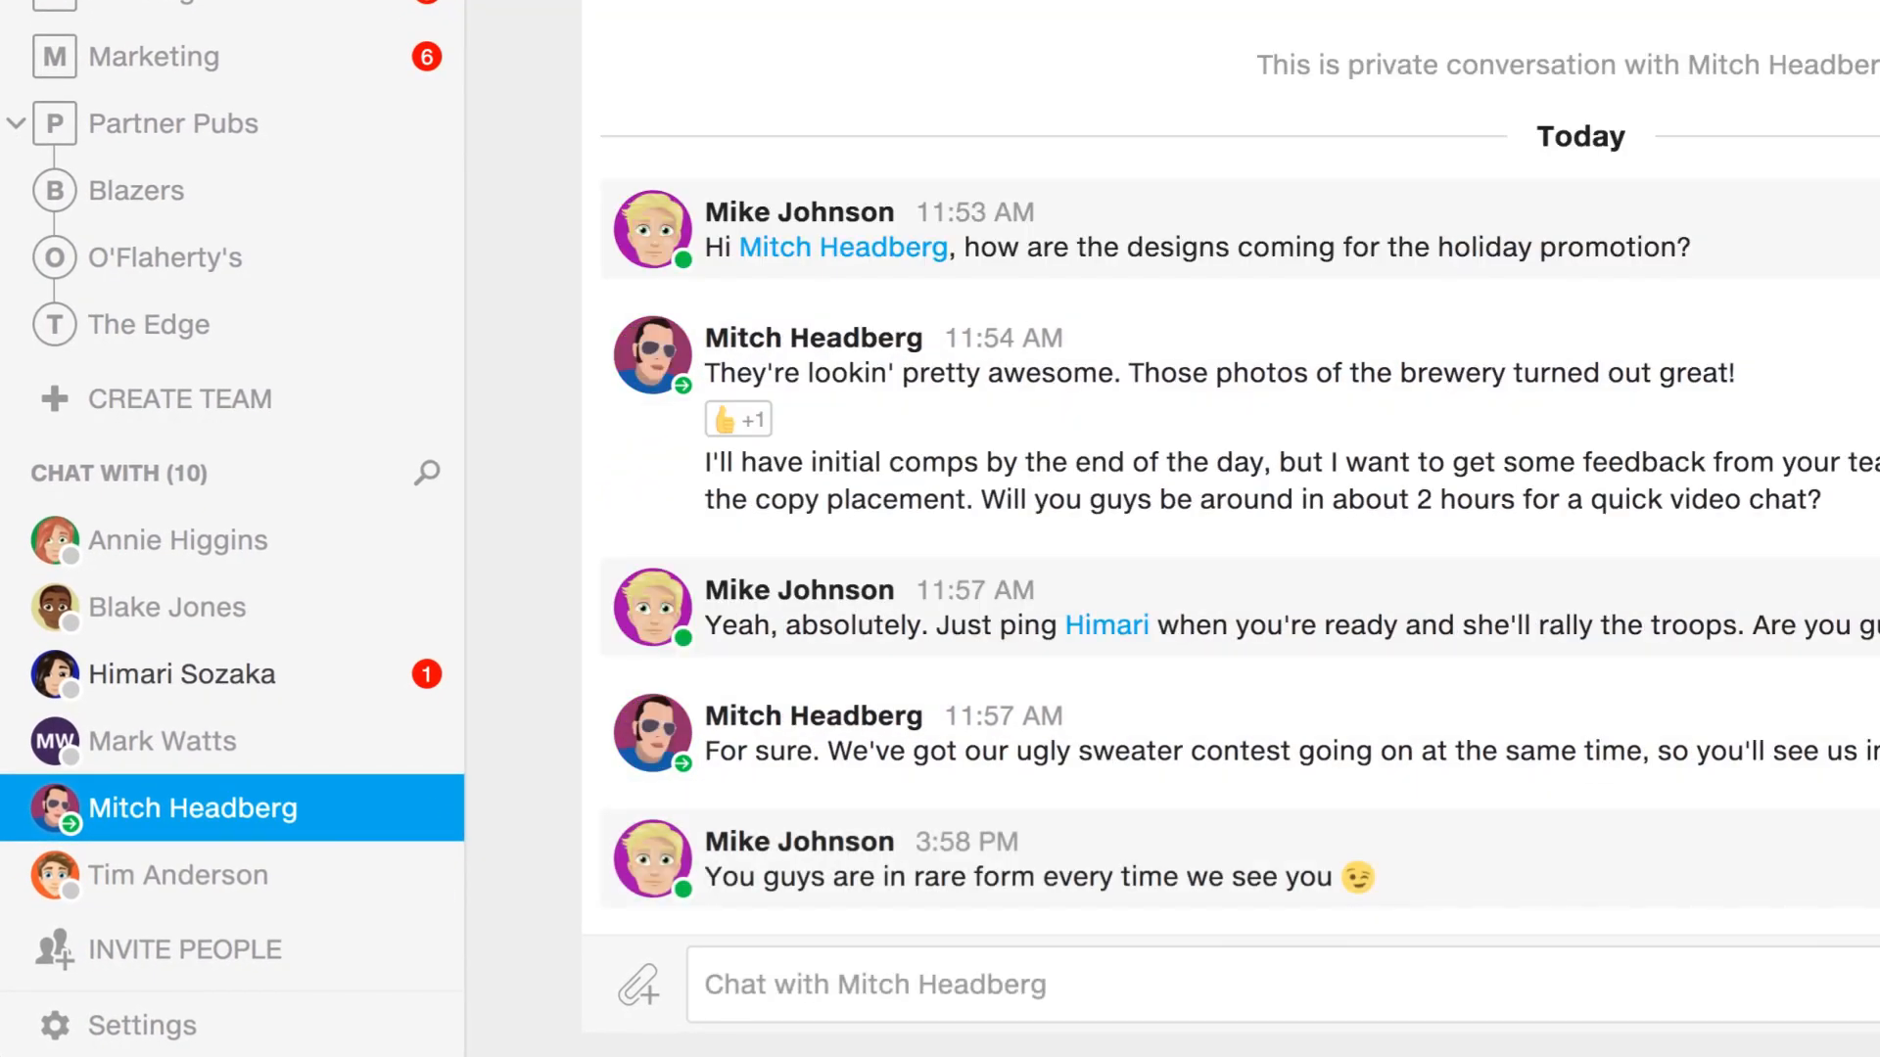
- Begin replying to the video-call invitation: 'Perfect. Gimme 5 minutes to collect e'
scroll("down", 3)
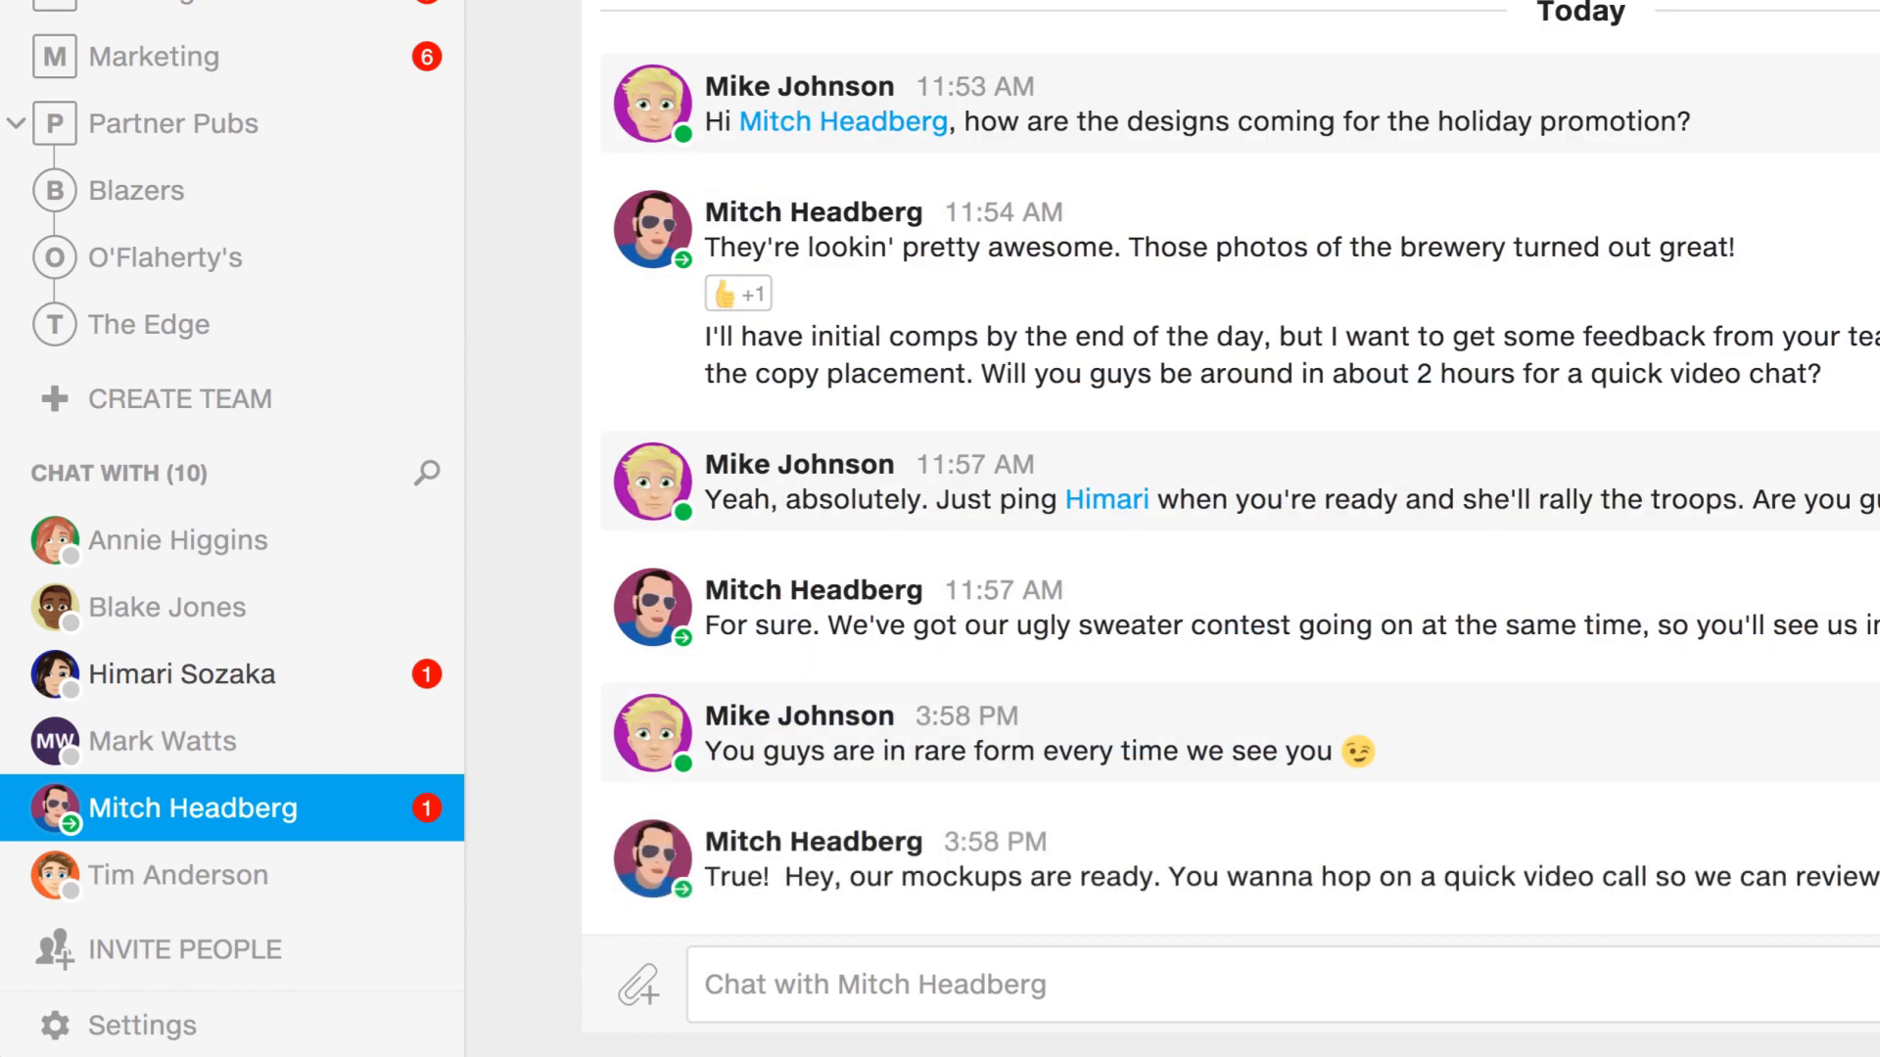
type("Perfect.")
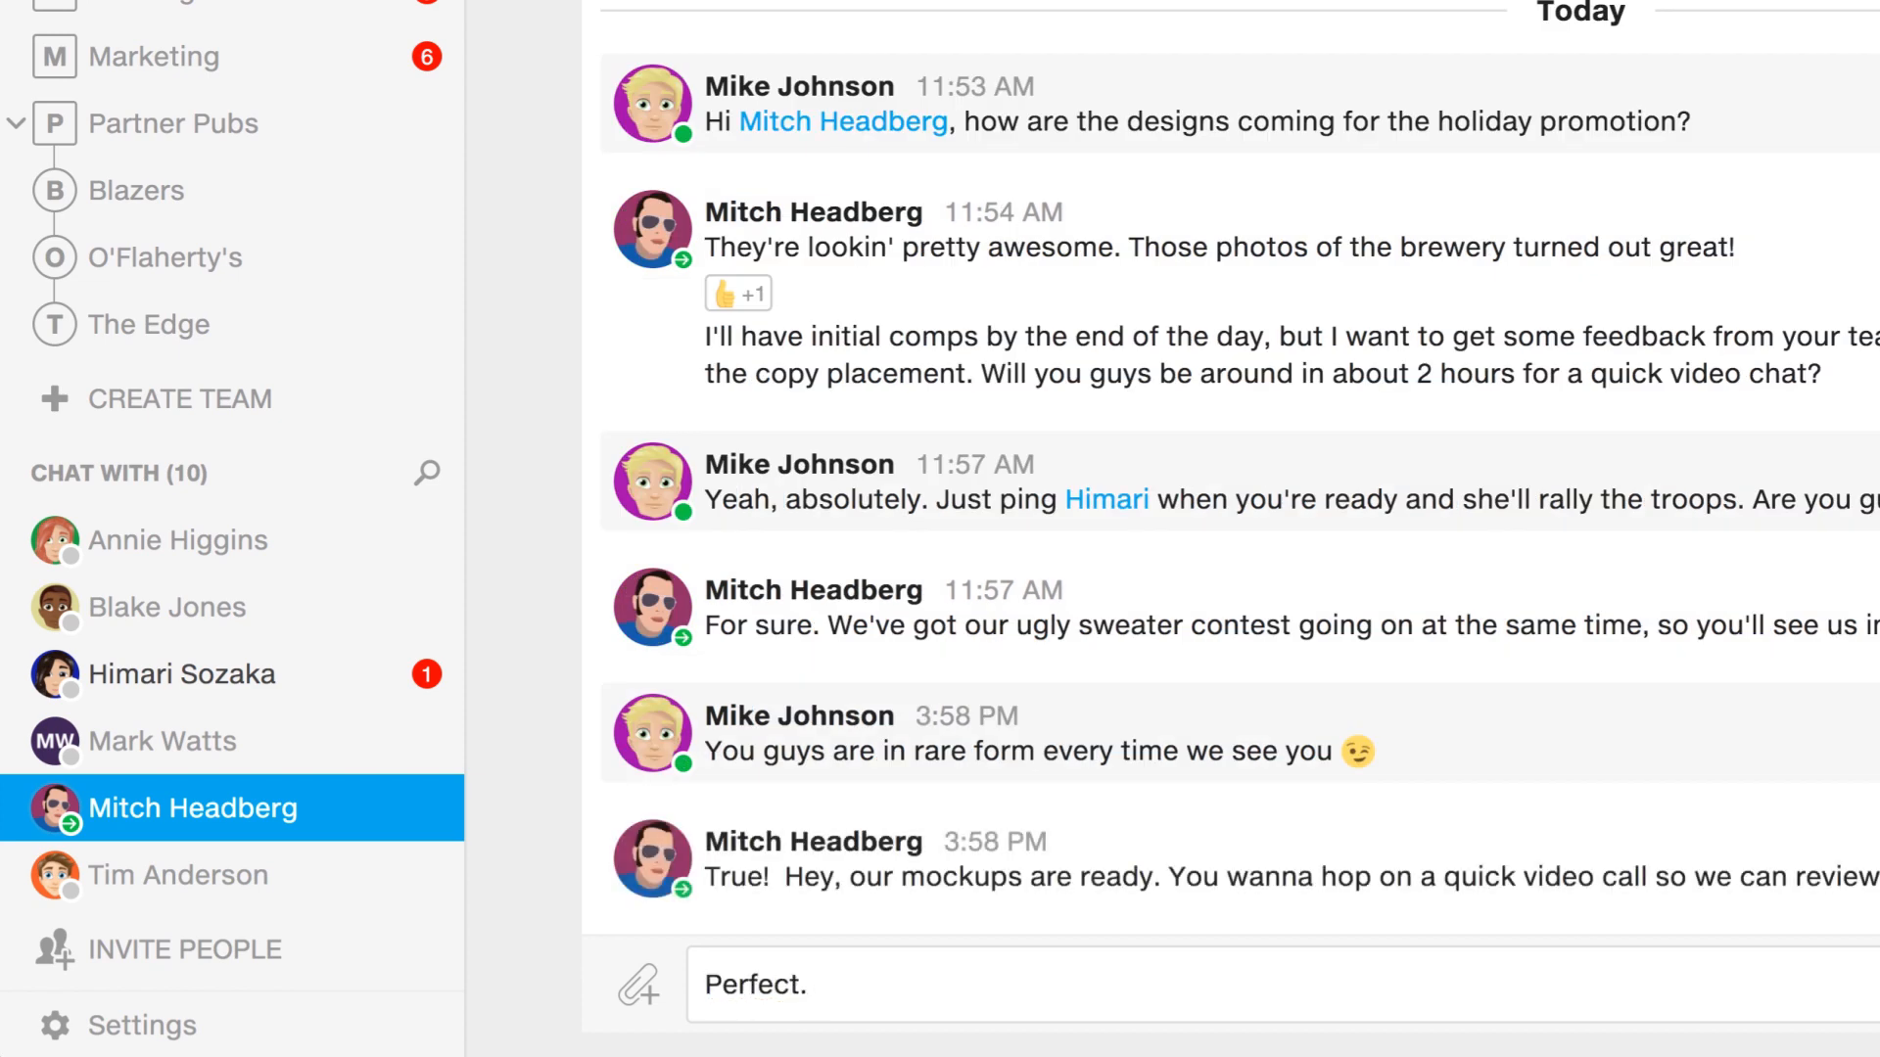
type("Gimme 5 minutes to collect e")
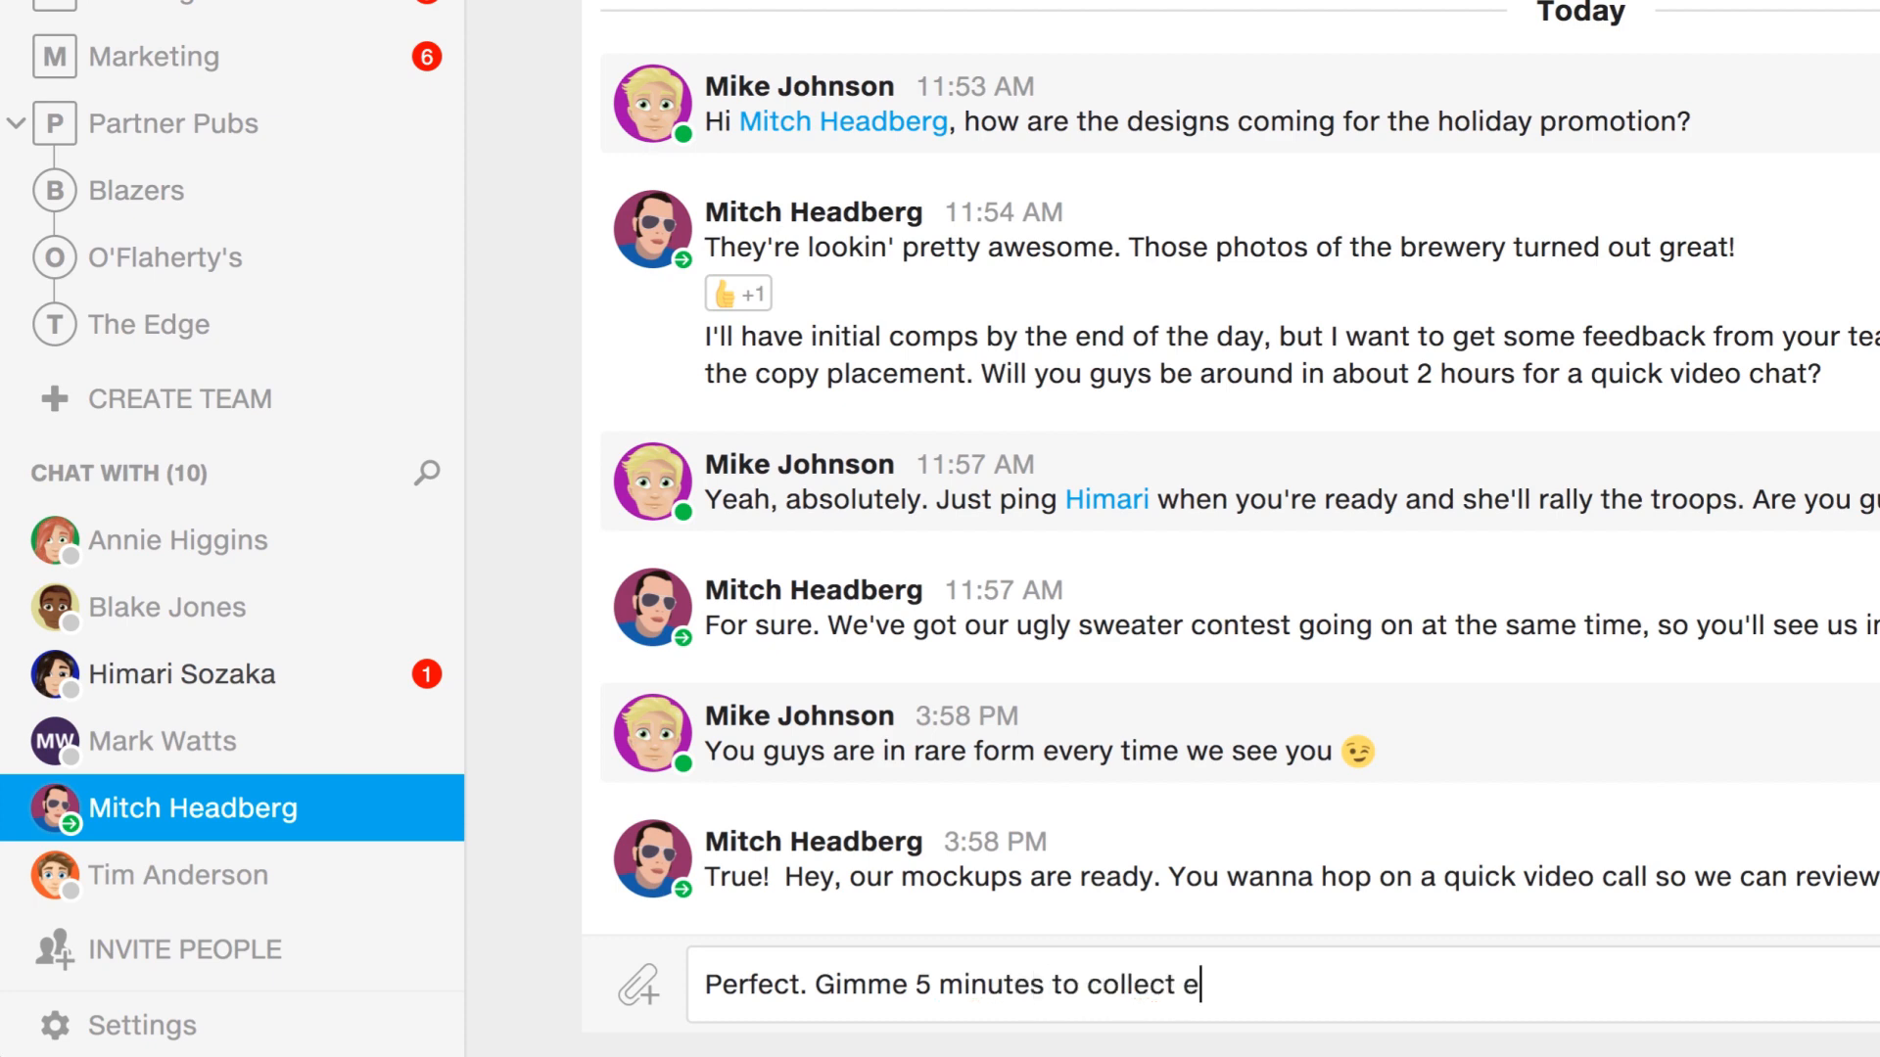